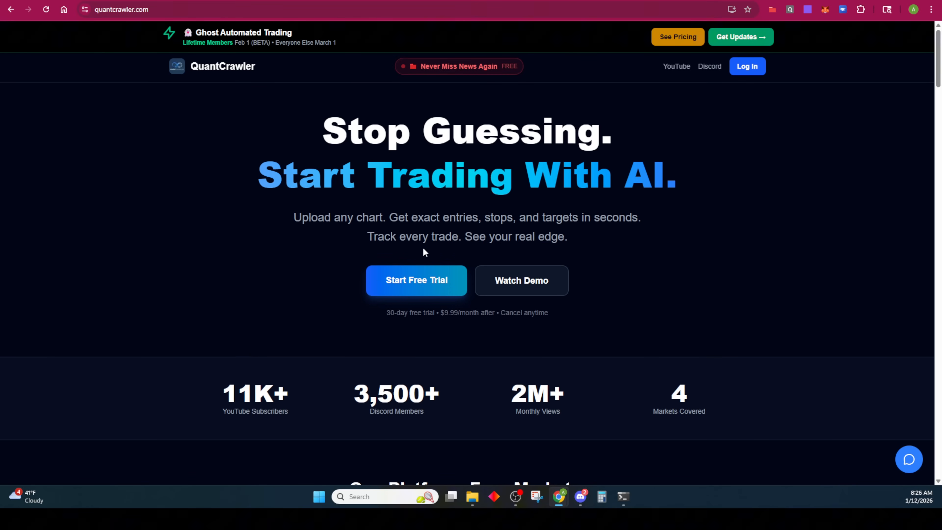
mouse_move(544, 232)
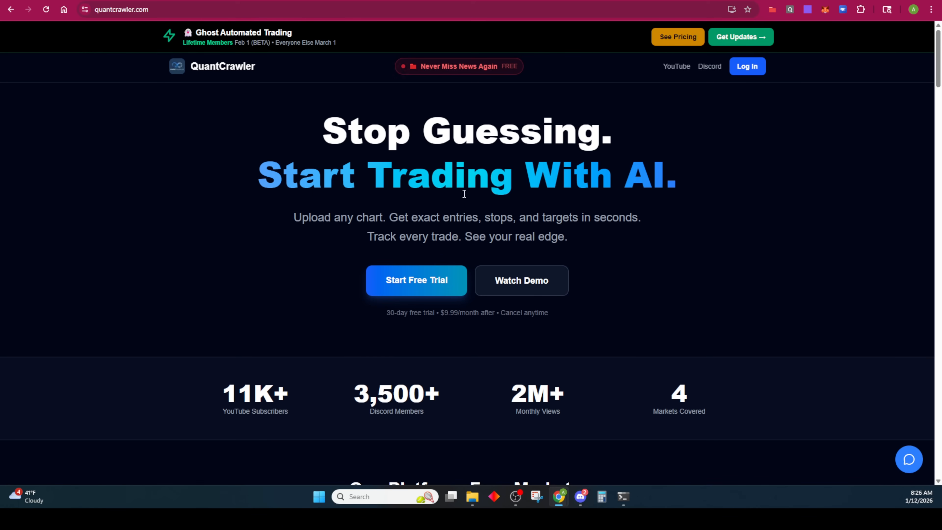
mouse_move(311, 115)
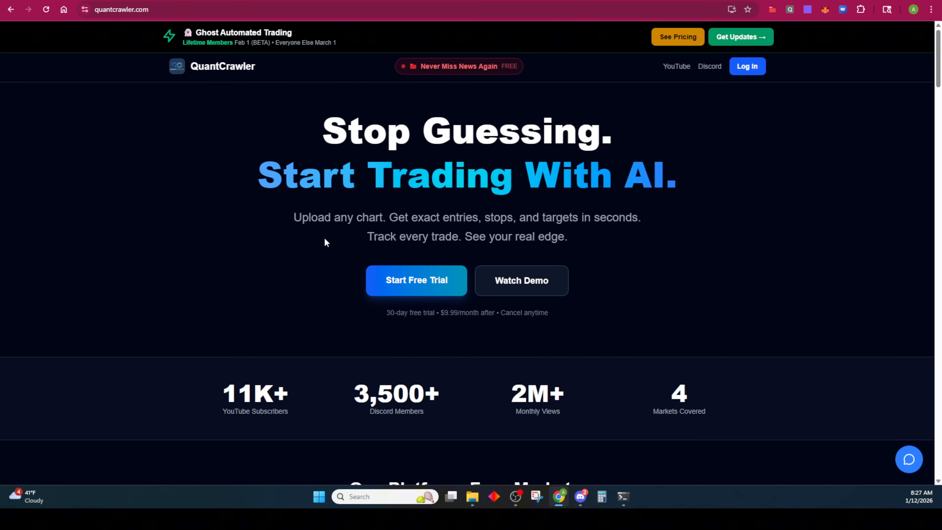
mouse_move(442, 131)
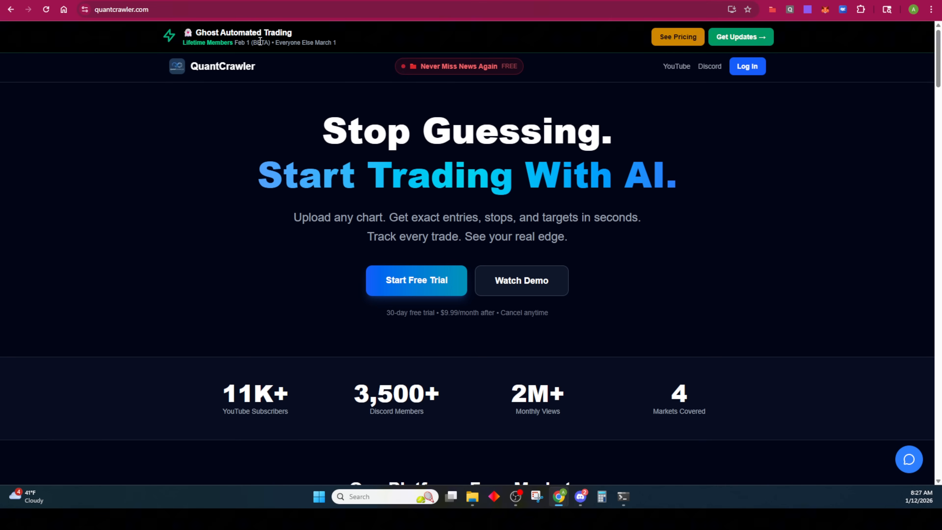
mouse_move(291, 30)
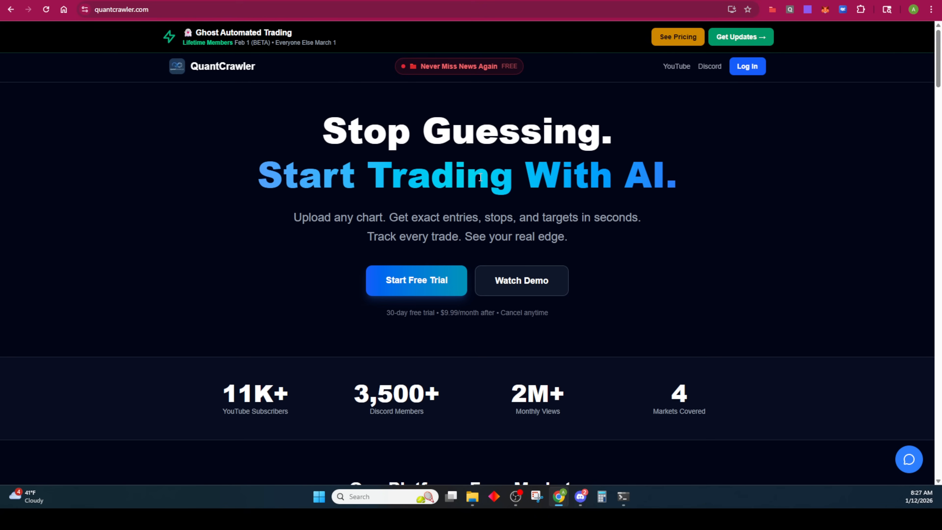
mouse_move(237, 185)
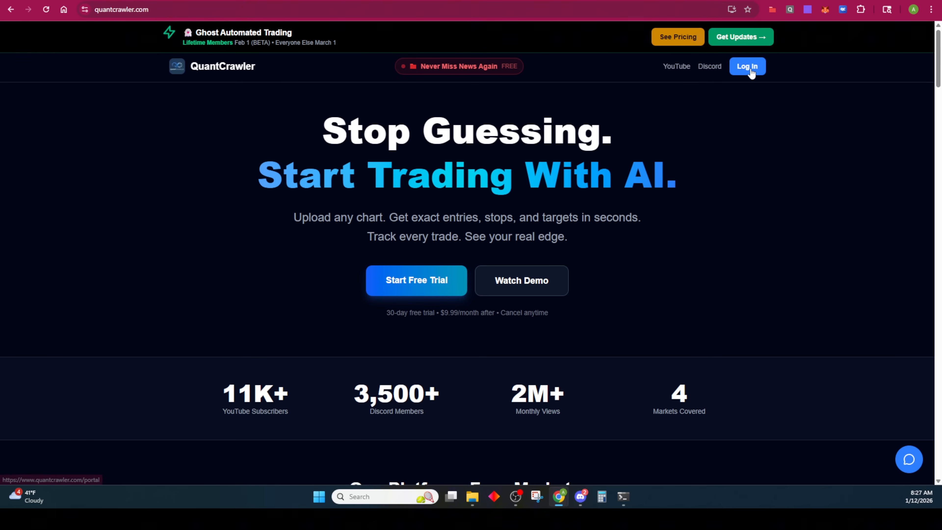
mouse_move(466, 207)
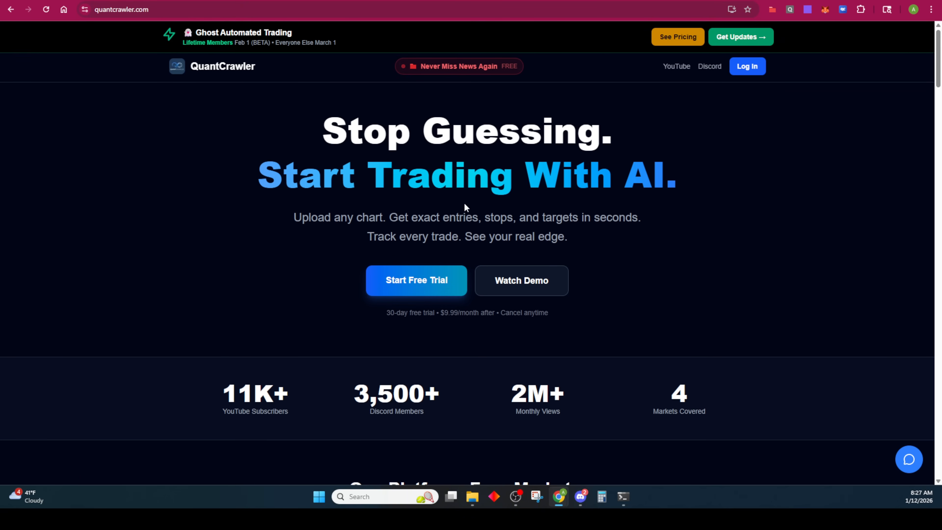
Scroll down the landing page to the embedded $1,000+ trade tutorial video
scroll(down, 3)
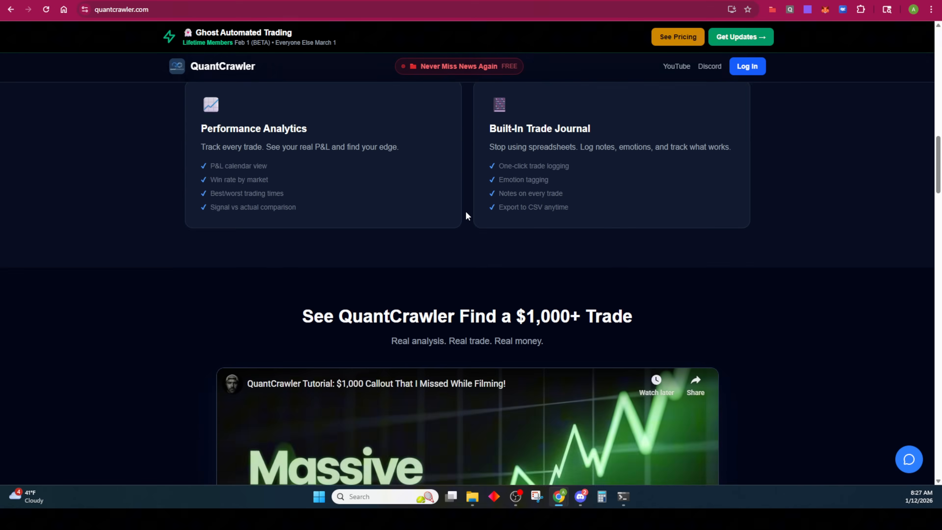
scroll(down, 3)
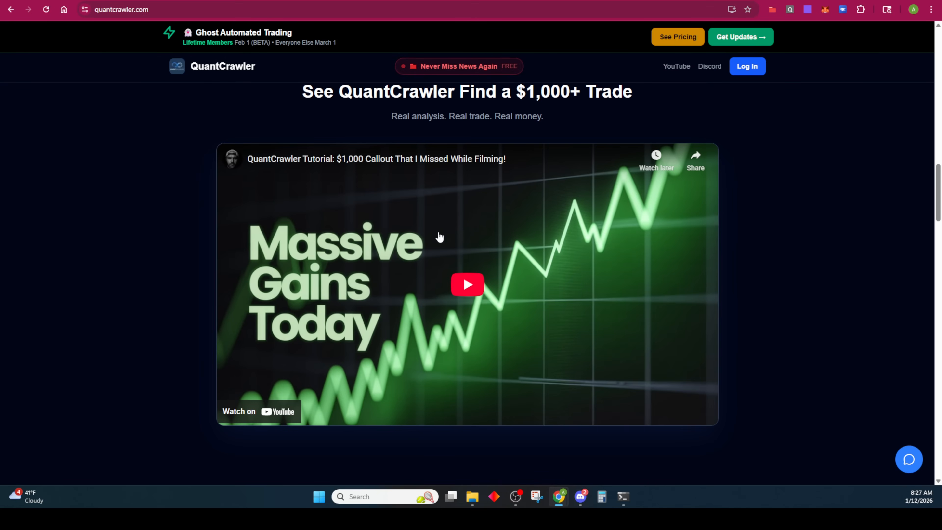
mouse_move(361, 234)
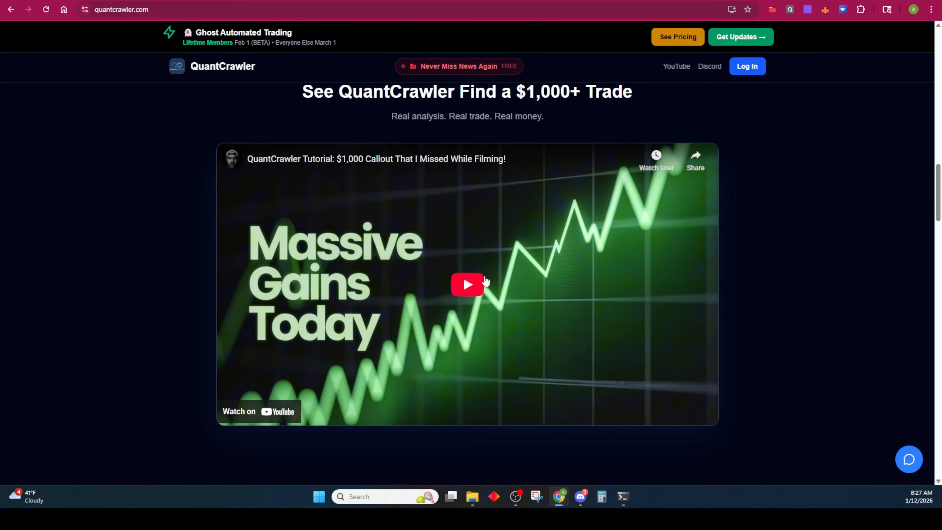
mouse_move(474, 260)
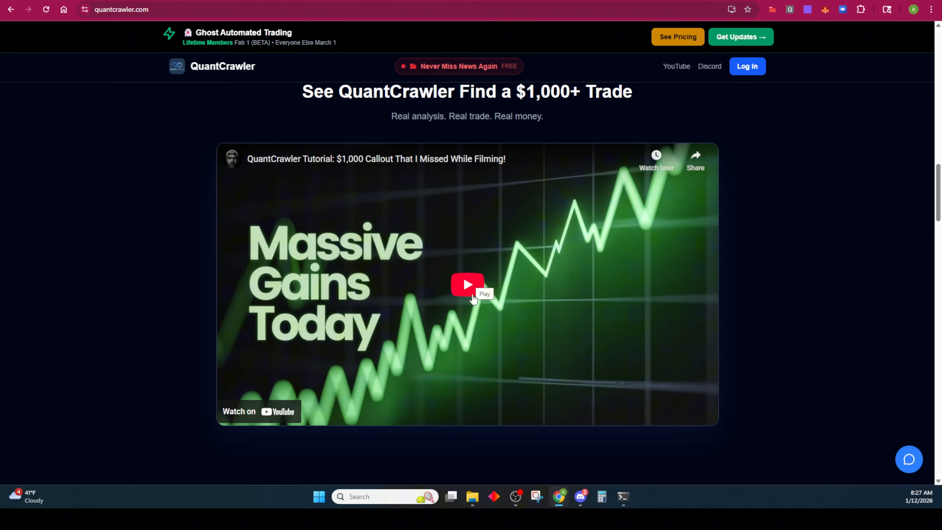
mouse_move(491, 299)
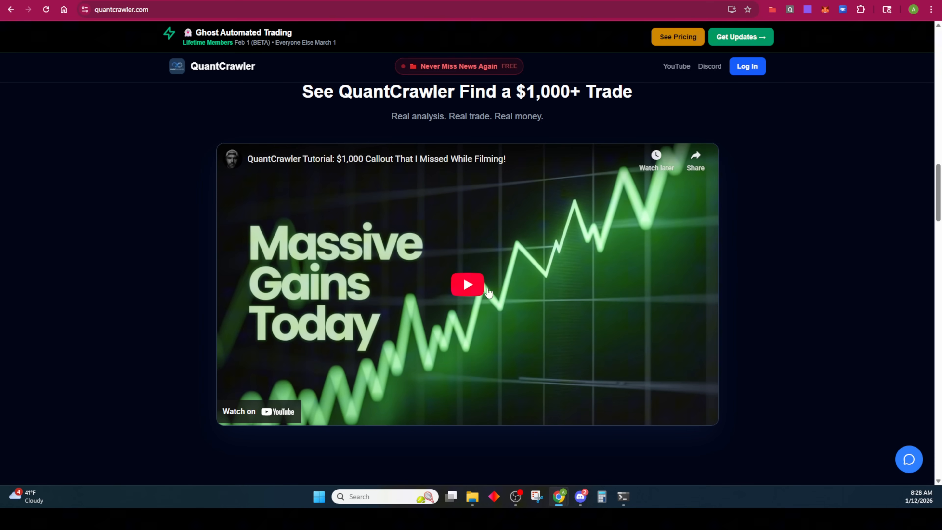
mouse_move(610, 265)
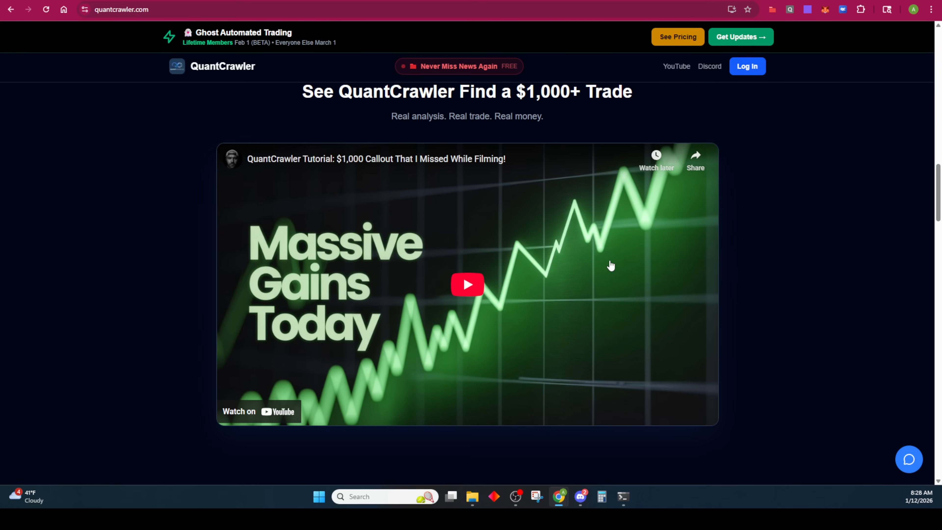
mouse_move(612, 256)
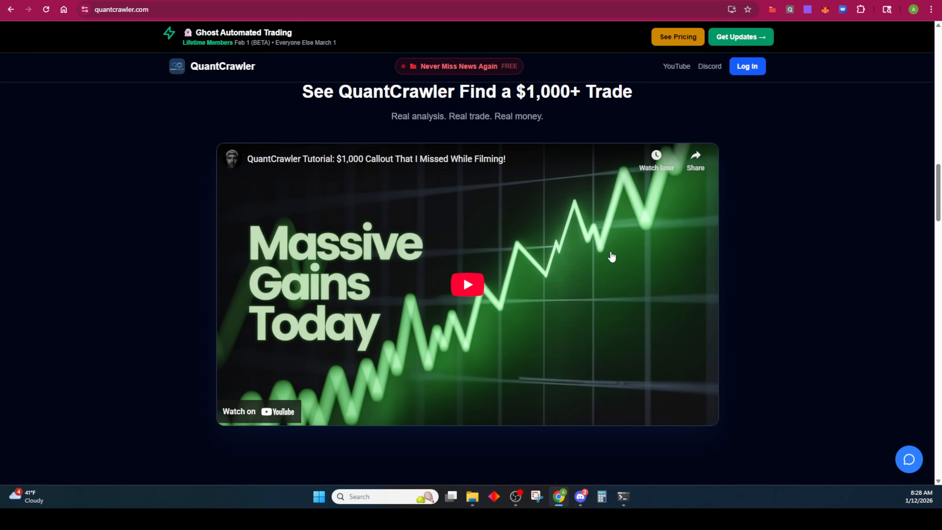
Log in to reach the member portal home with its Futures, Forex, Options and Crypto analyzers
click(747, 67)
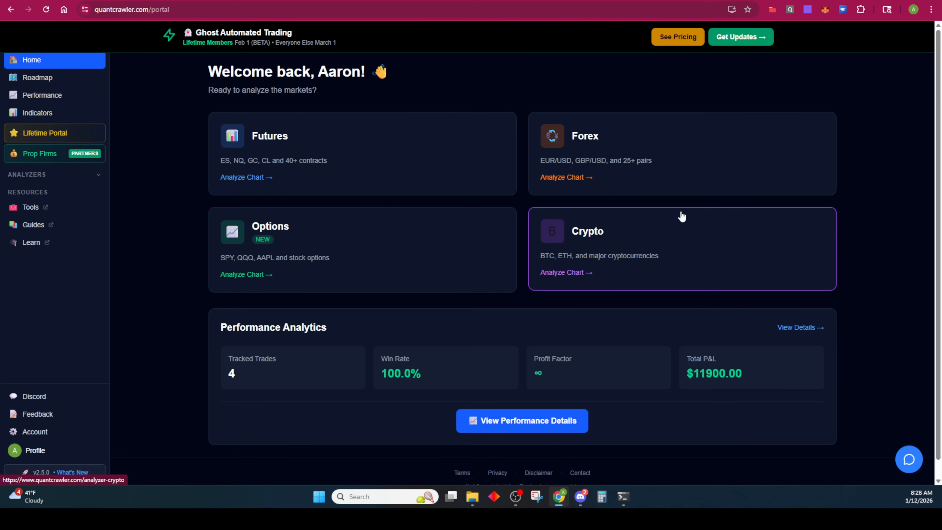
mouse_move(372, 100)
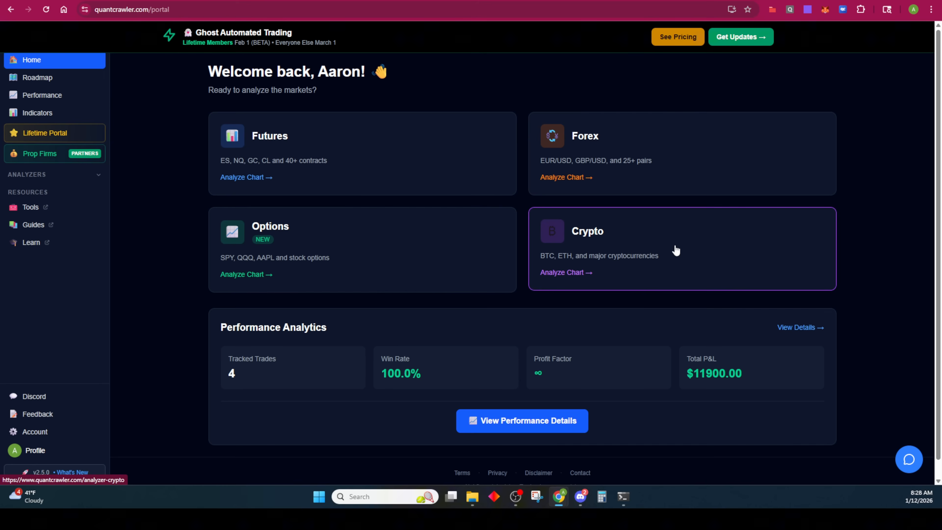
mouse_move(638, 249)
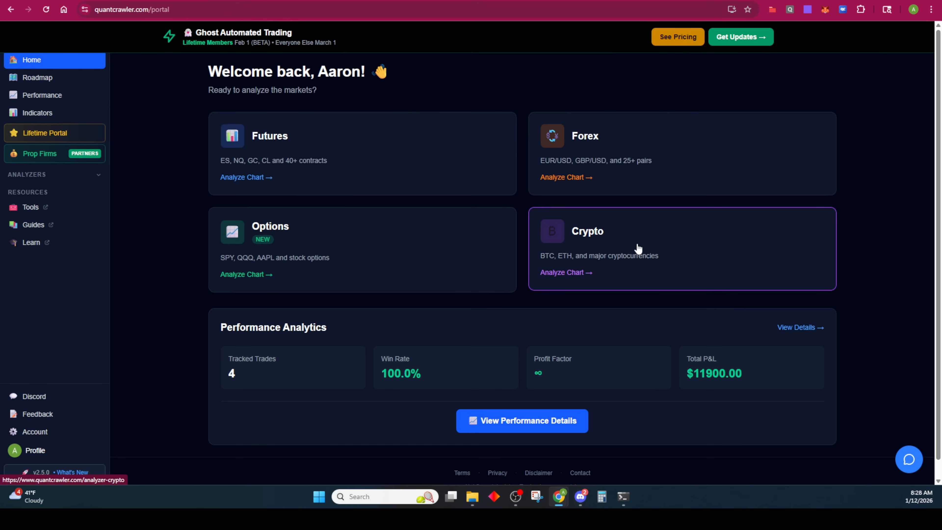
mouse_move(351, 123)
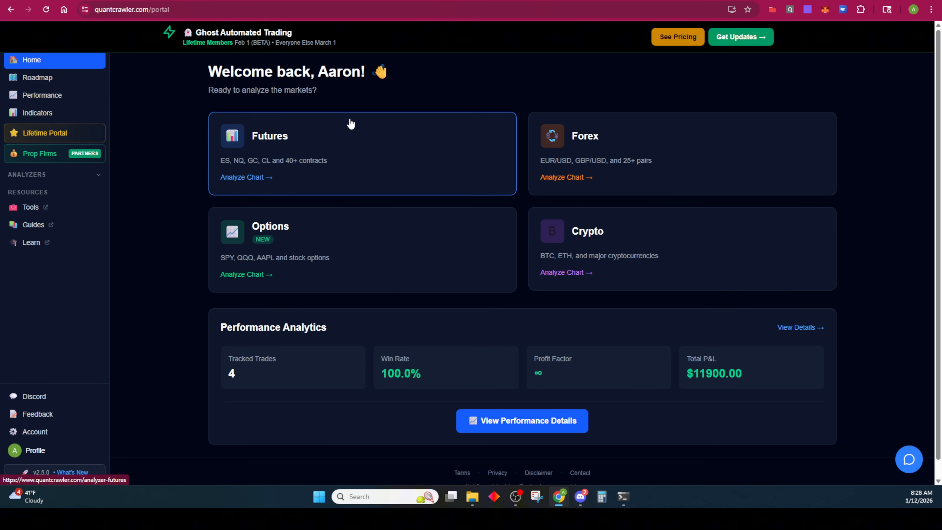
mouse_move(376, 158)
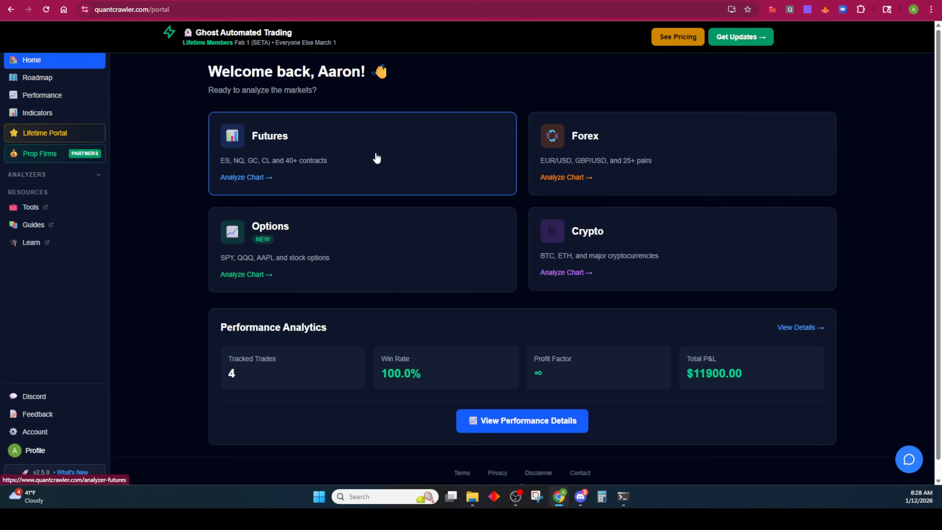
mouse_move(551, 188)
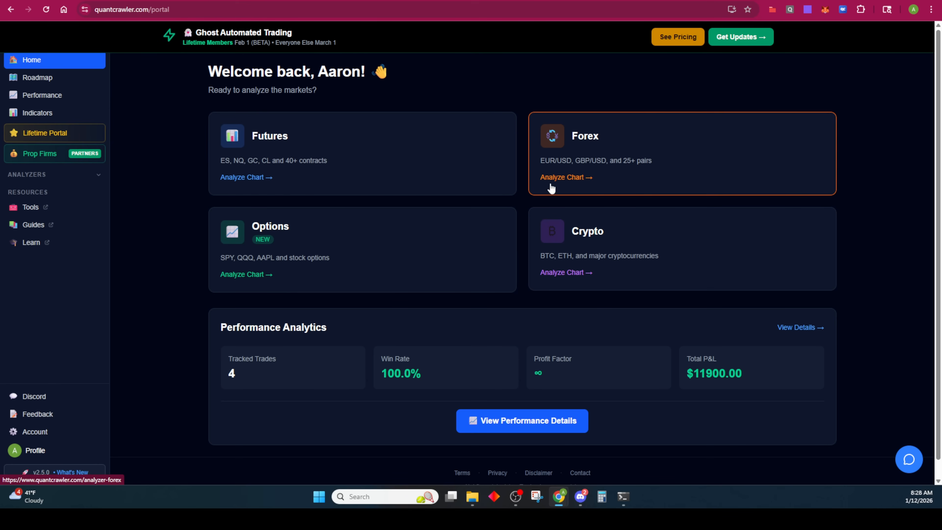
mouse_move(644, 152)
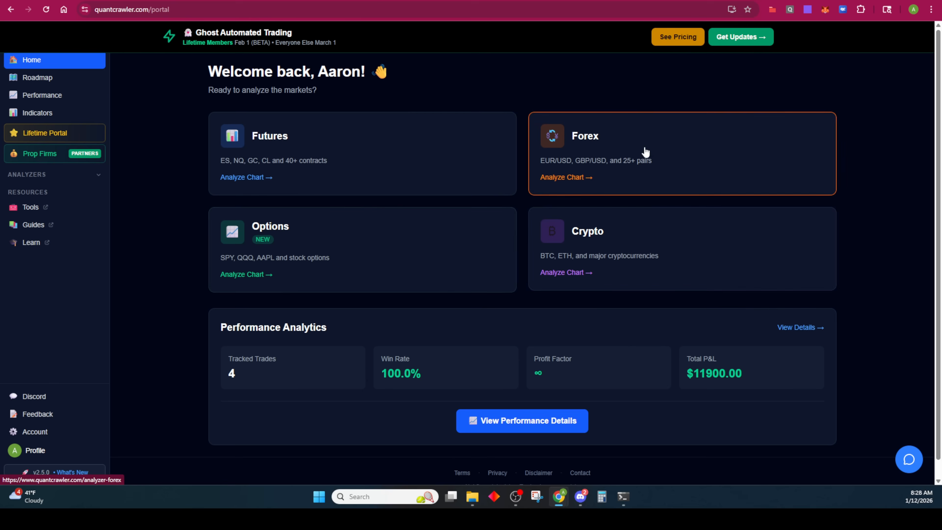
mouse_move(546, 263)
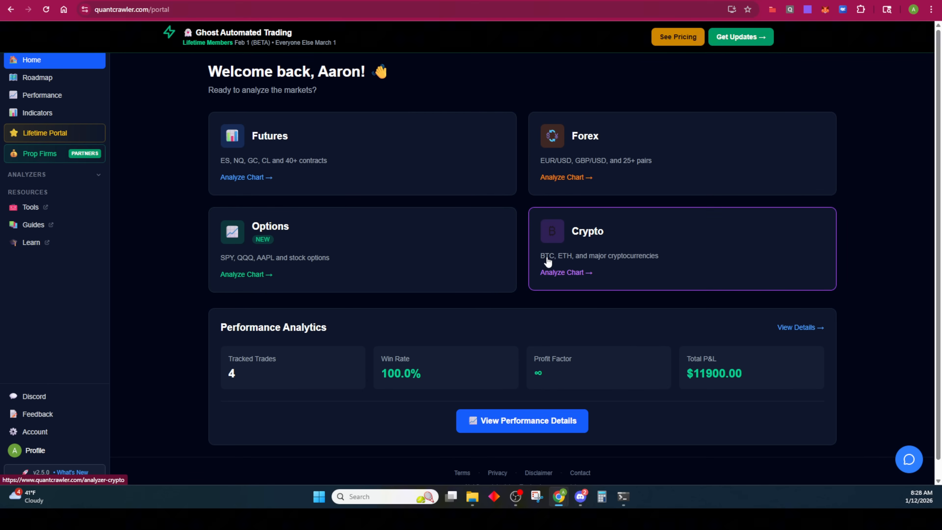
mouse_move(458, 266)
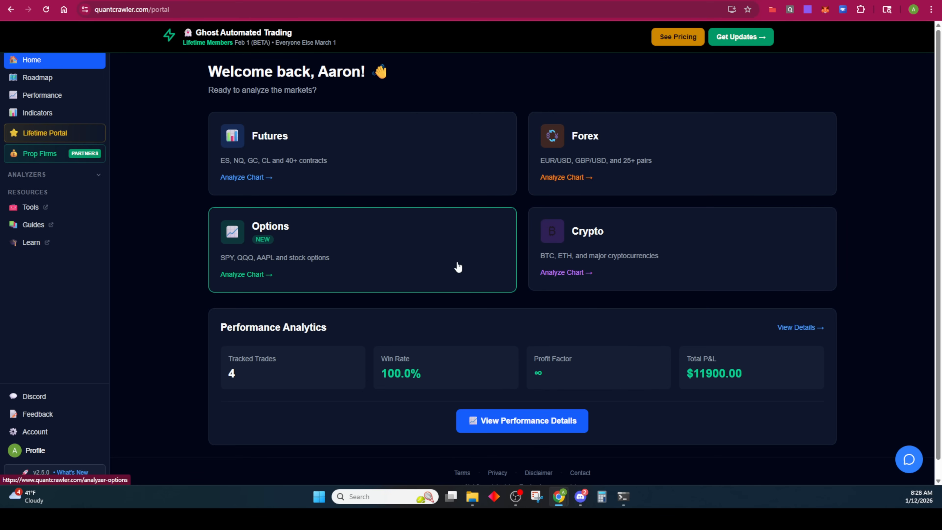
mouse_move(636, 187)
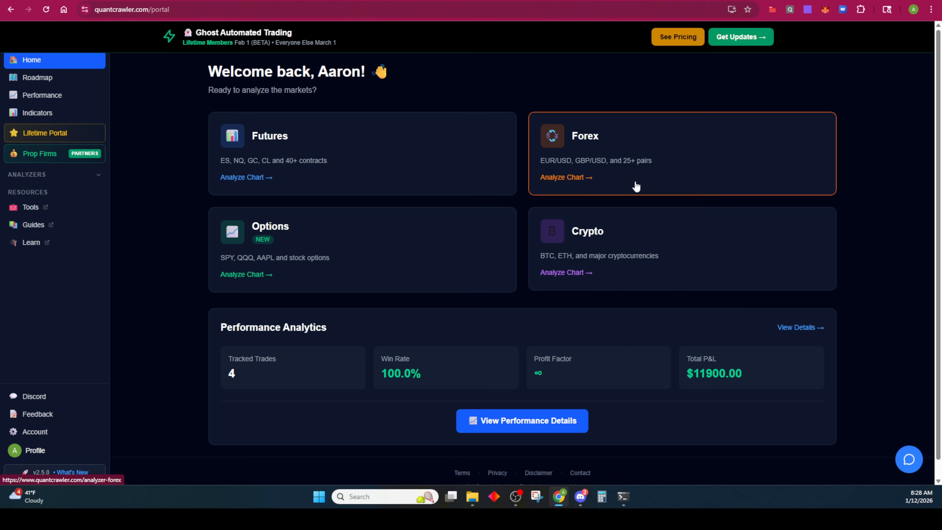
mouse_move(551, 176)
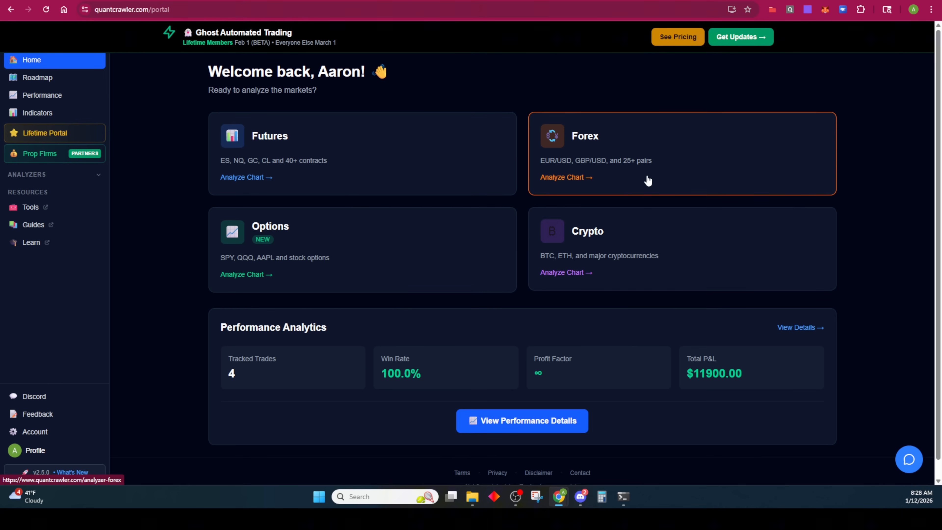
click(245, 177)
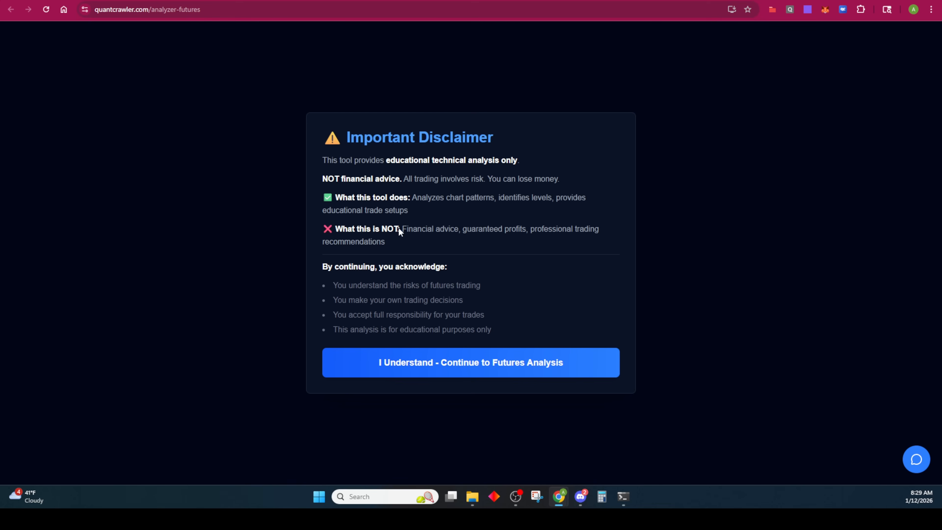
mouse_move(413, 232)
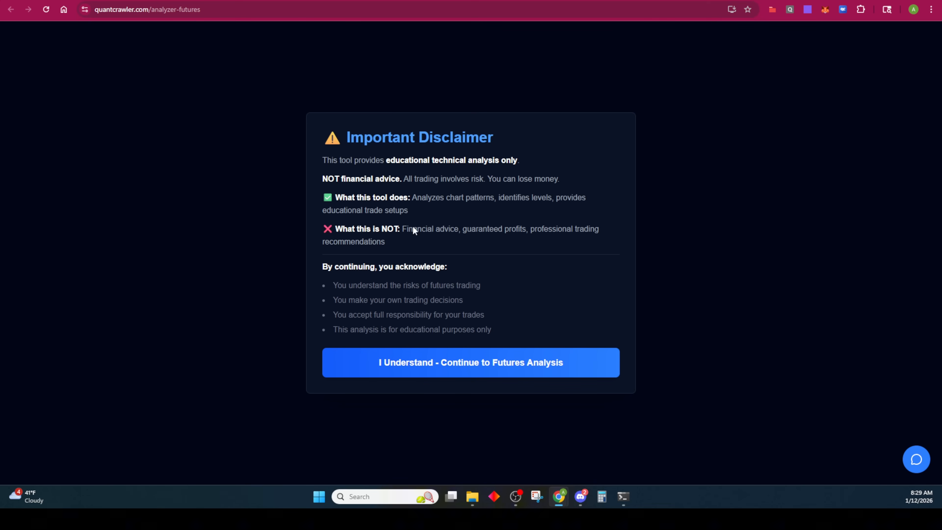
click(470, 362)
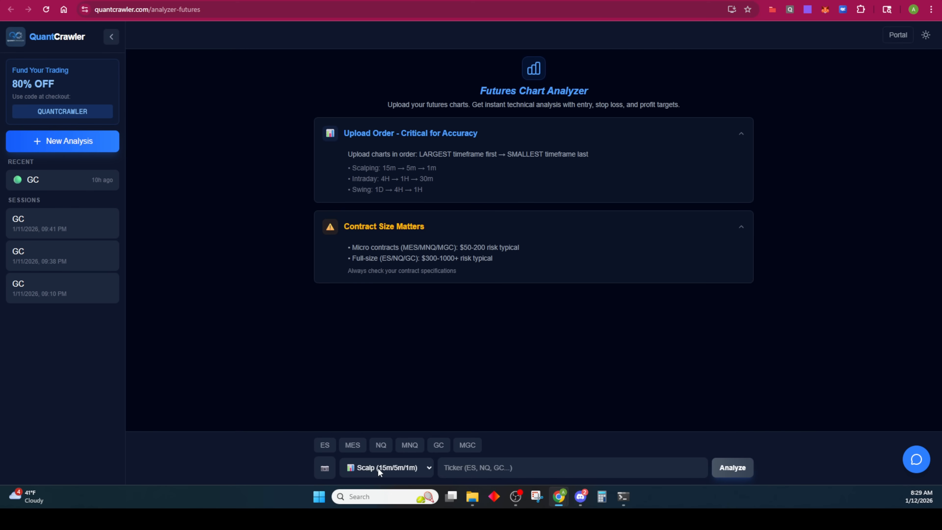
click(386, 467)
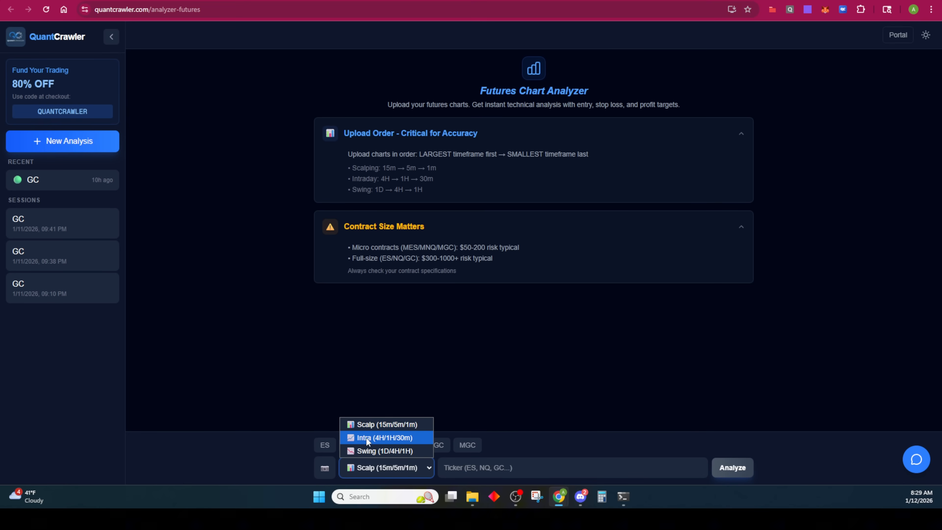
mouse_move(384, 450)
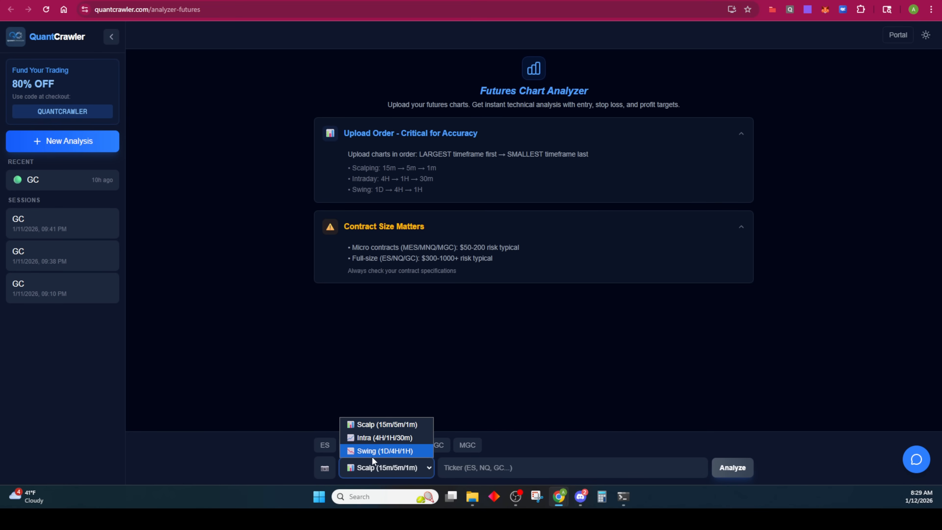
mouse_move(372, 455)
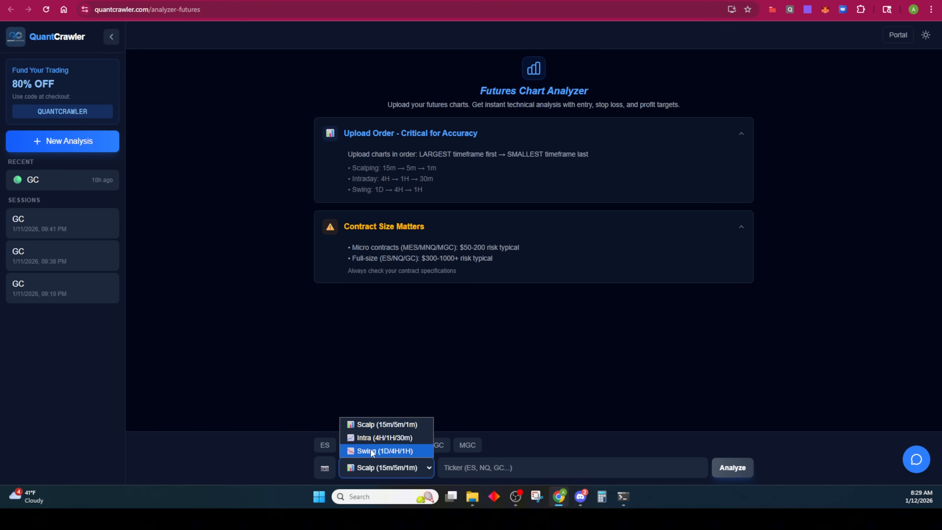
mouse_move(382, 452)
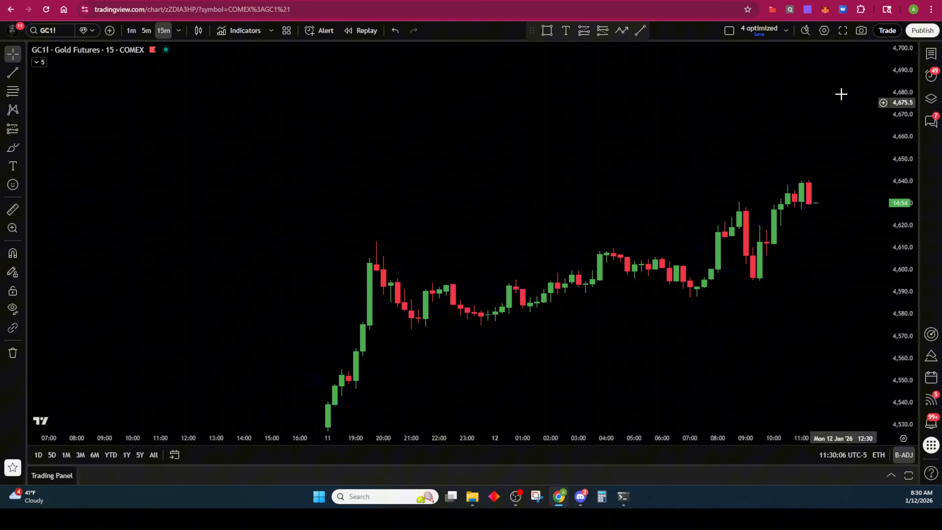
Capture the gold futures chart on 15m, 5m and 1m via the QuantCrawler extension panel
click(842, 9)
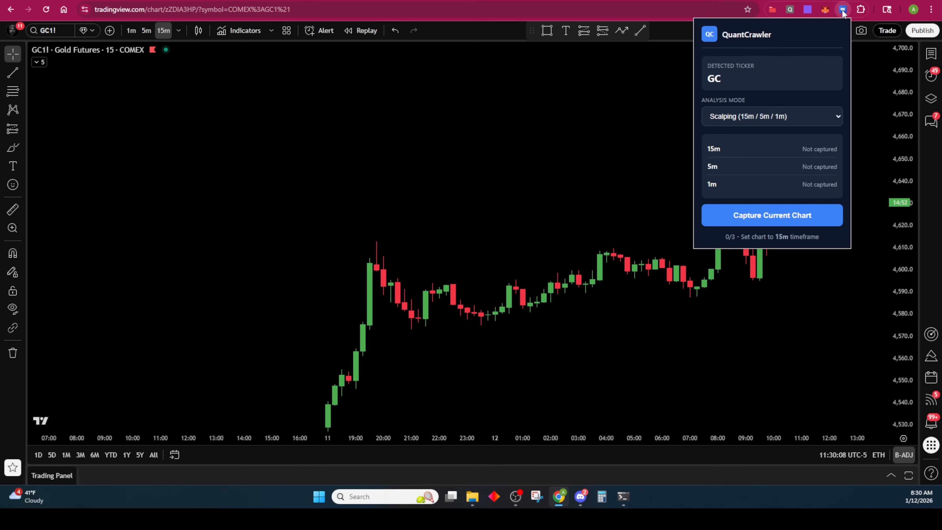
mouse_move(749, 35)
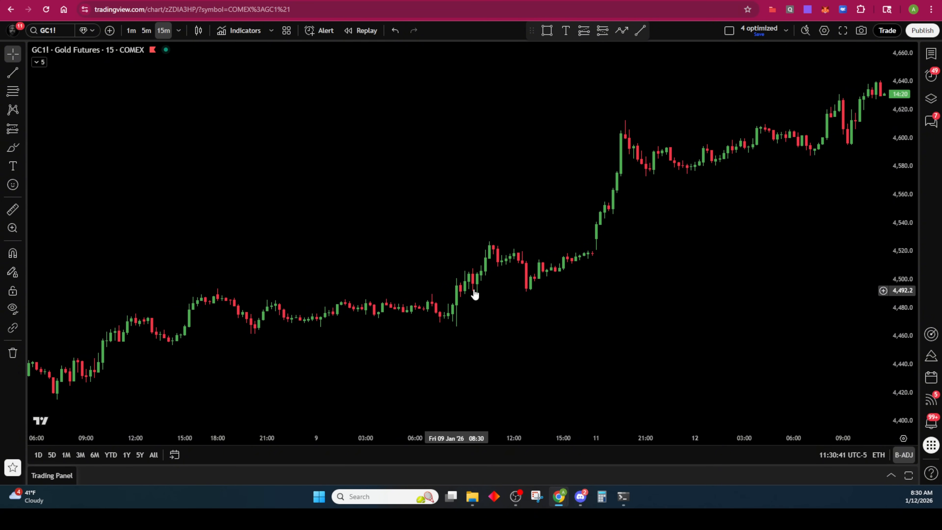
mouse_move(527, 310)
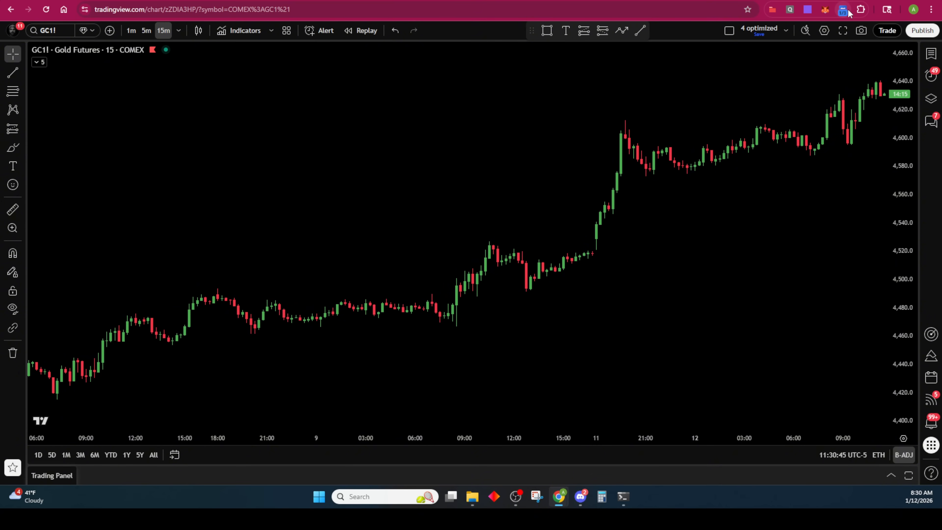
click(843, 9)
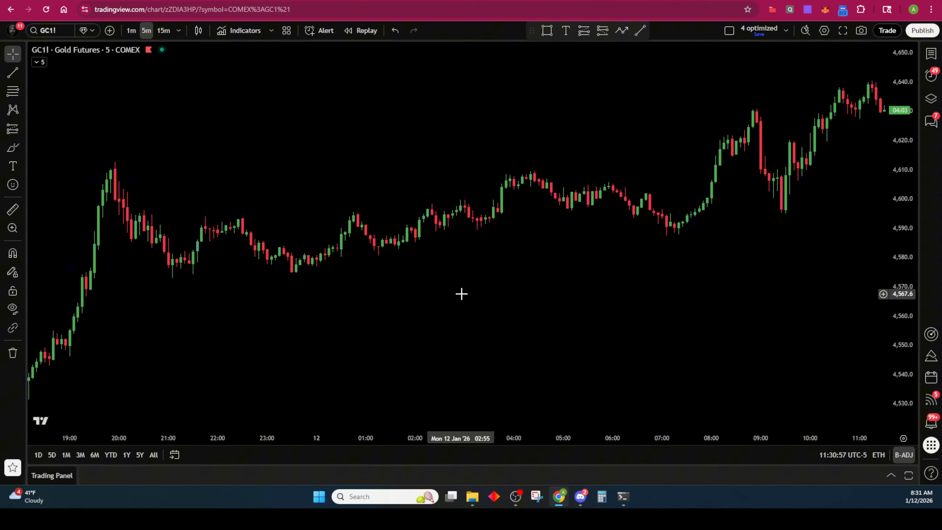
click(841, 9)
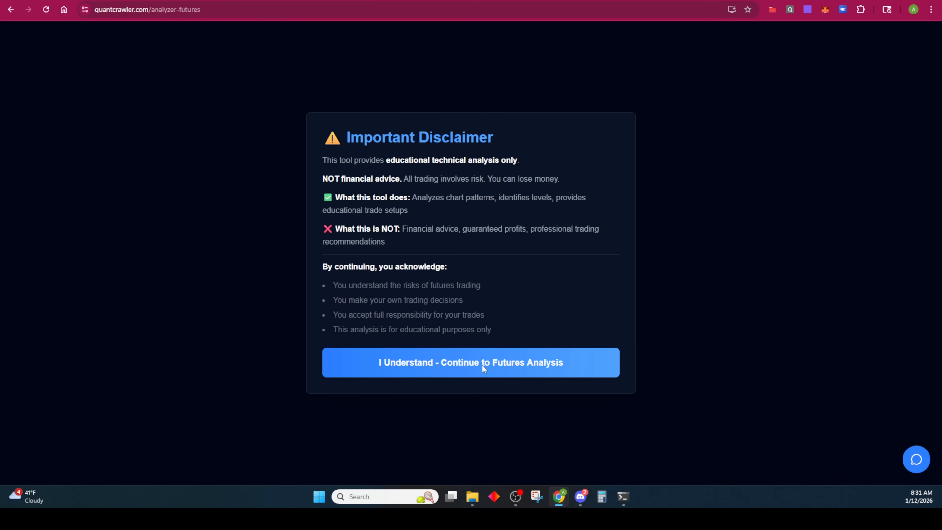
Accept the futures disclaimer to generate the GC analysis from the three captured charts
click(470, 362)
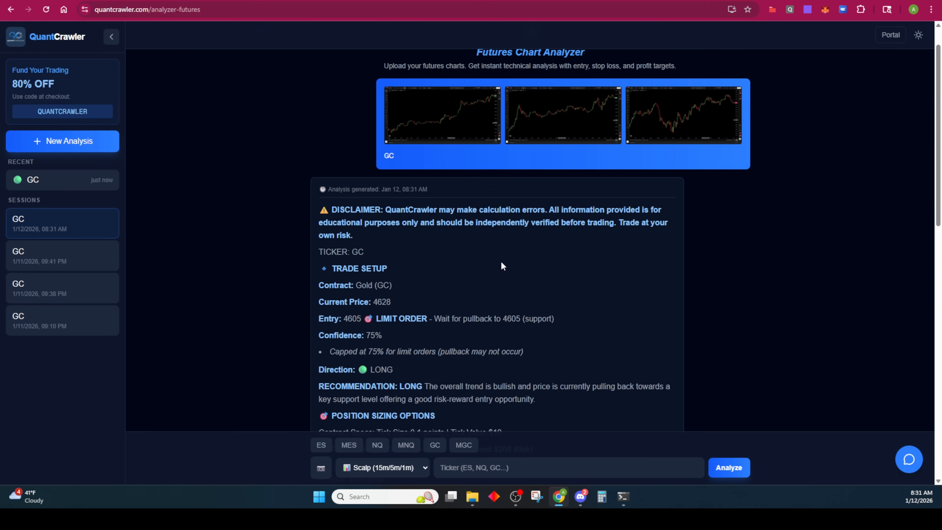
scroll(down, 3)
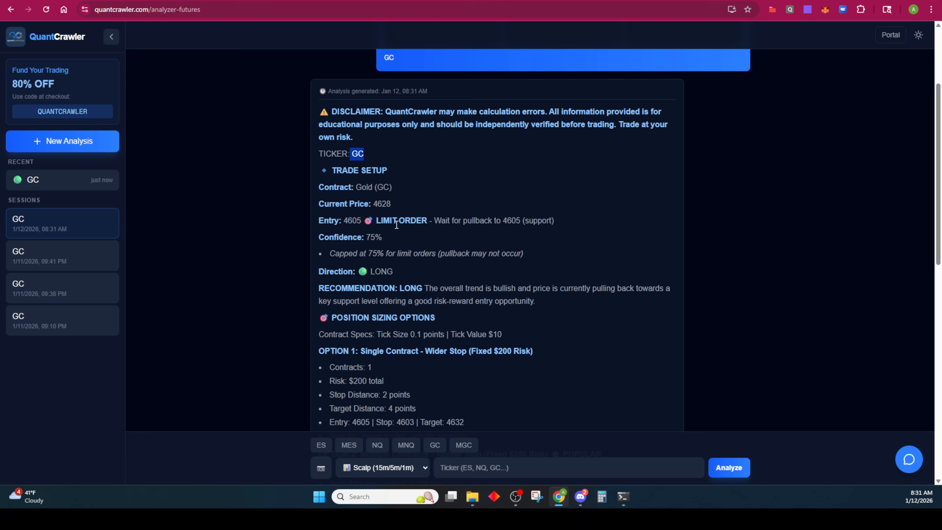
drag(377, 220, 554, 220)
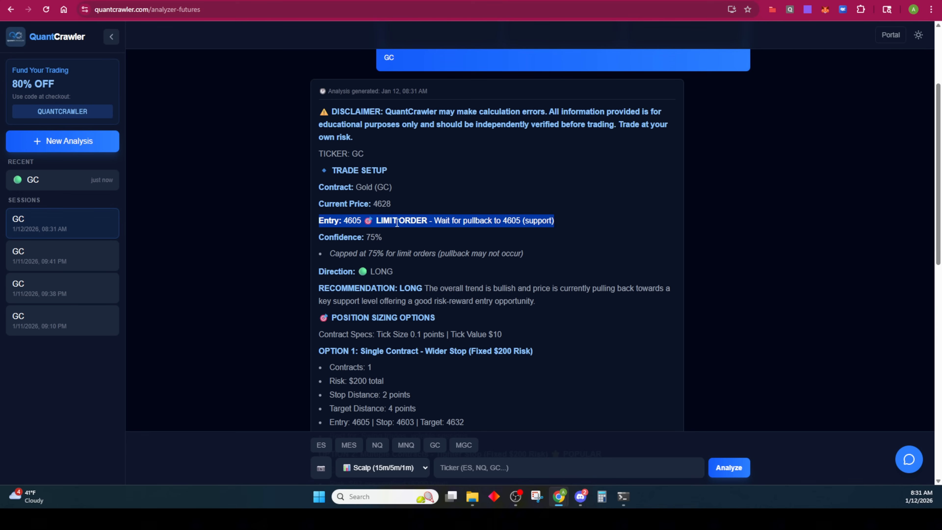
mouse_move(444, 242)
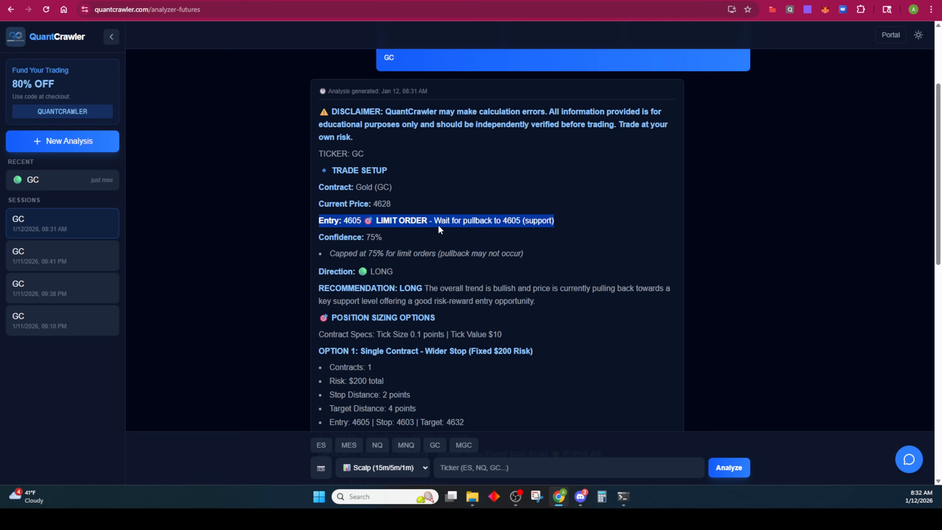
mouse_move(388, 235)
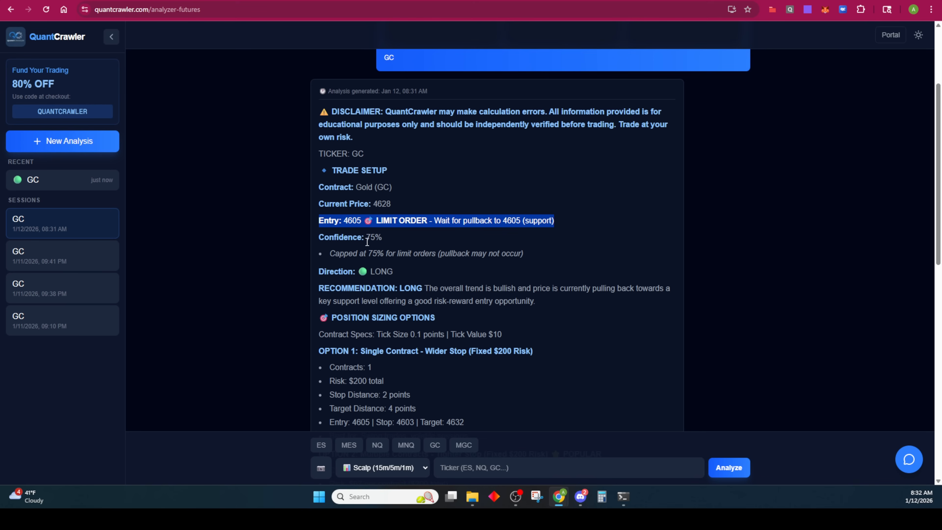
mouse_move(440, 298)
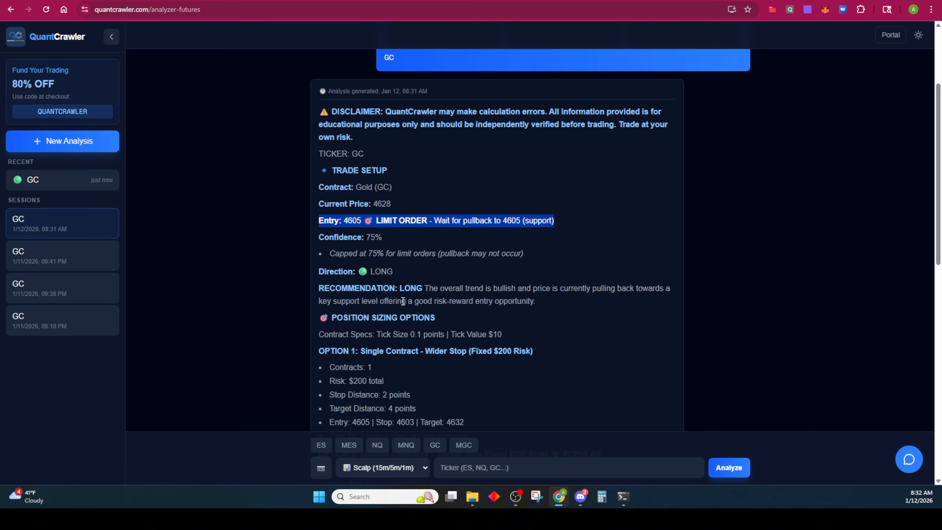
mouse_move(520, 310)
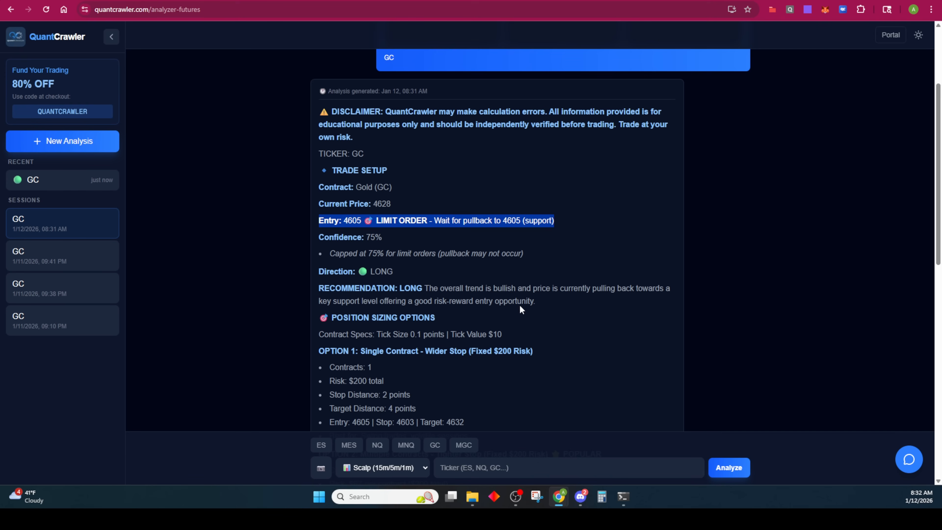
scroll(down, 3)
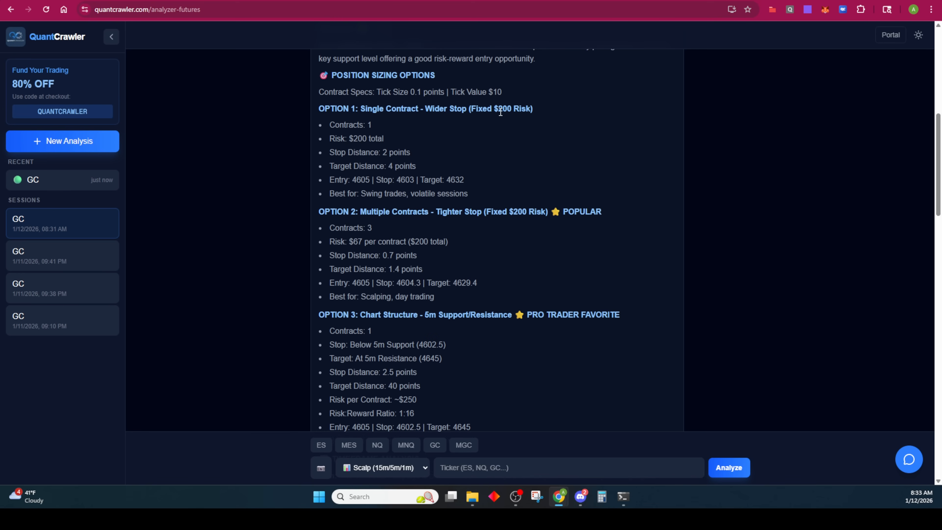
mouse_move(363, 138)
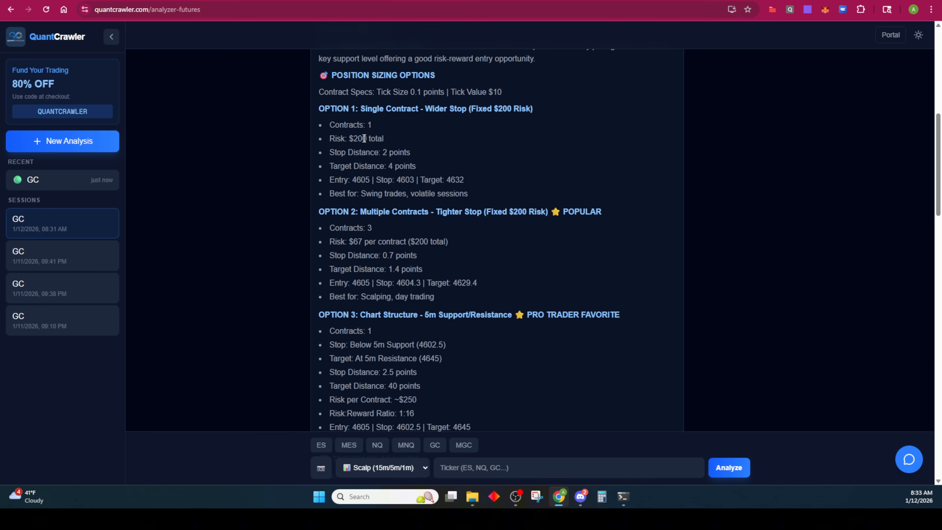
mouse_move(487, 175)
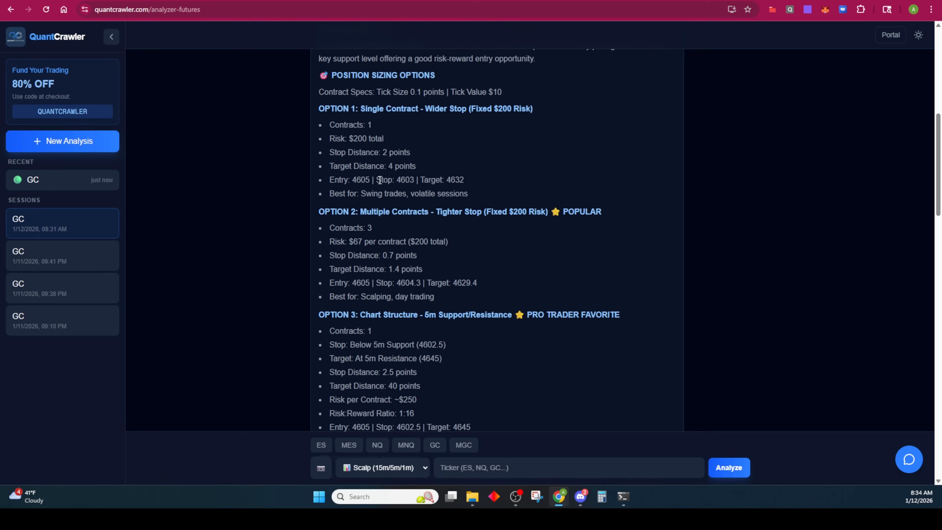
mouse_move(393, 189)
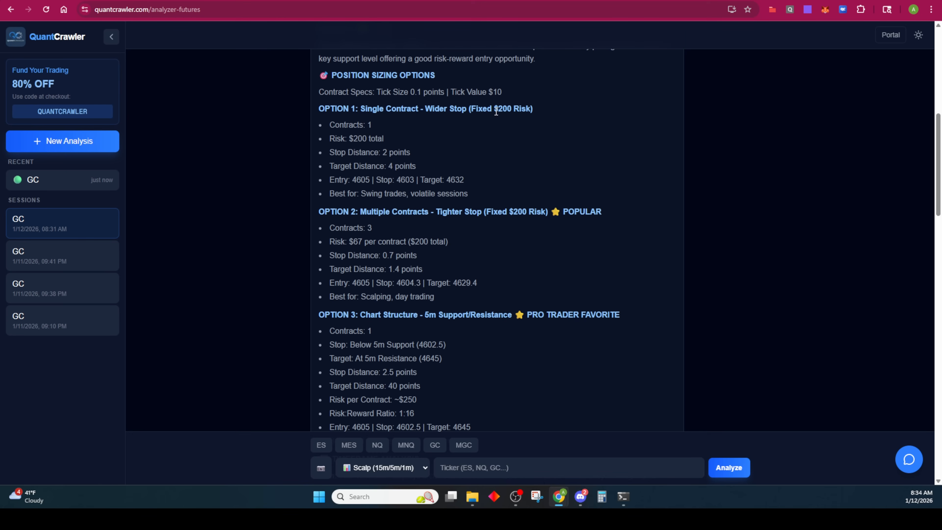
mouse_move(386, 152)
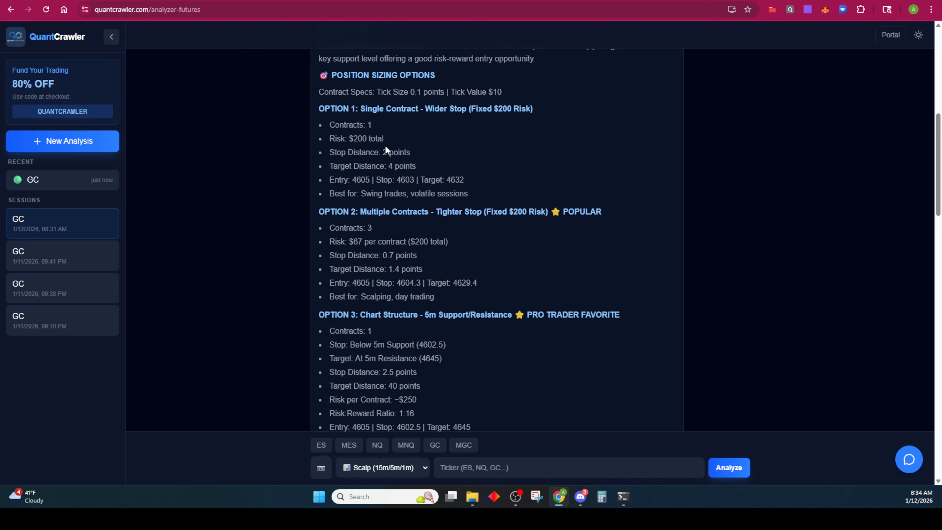
mouse_move(386, 151)
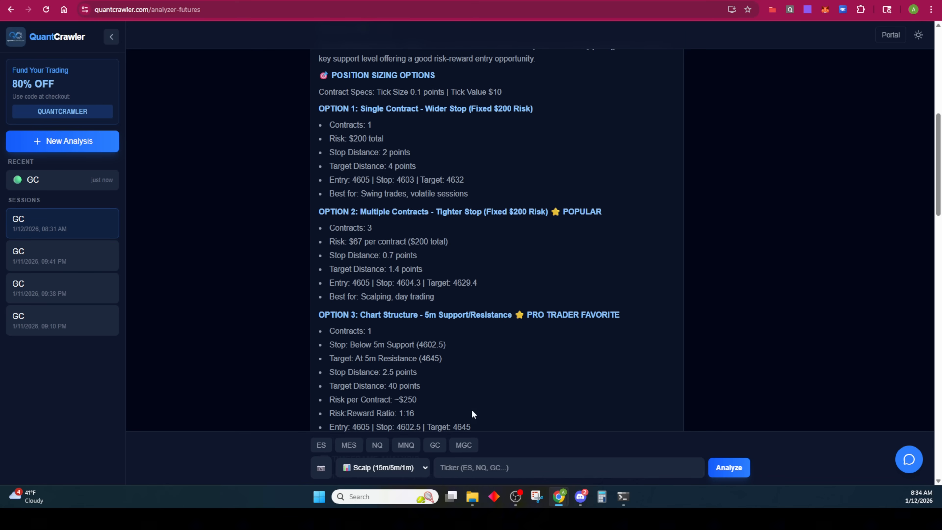
Enter $1000 as the new risk amount and highlight the Option 2 contract count
click(567, 468)
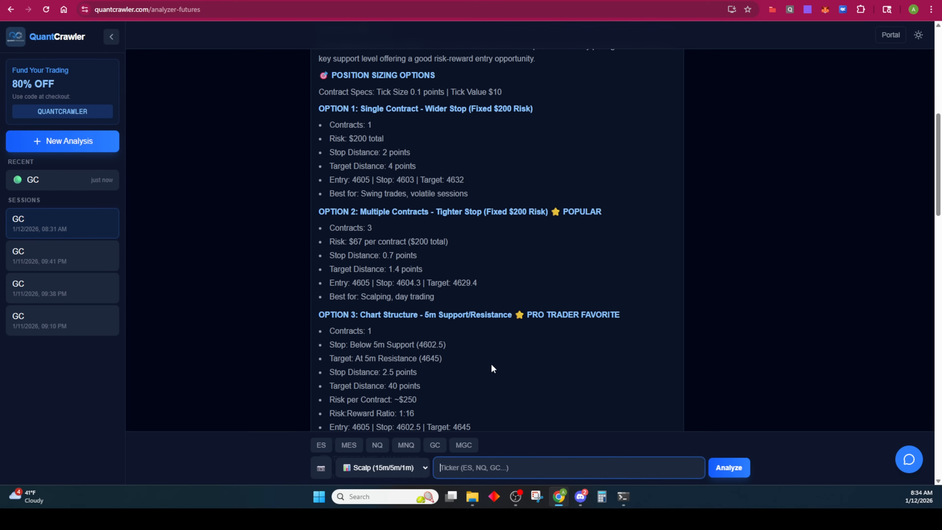
text($1000)
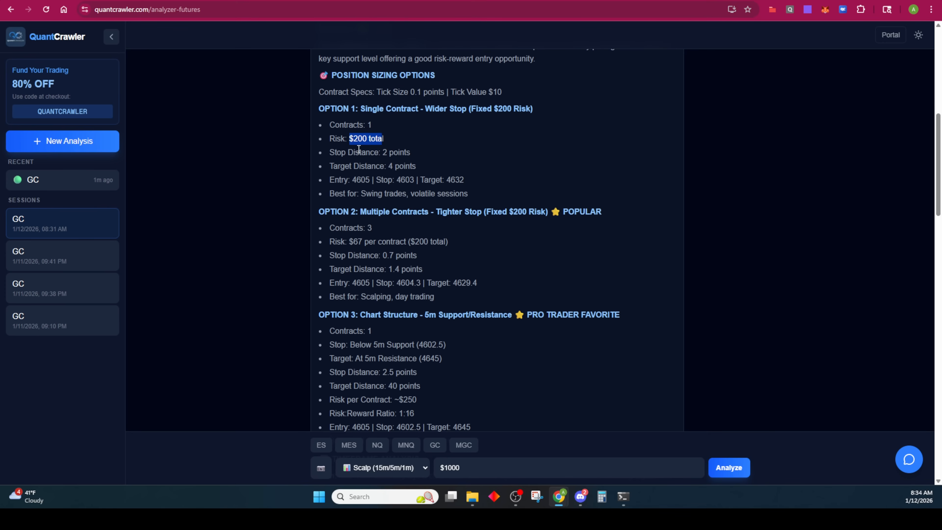
mouse_move(470, 174)
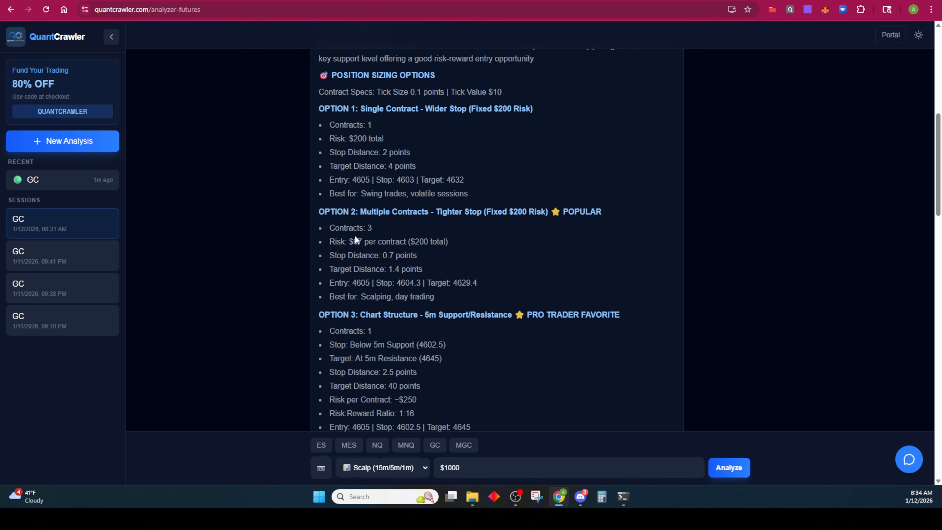
double_click(368, 228)
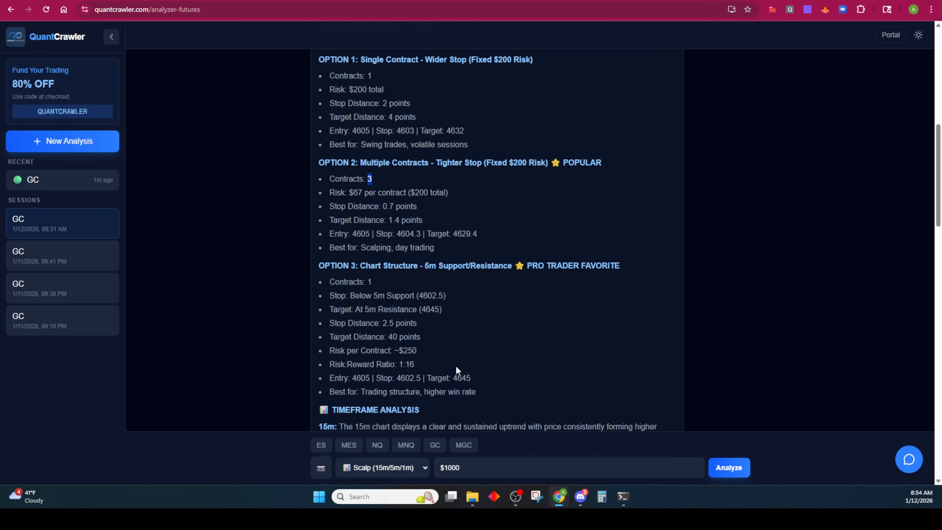
mouse_move(435, 334)
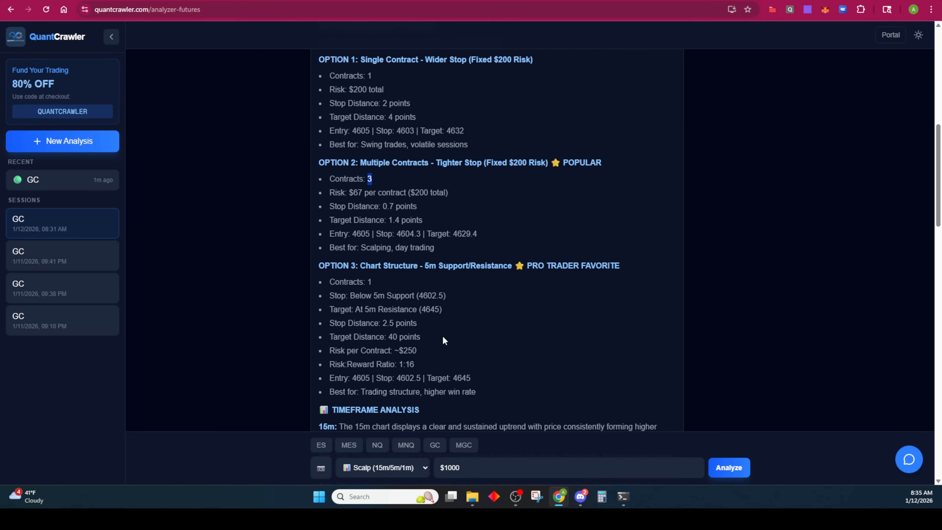
scroll(down, 3)
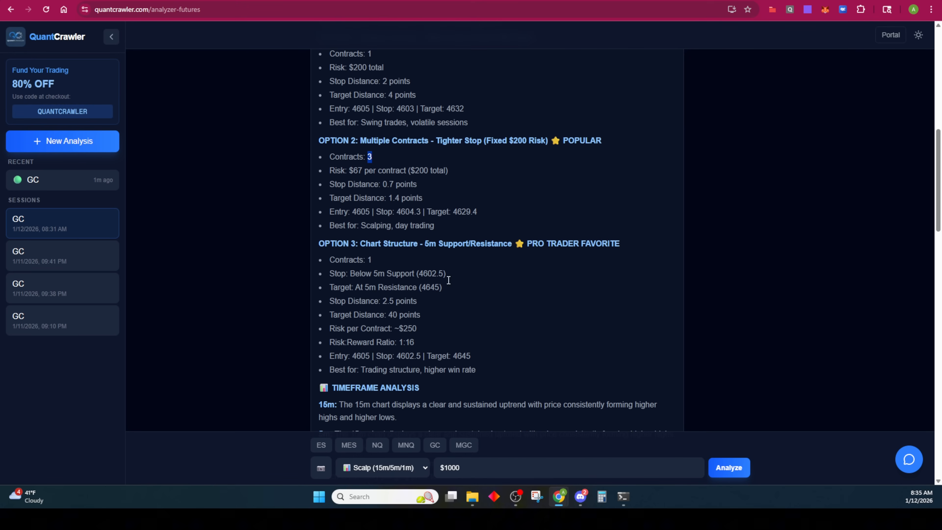
scroll(down, 3)
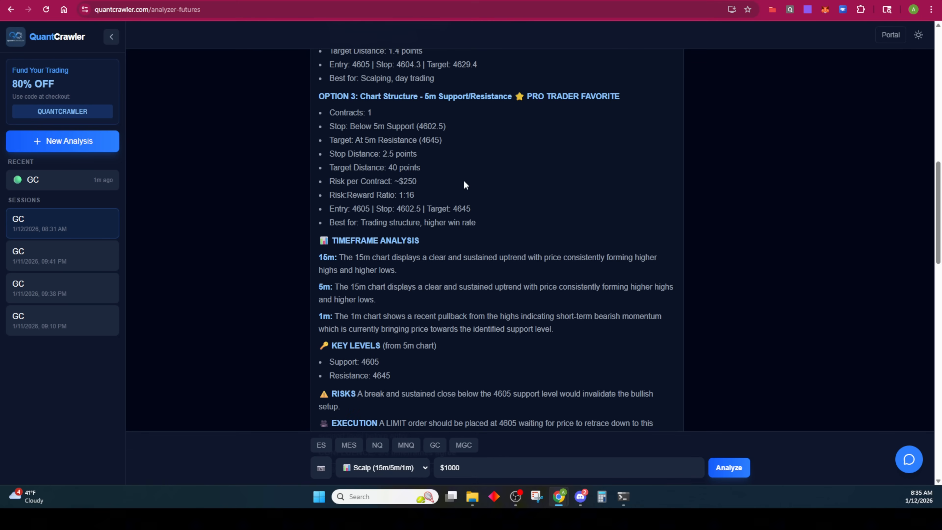
scroll(down, 3)
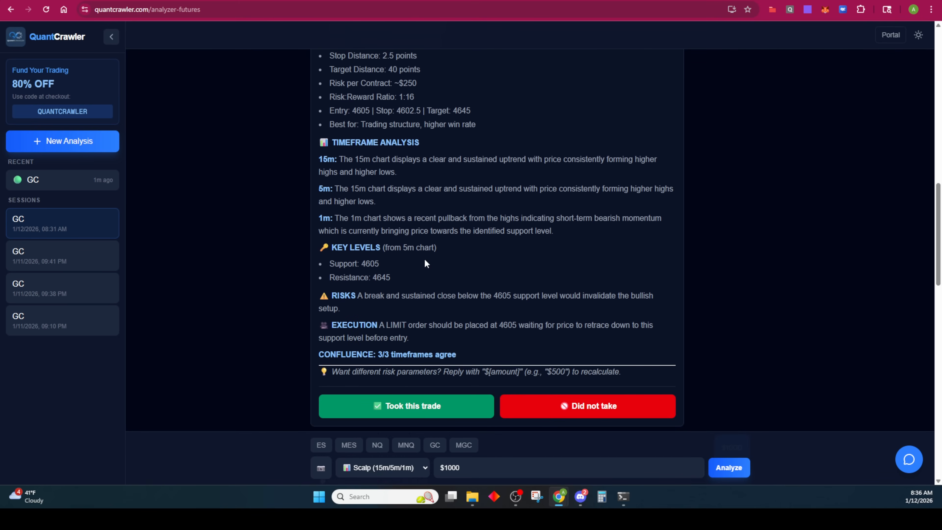
double_click(338, 247)
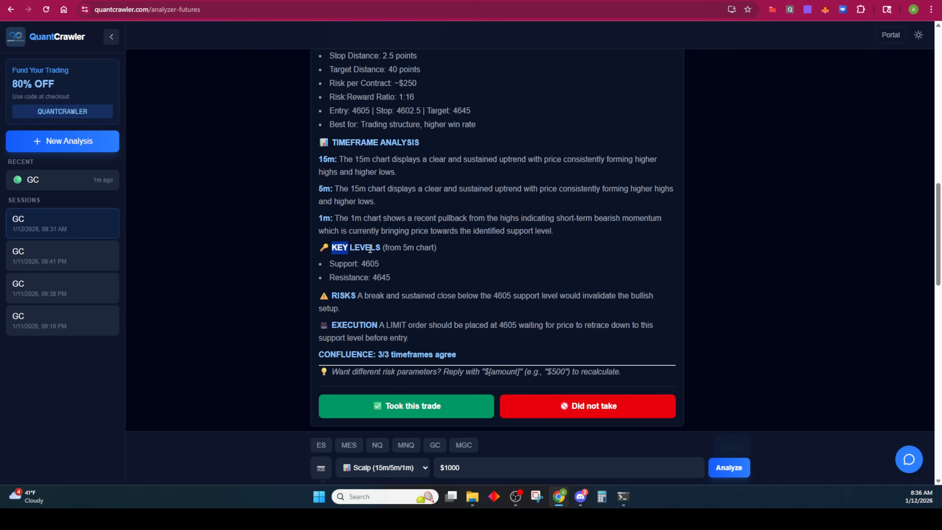
drag(338, 247, 436, 246)
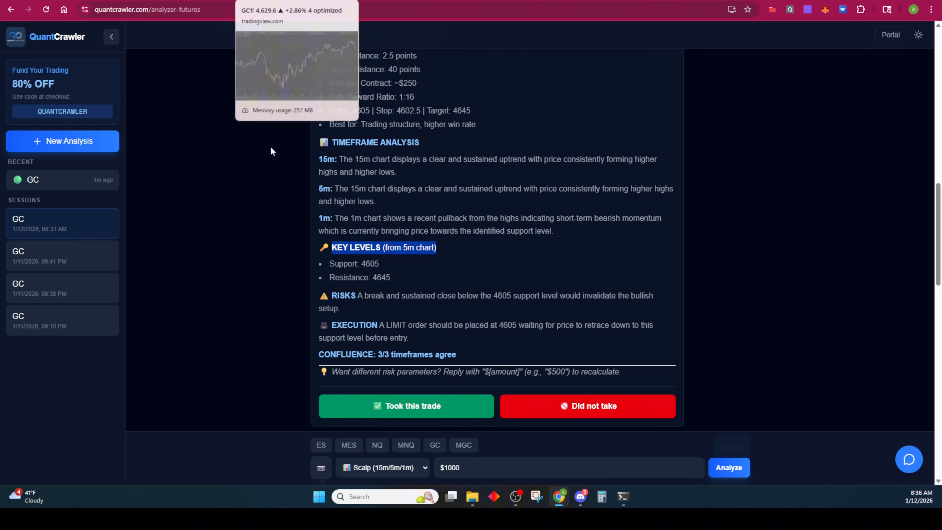
mouse_move(382, 265)
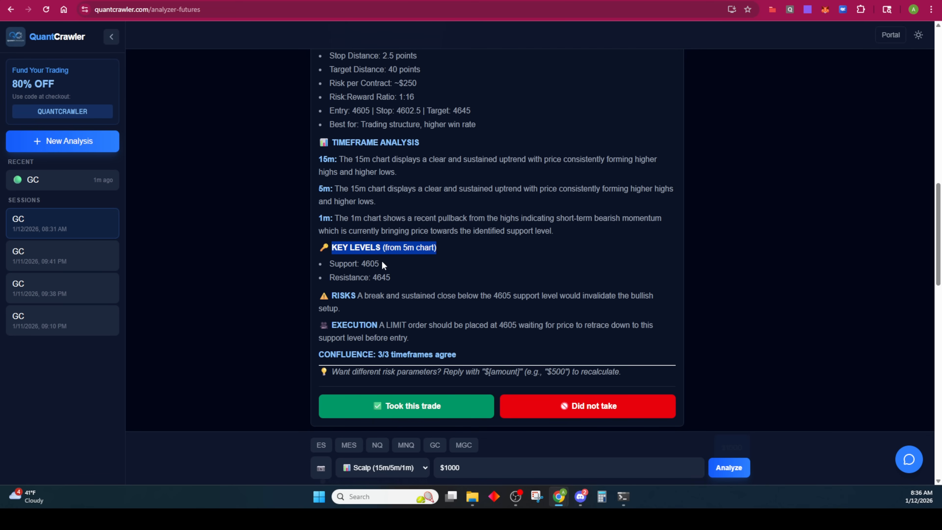
double_click(369, 264)
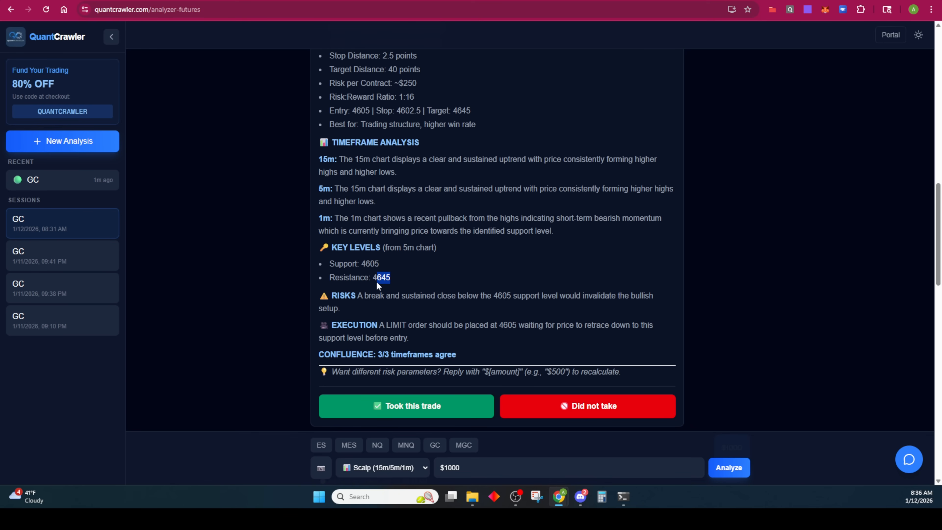
drag(382, 276, 344, 263)
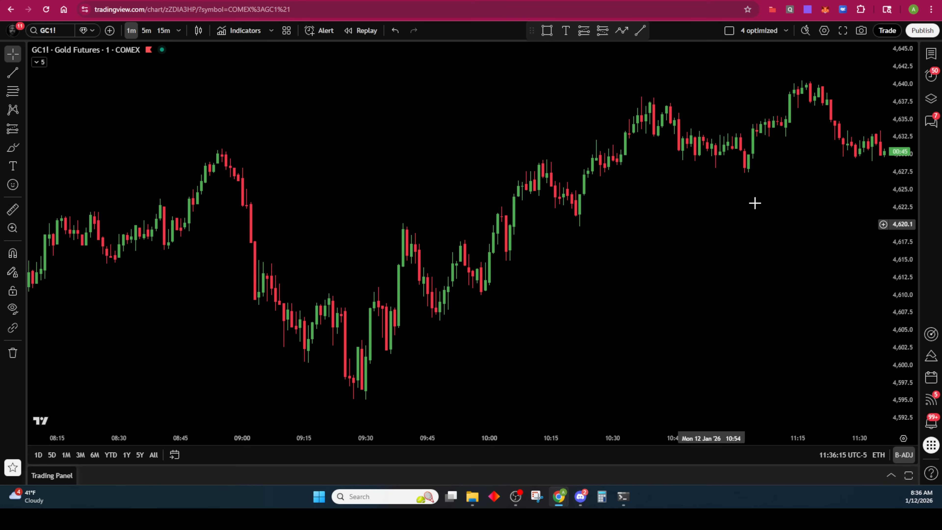
mouse_move(409, 100)
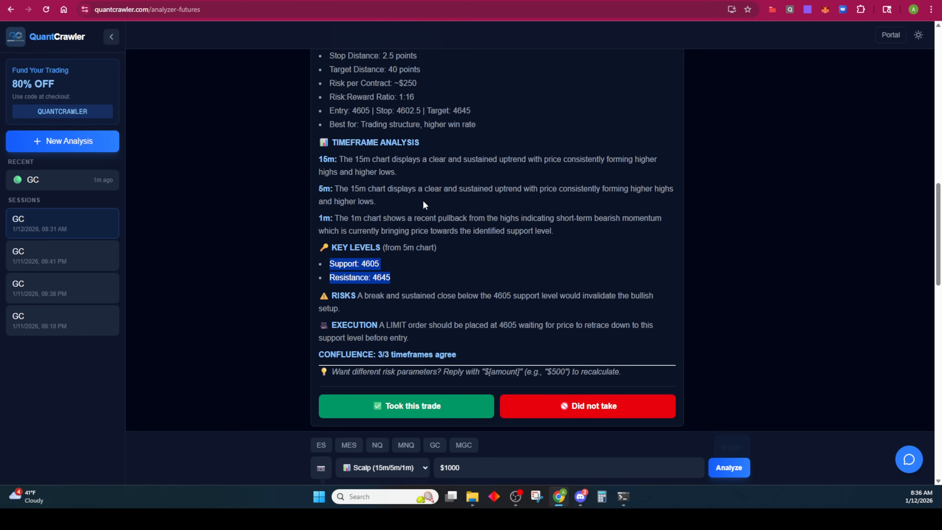
mouse_move(402, 288)
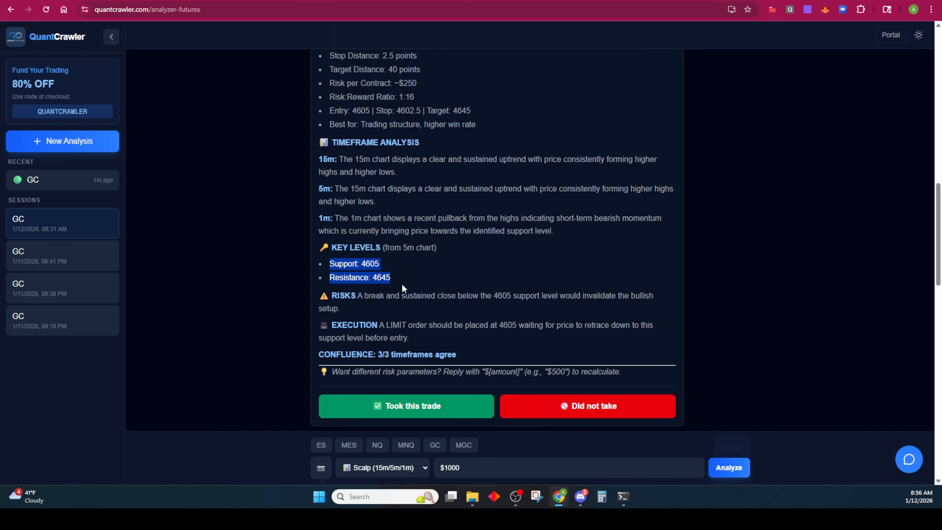
mouse_move(404, 312)
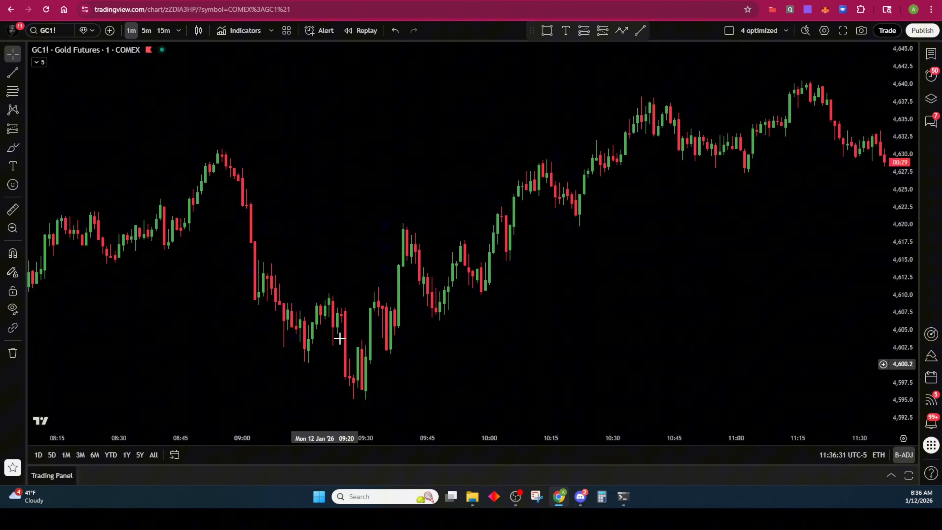
mouse_move(229, 284)
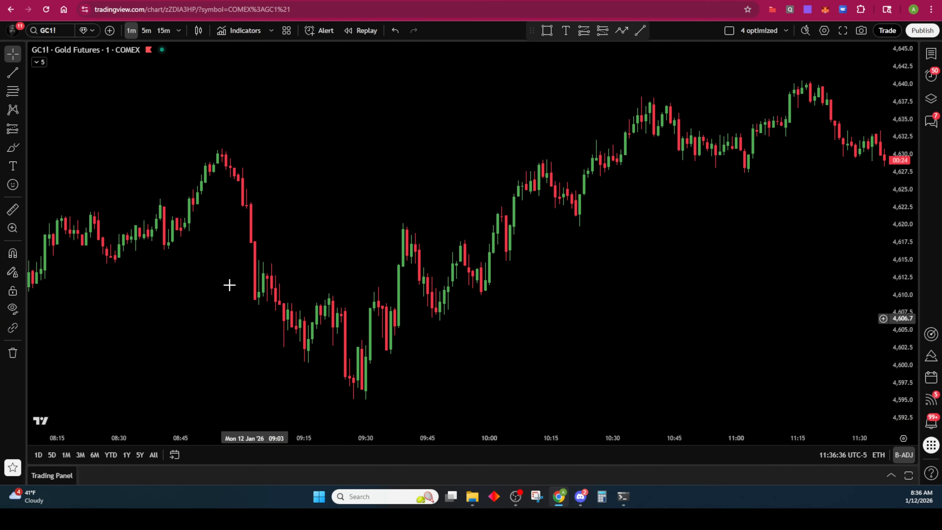
mouse_move(512, 248)
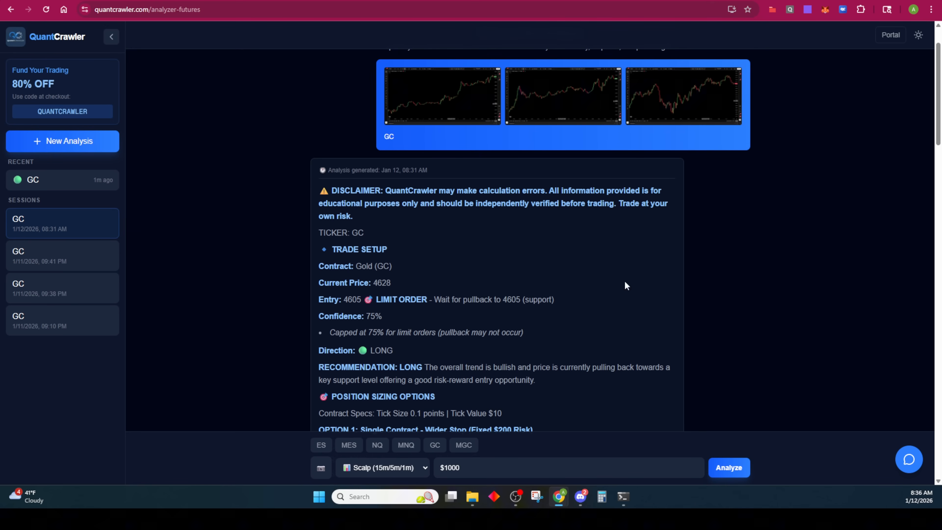
mouse_move(447, 239)
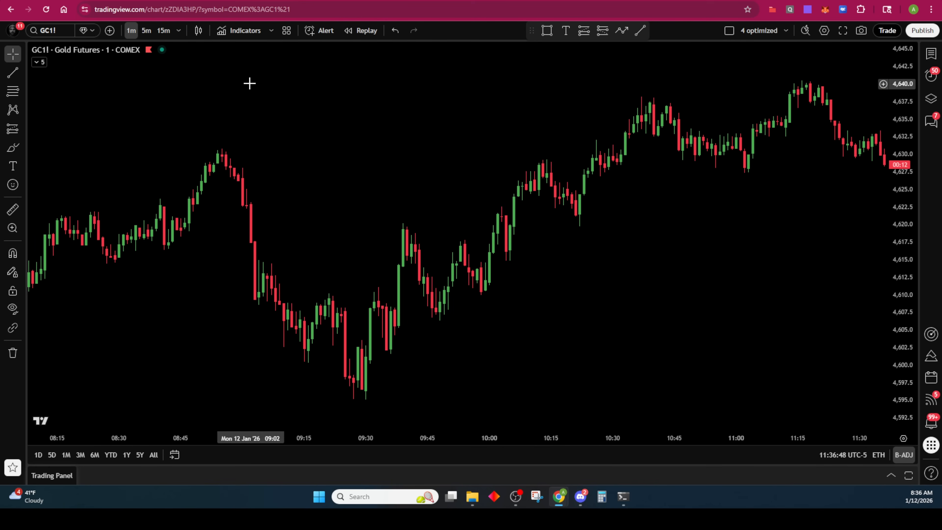
Flip the Gold Futures chart through 15m and 5m, then back to 1-minute candles
click(163, 30)
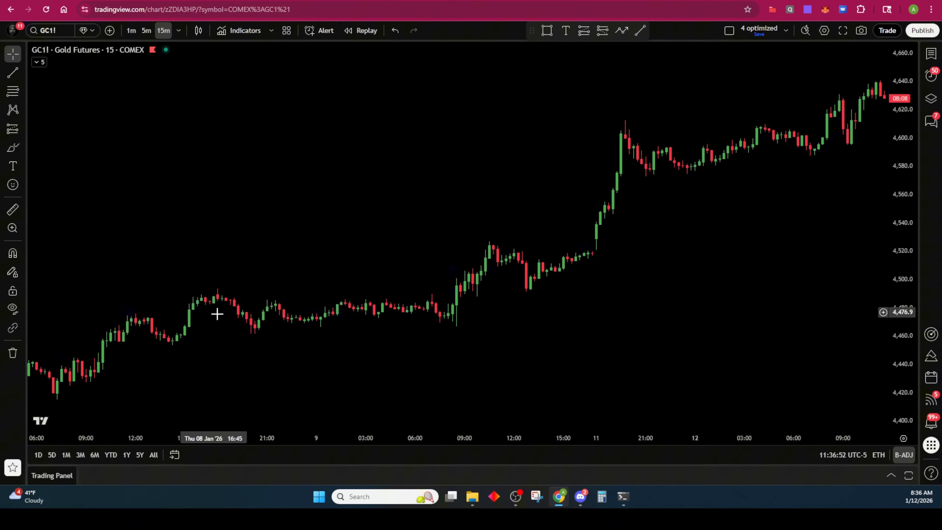
click(146, 30)
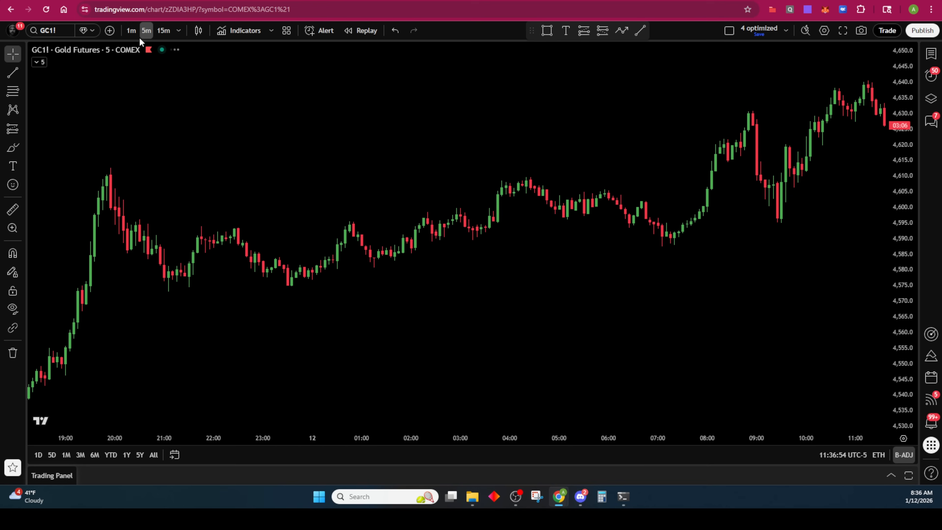
mouse_move(149, 264)
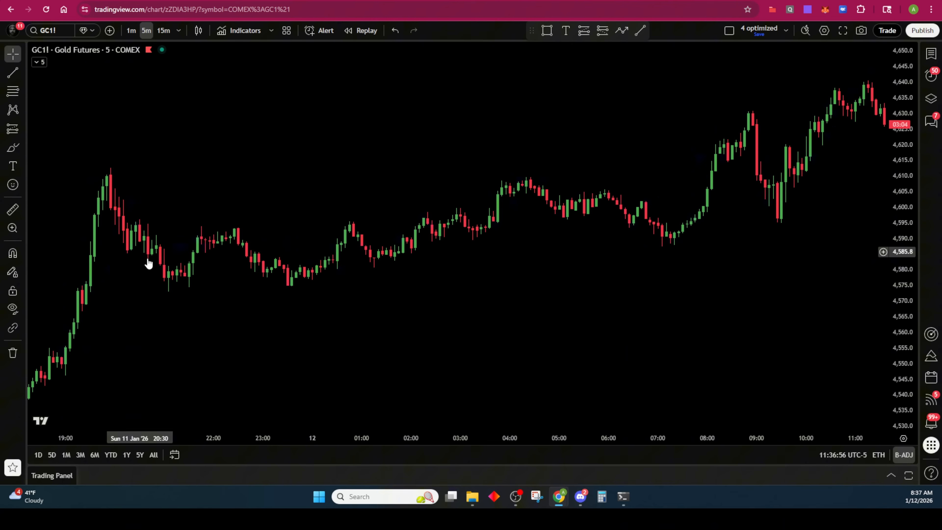
mouse_move(363, 246)
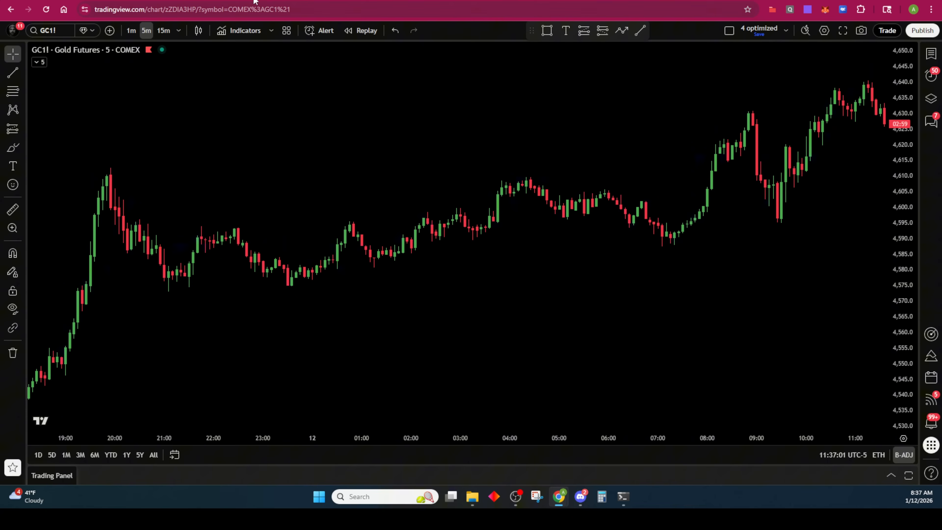
click(129, 30)
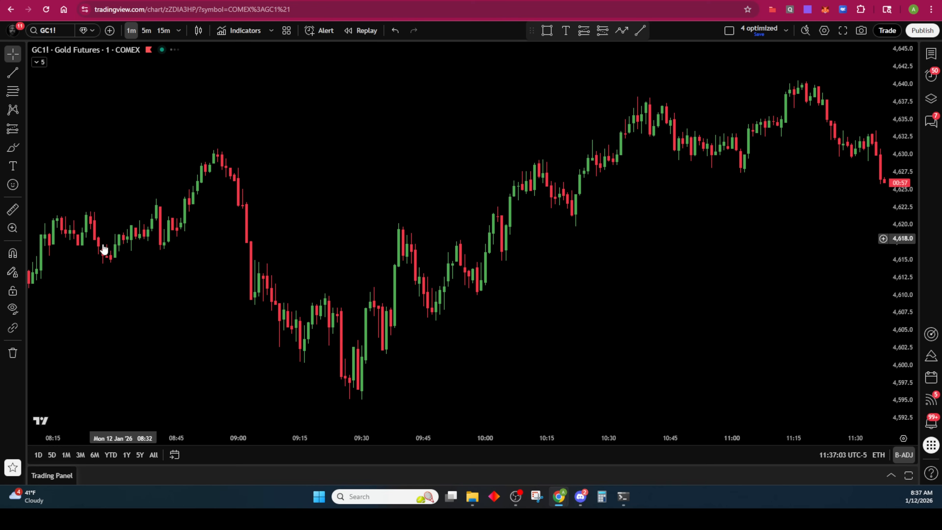
mouse_move(232, 184)
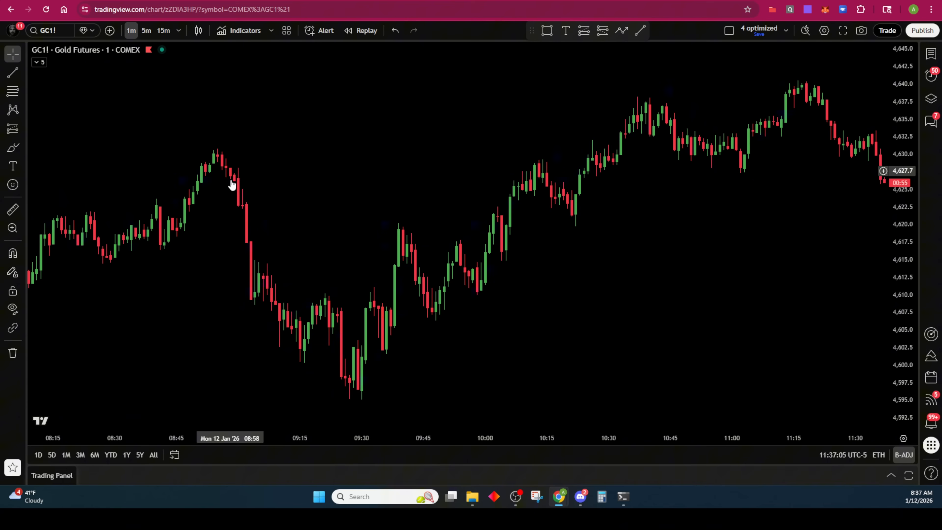
mouse_move(567, 198)
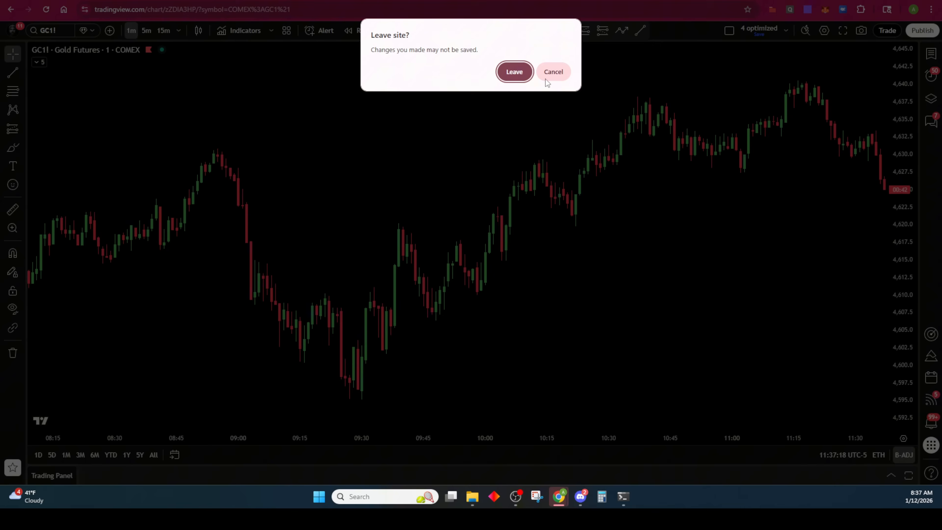
Leave the chart page, enter the Forex Chart Analyzer past its disclaimer and list the trading styles
click(514, 72)
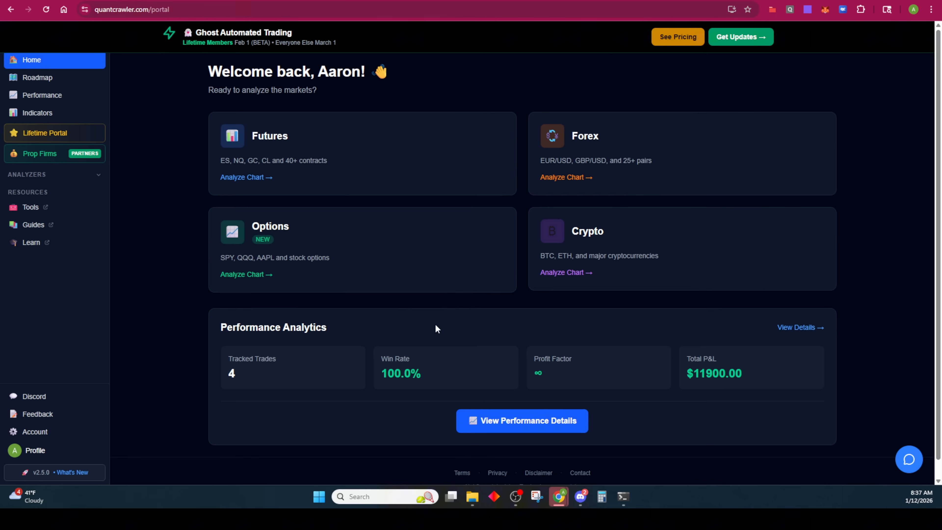
click(564, 177)
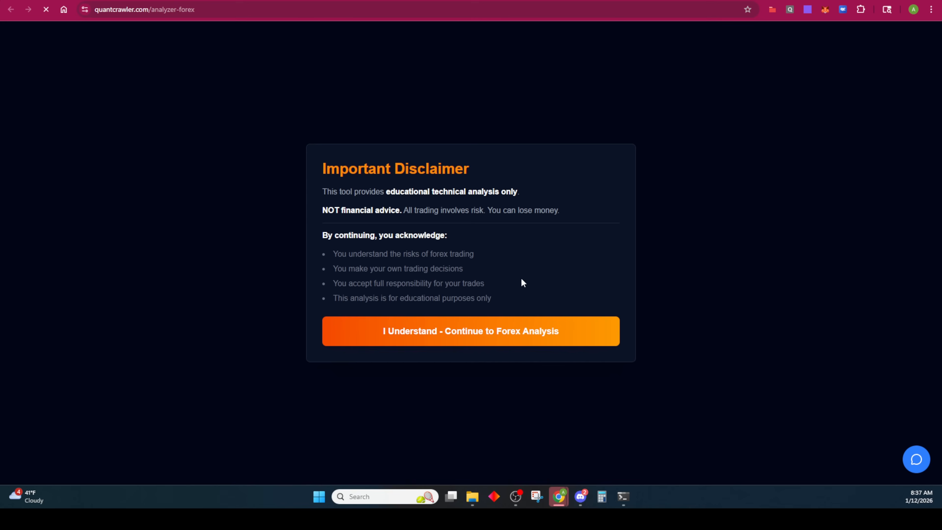
click(470, 331)
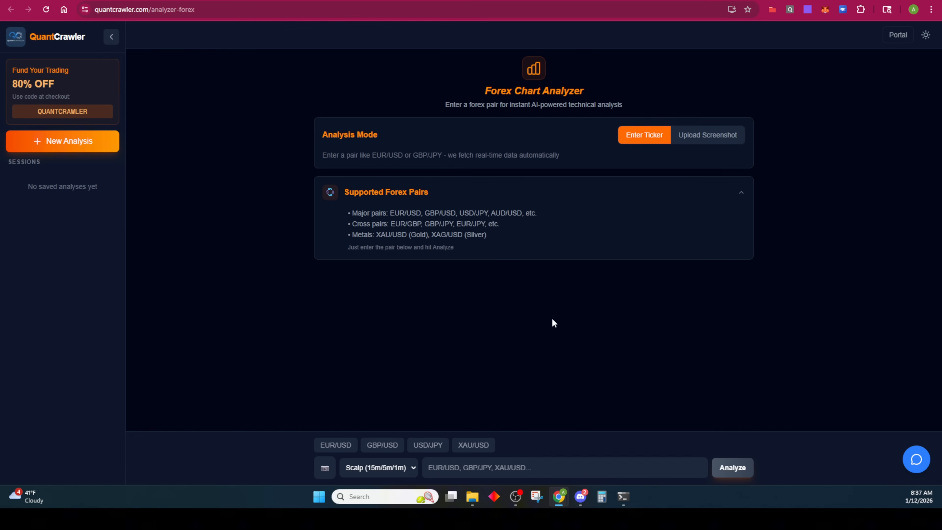
mouse_move(622, 291)
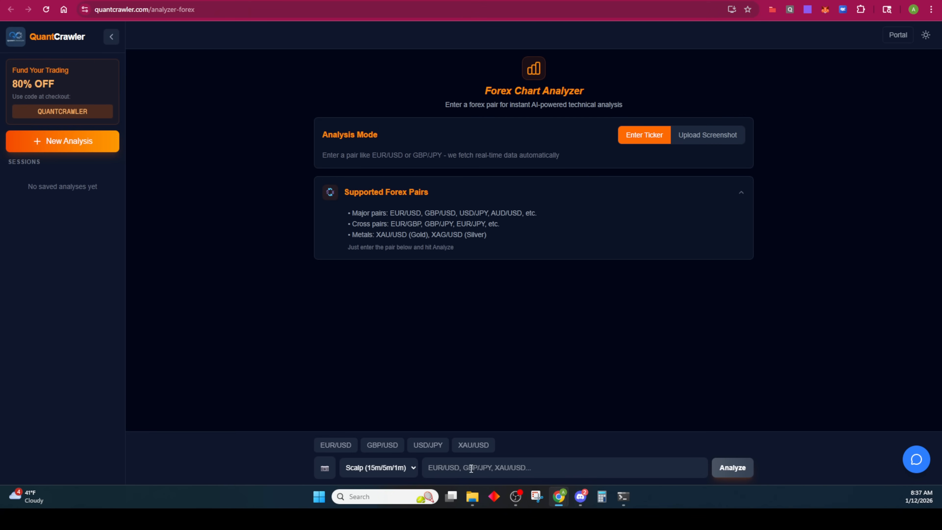
mouse_move(468, 467)
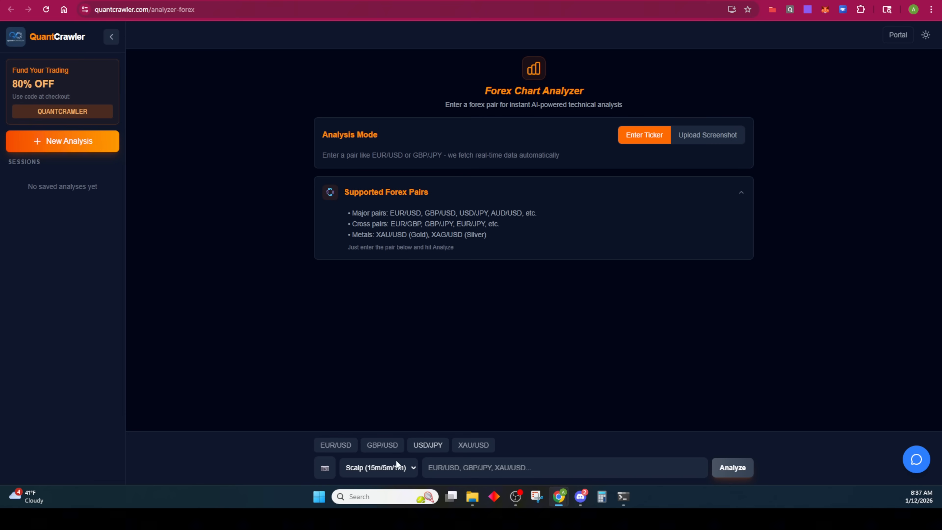
click(377, 467)
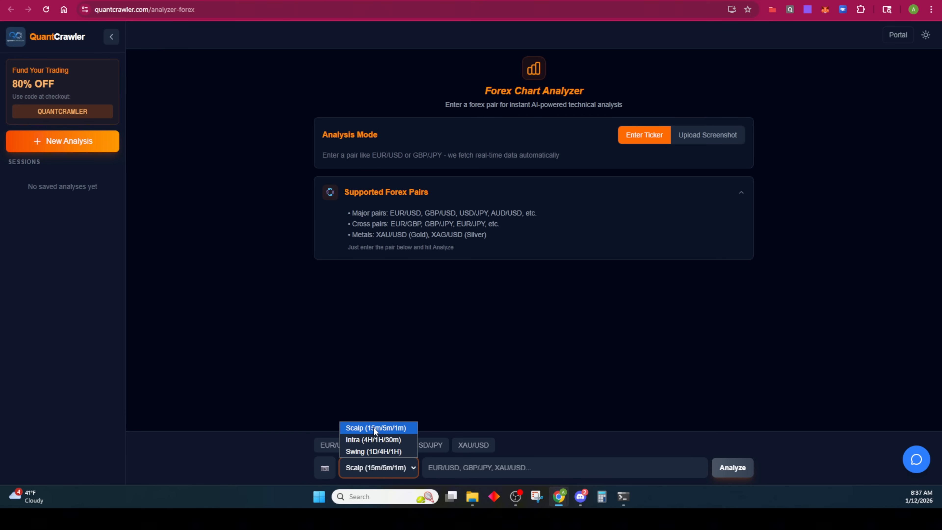
mouse_move(388, 431)
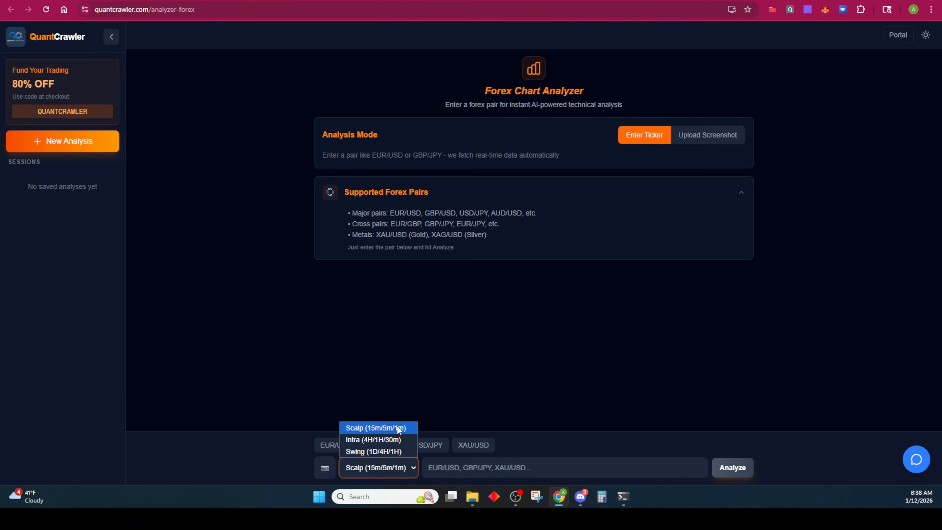
mouse_move(711, 132)
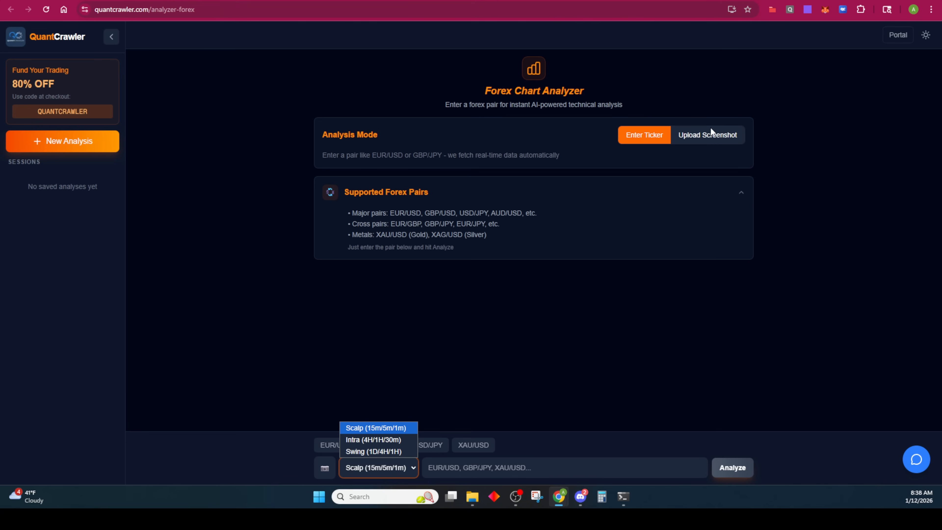
Toggle between screenshot and pair-entry modes, then scroll through the XAU/USD scalping analysis
click(707, 134)
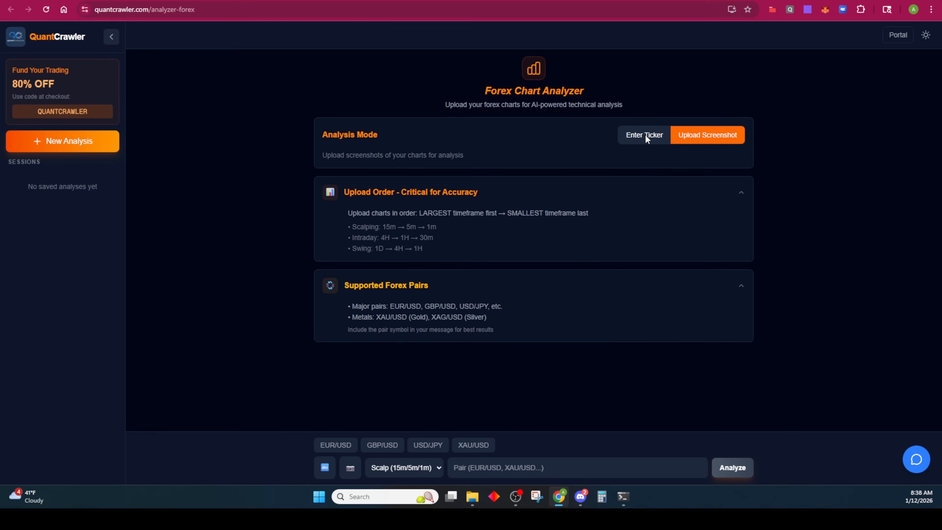
click(644, 134)
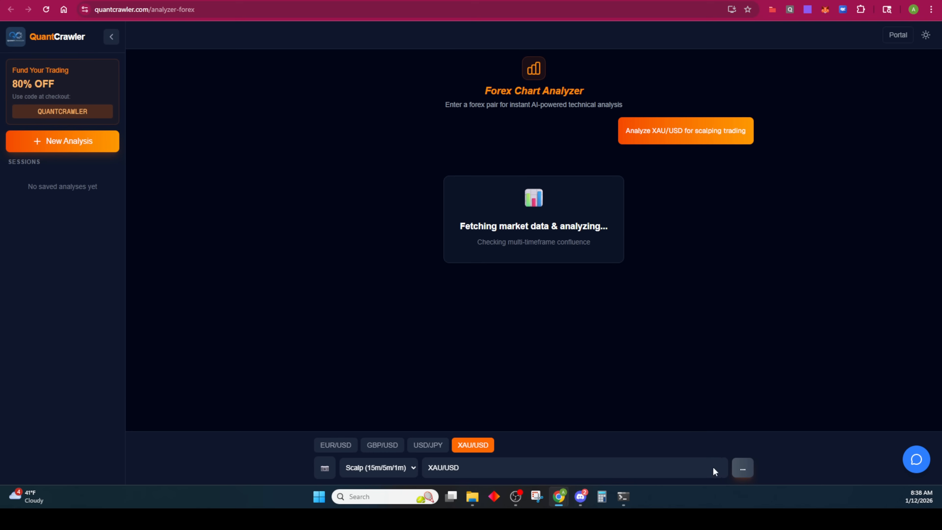
mouse_move(509, 297)
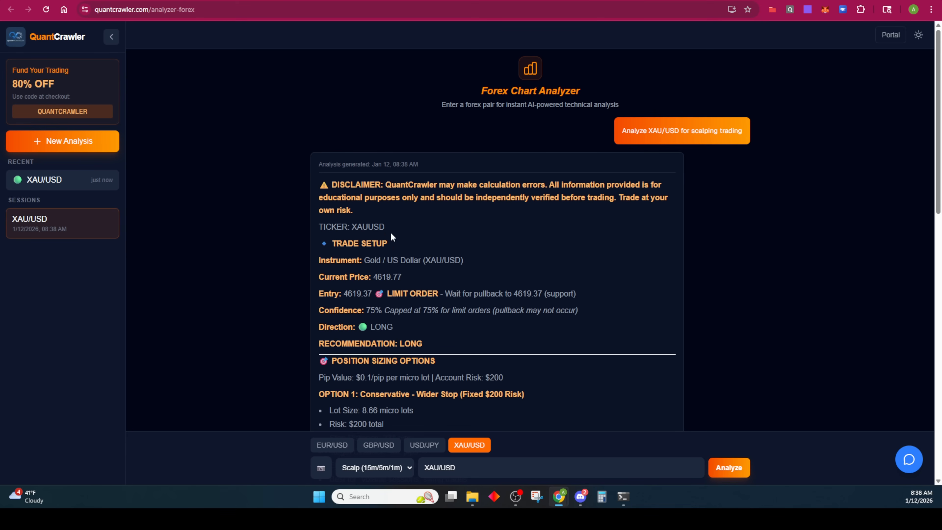
mouse_move(403, 284)
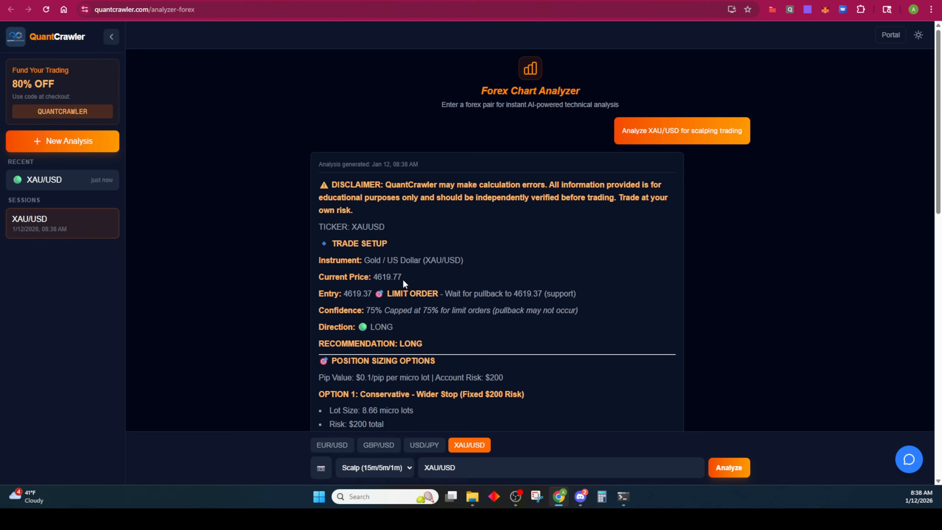
scroll(down, 3)
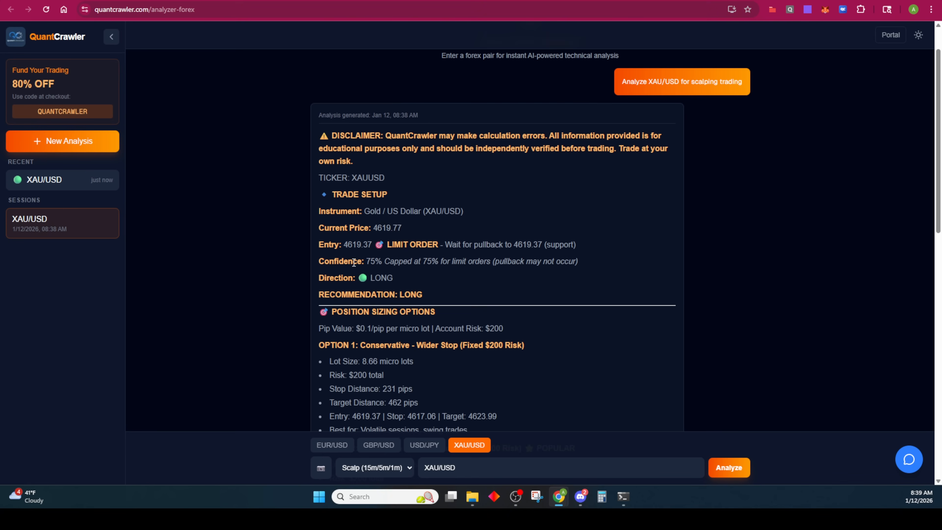
mouse_move(420, 294)
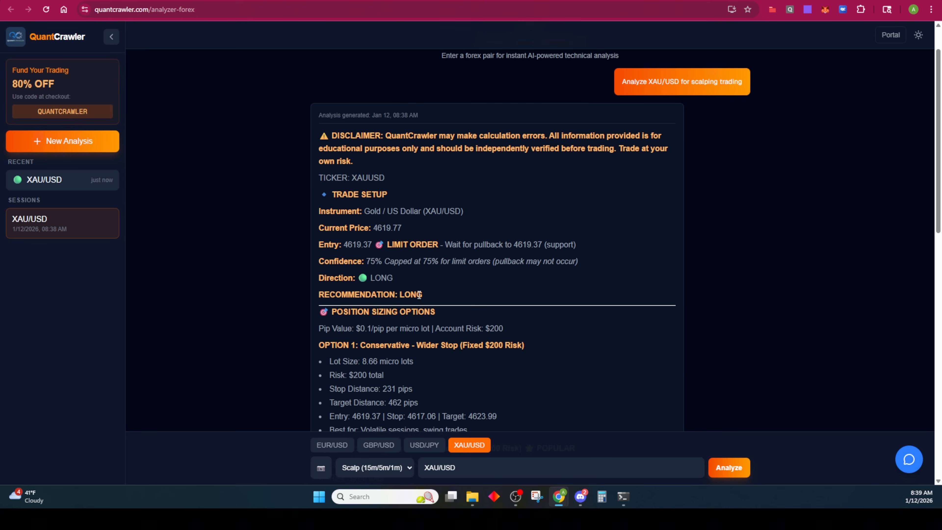
scroll(down, 3)
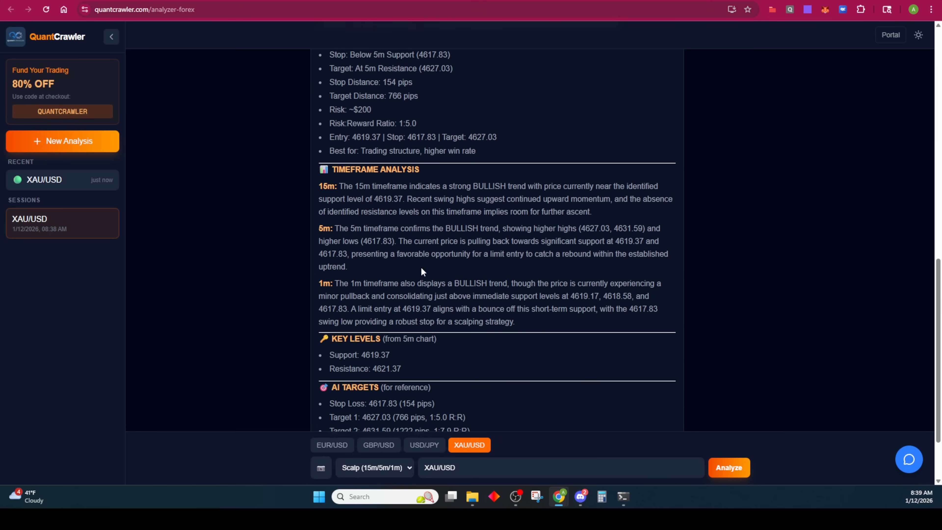
scroll(down, 3)
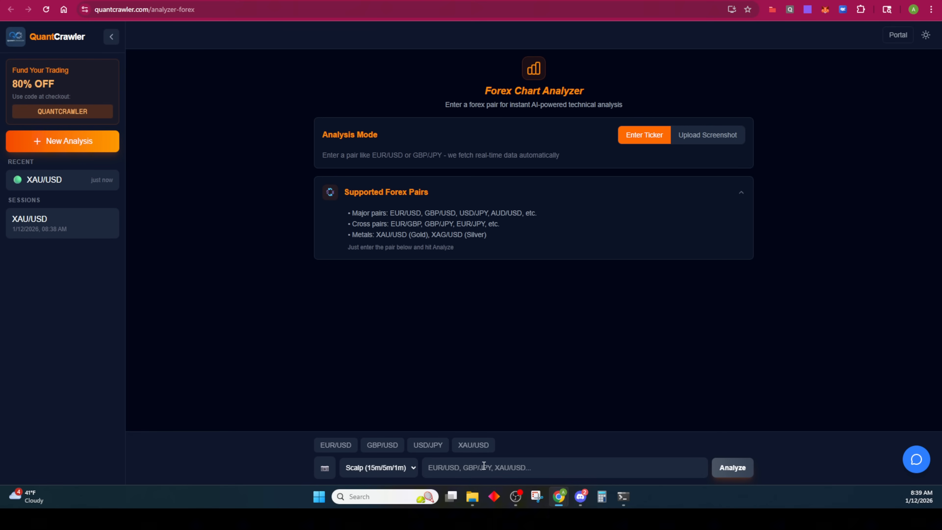
Toggle Upload Screenshot and Enter Ticker modes on the way to the Crypto analyzer
click(707, 134)
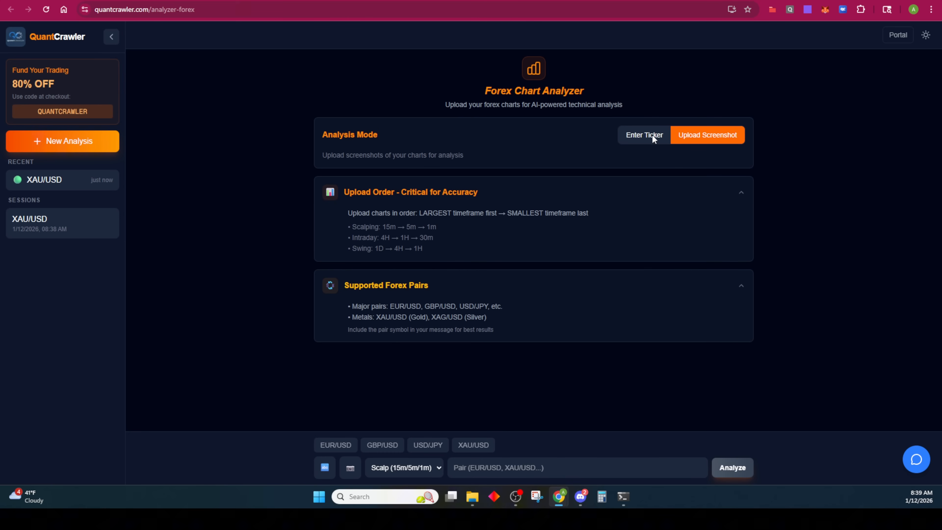
click(643, 135)
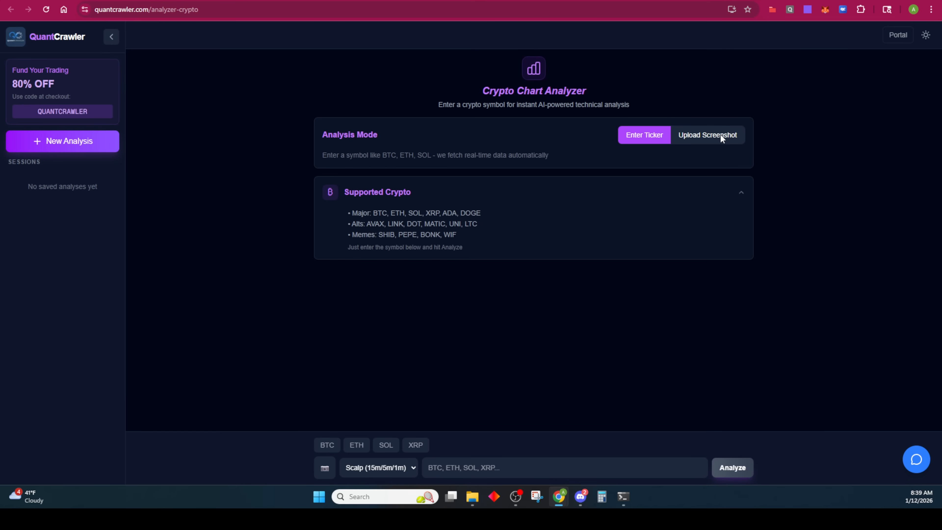
Run a BTC scalping analysis, review the long limit entry at 91901.59, and return to the portal home
text(B)
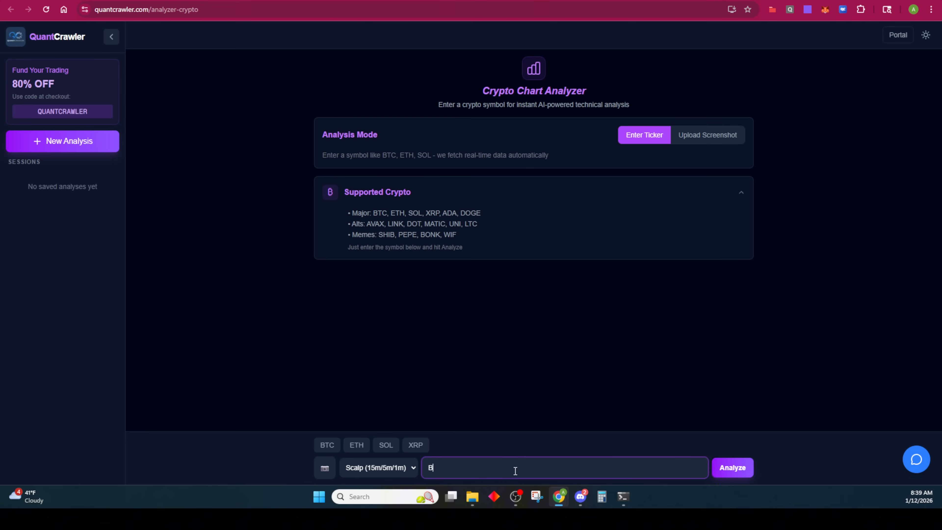
click(731, 467)
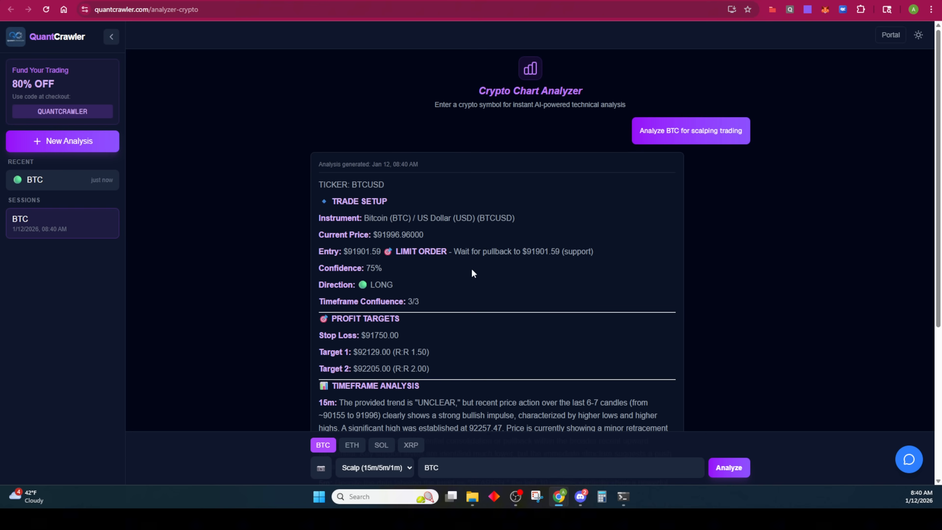
mouse_move(519, 253)
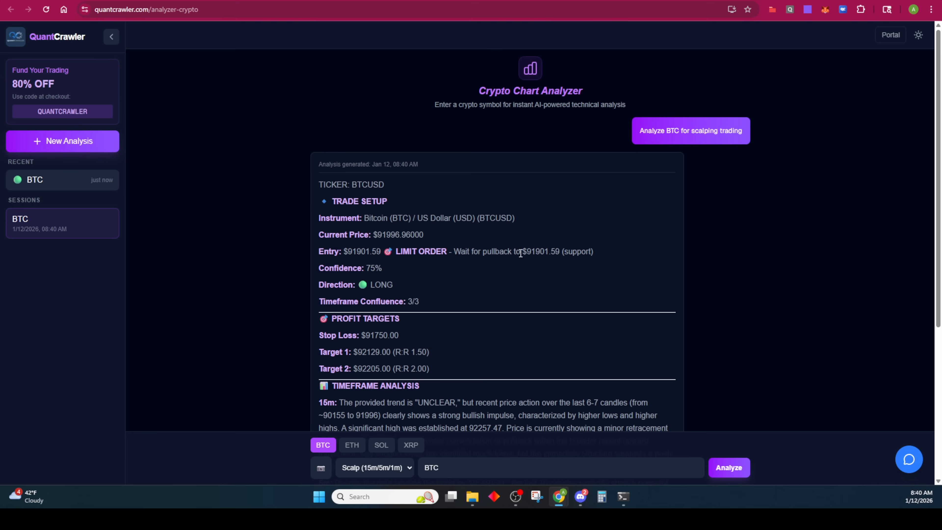
mouse_move(434, 244)
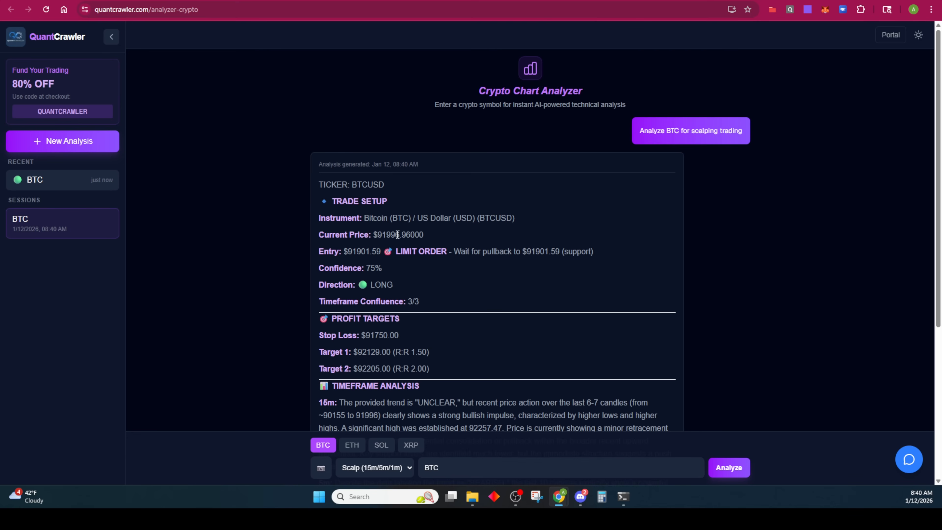
mouse_move(515, 261)
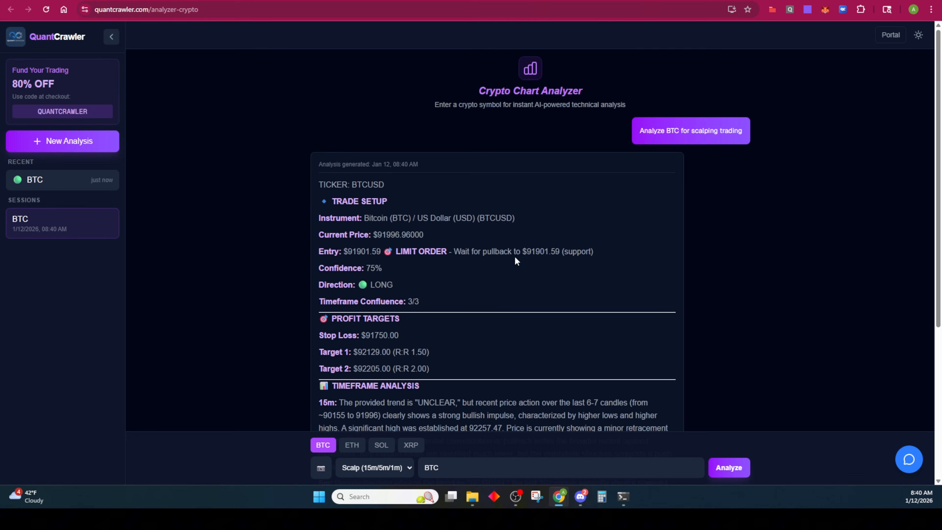
scroll(down, 3)
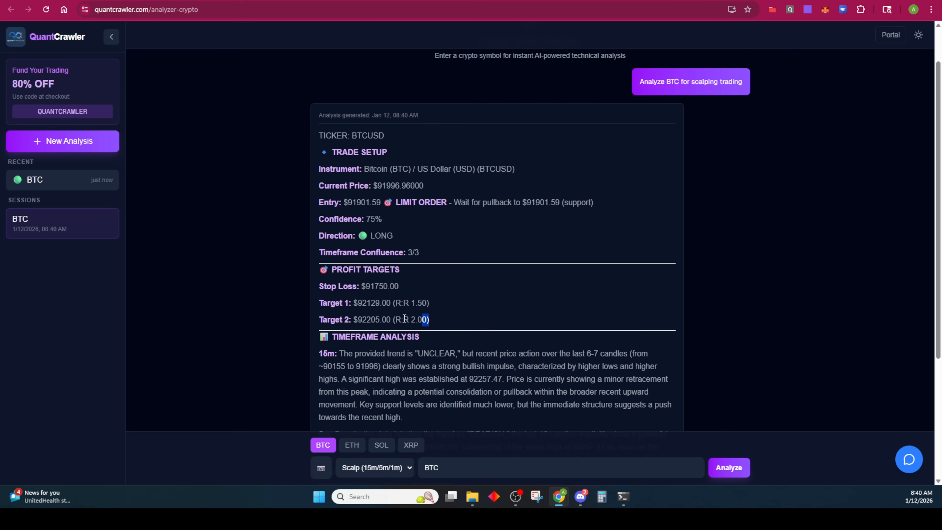
scroll(down, 3)
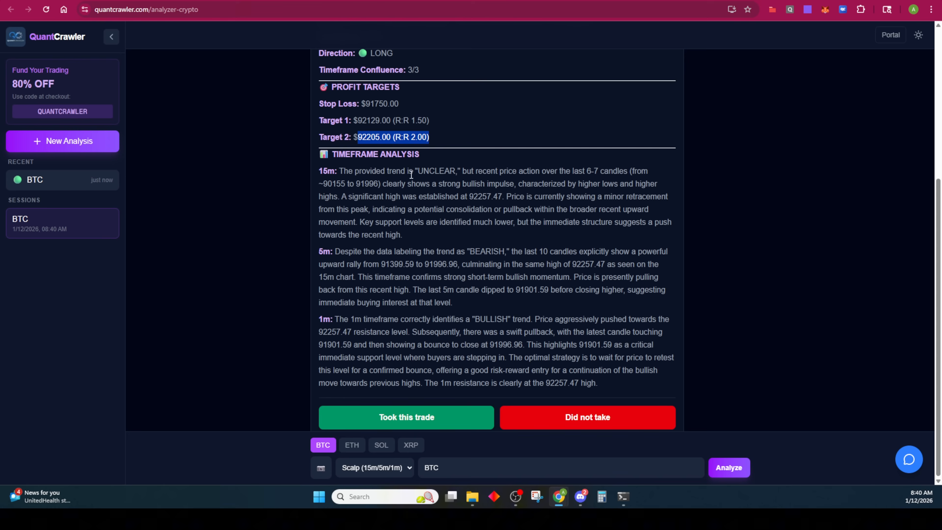
mouse_move(503, 180)
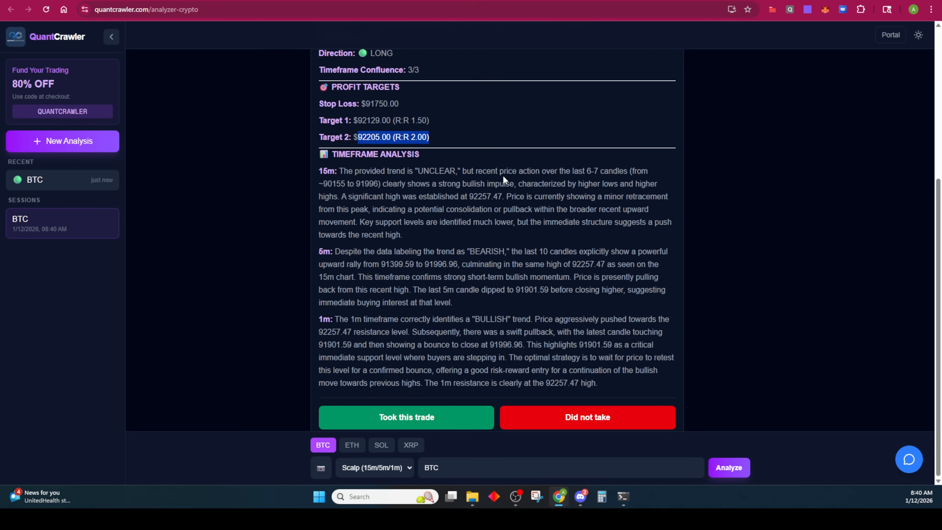
mouse_move(621, 173)
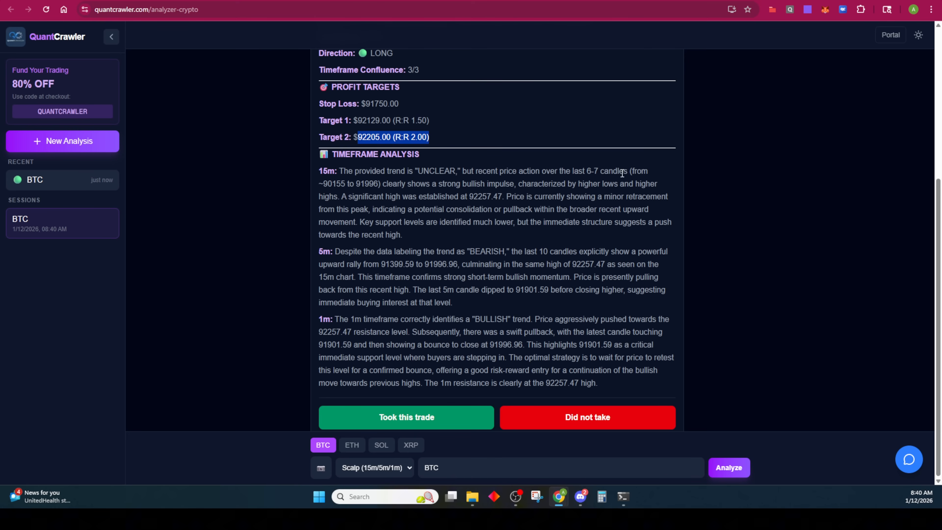
mouse_move(543, 182)
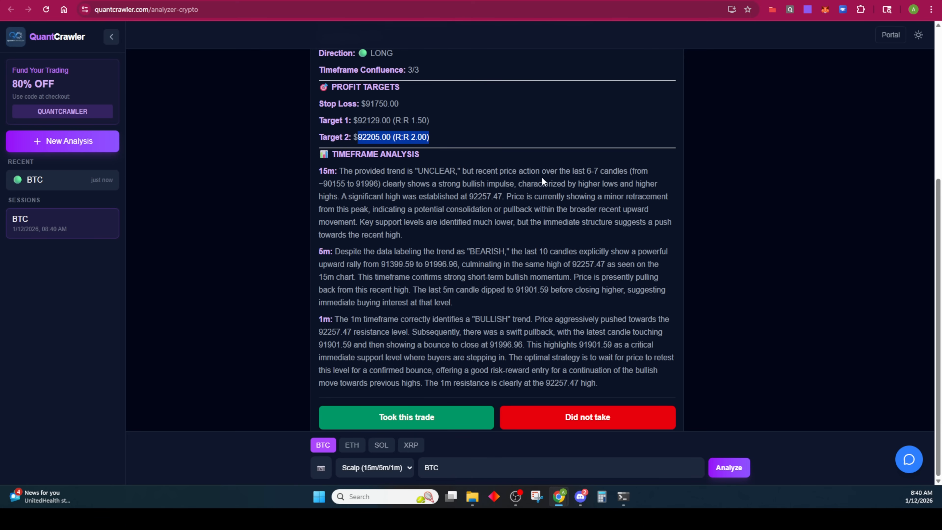
mouse_move(476, 283)
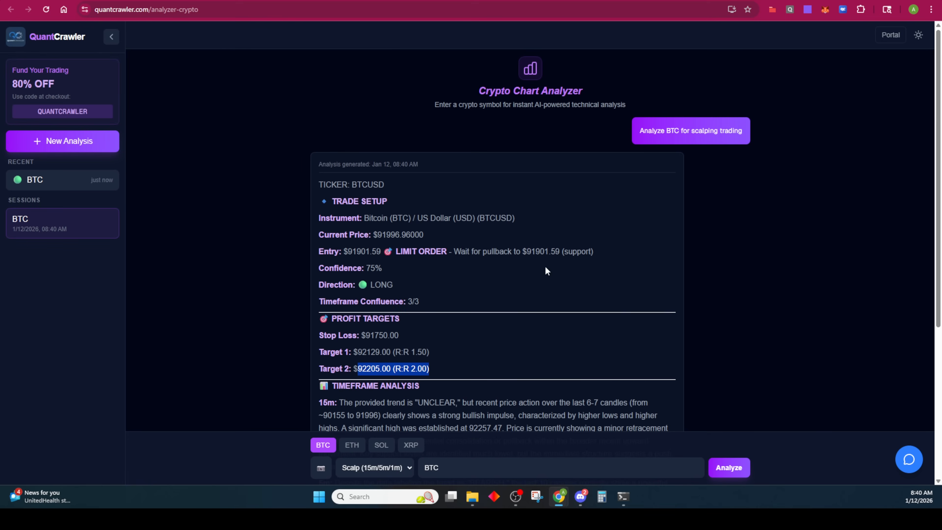
scroll(down, 3)
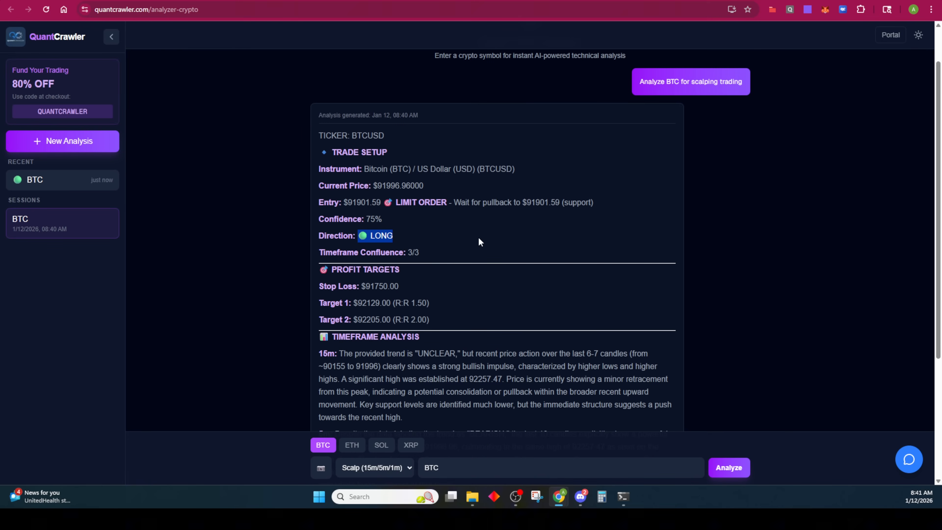
click(889, 35)
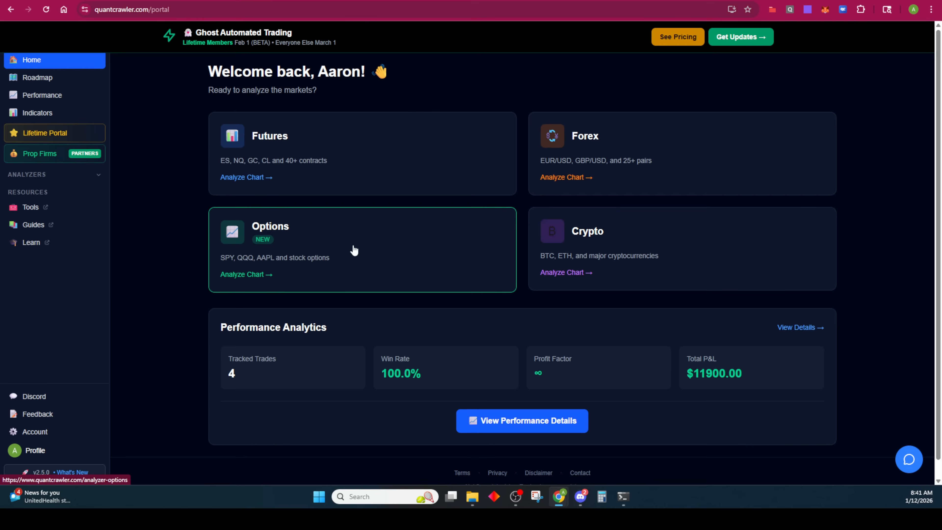
Enter the Options Chart Analyzer, accept its disclaimer, review the 0DTE timeframes and focus the symbol field
click(245, 274)
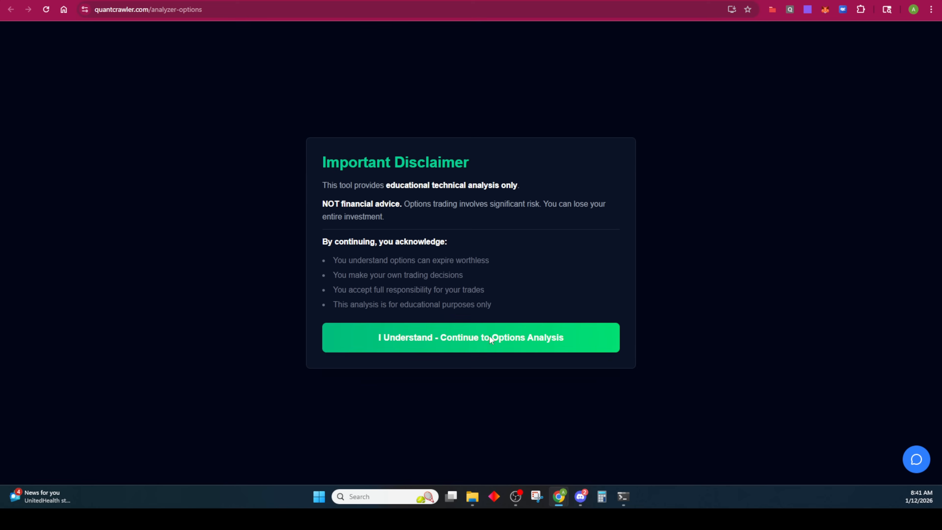
click(470, 337)
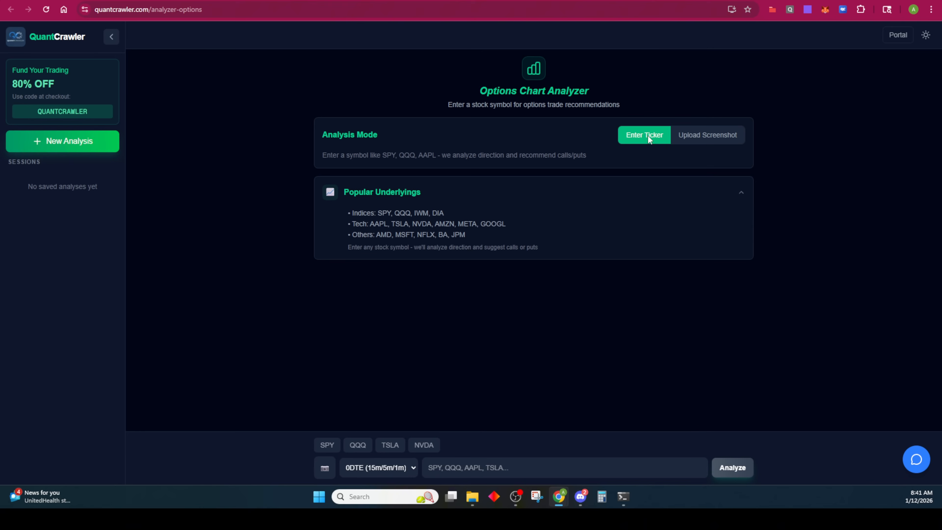
mouse_move(539, 139)
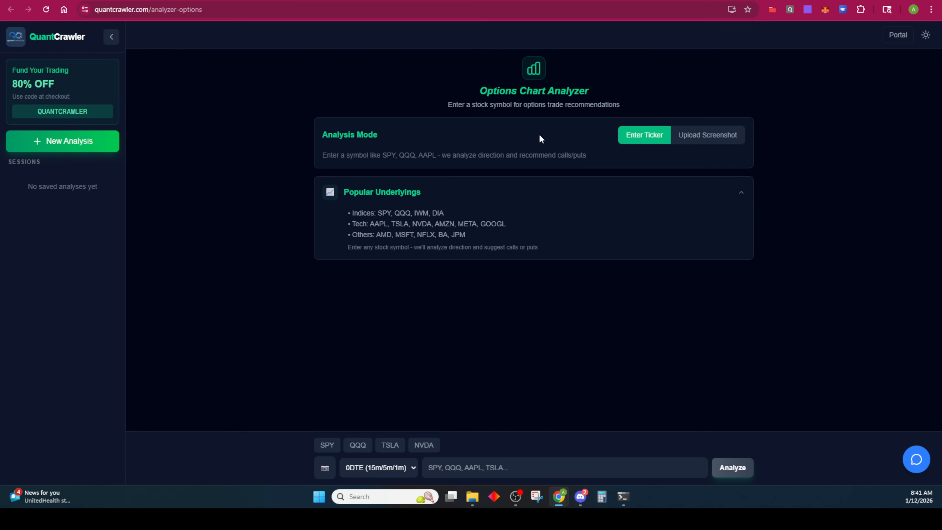
mouse_move(647, 146)
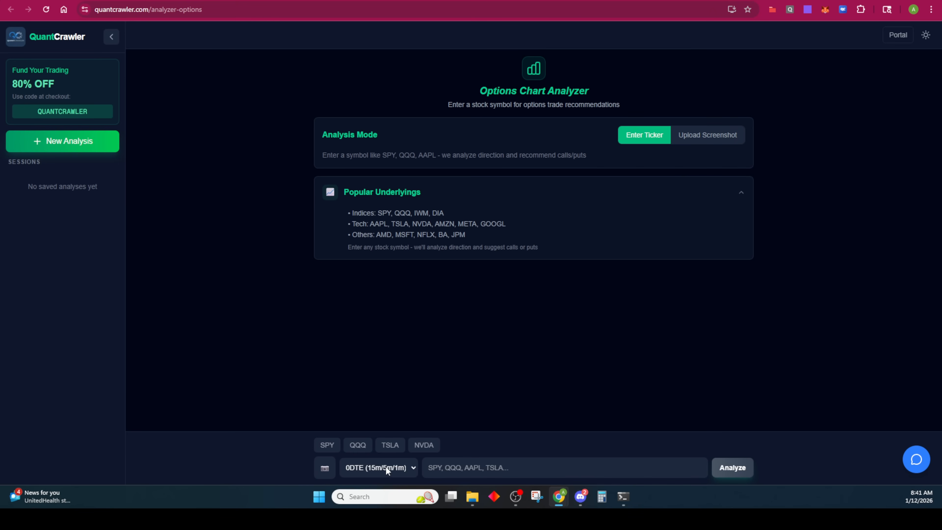
click(378, 467)
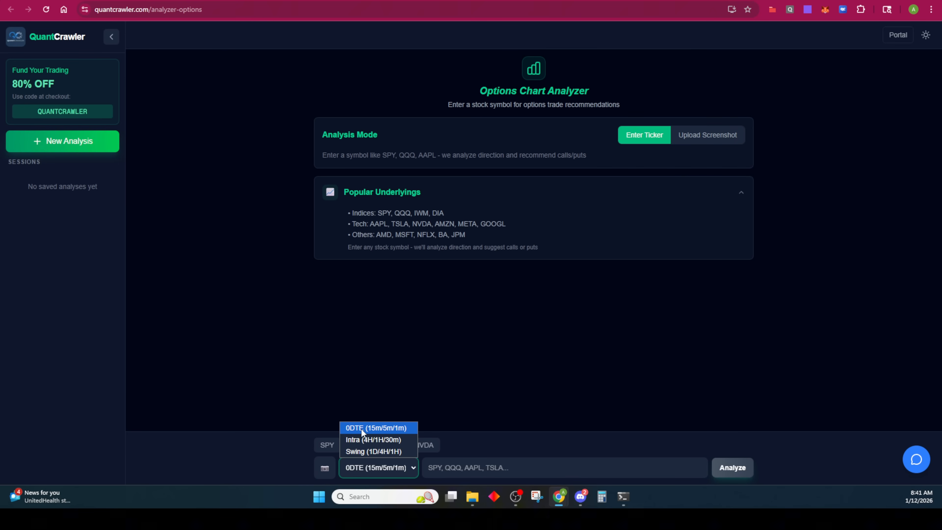
mouse_move(378, 432)
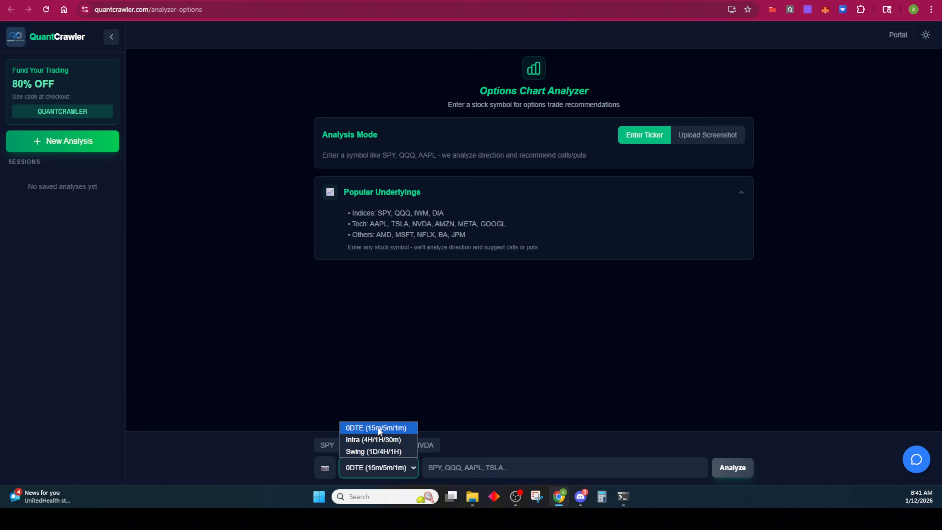
mouse_move(372, 439)
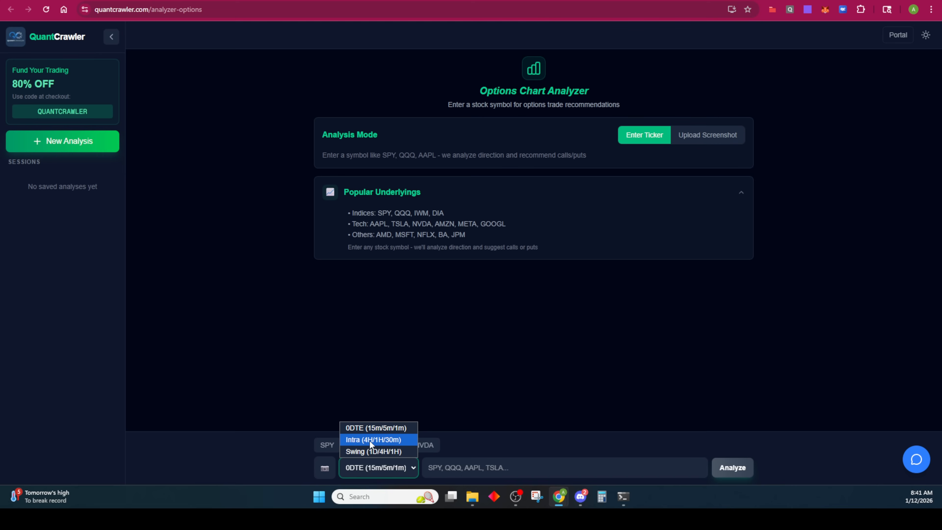
mouse_move(374, 451)
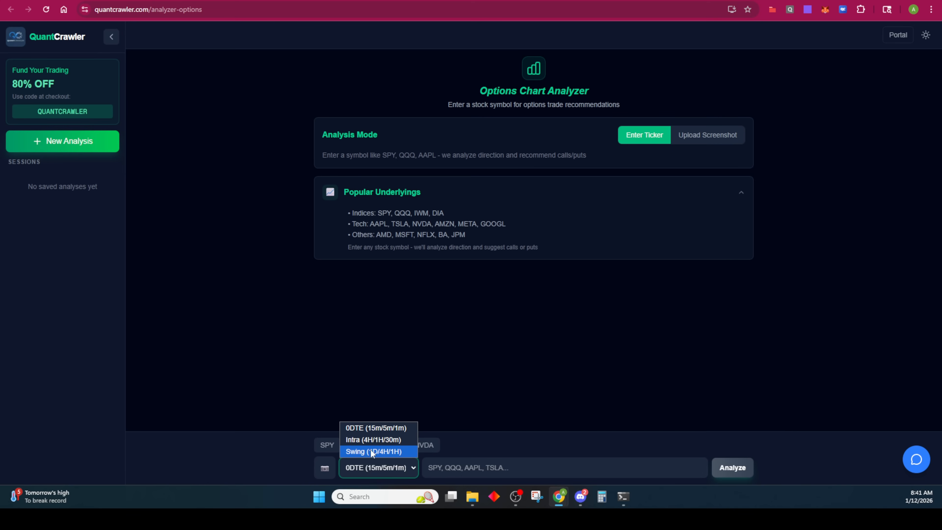
click(540, 468)
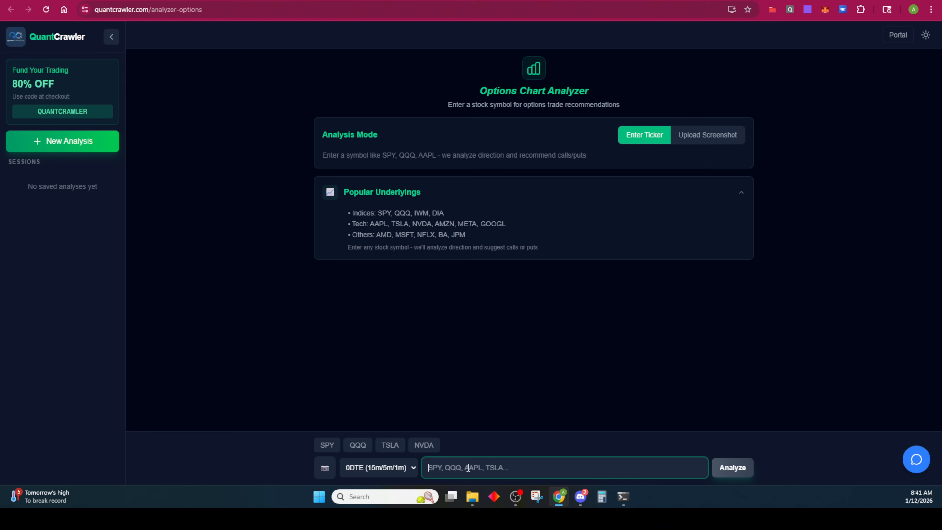
Run the QQQ 0DTE options analysis and highlight its strike selection guidance
click(356, 445)
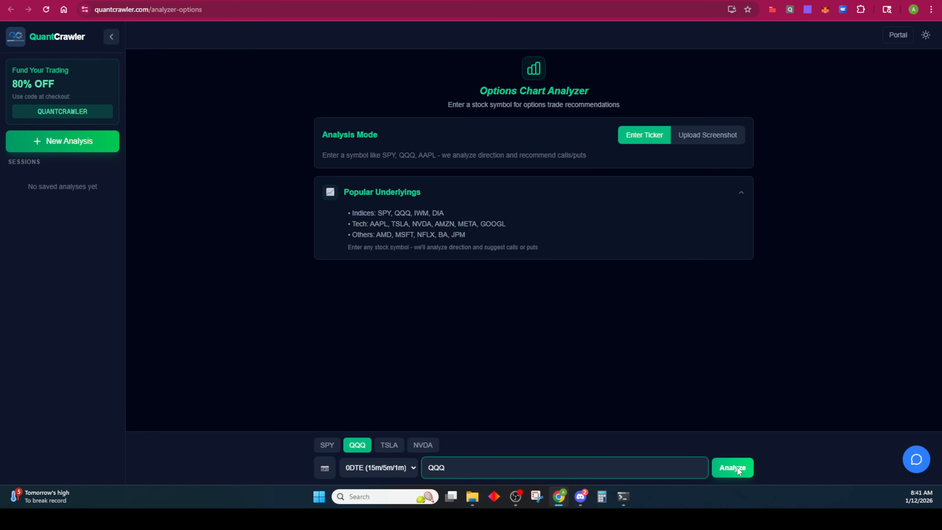
click(732, 468)
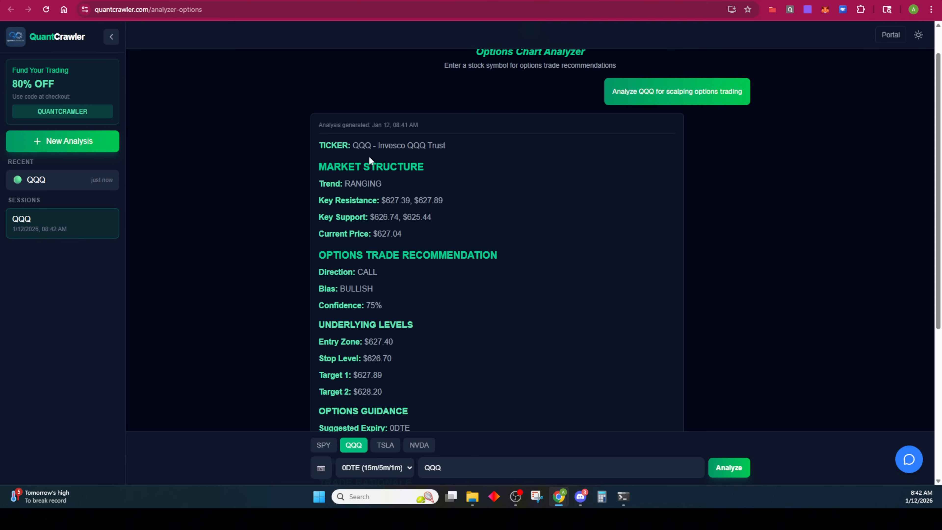
mouse_move(369, 181)
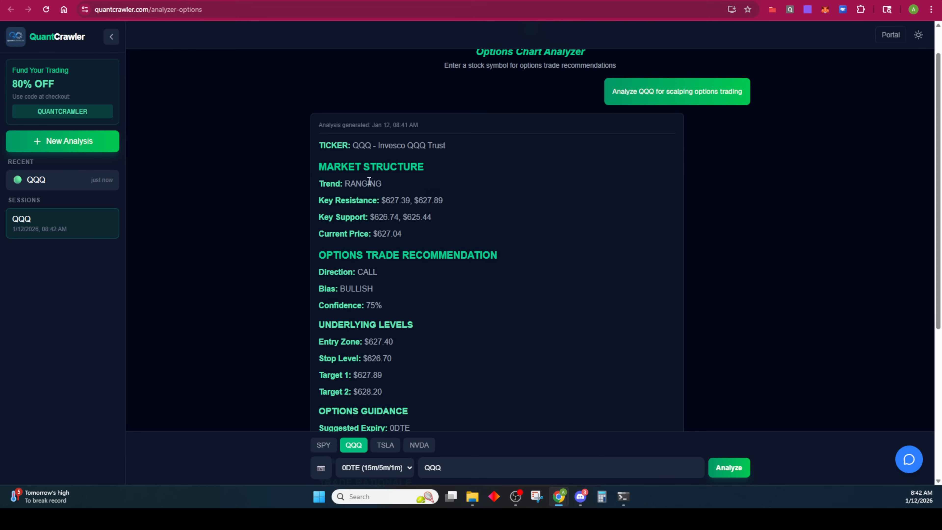
mouse_move(367, 215)
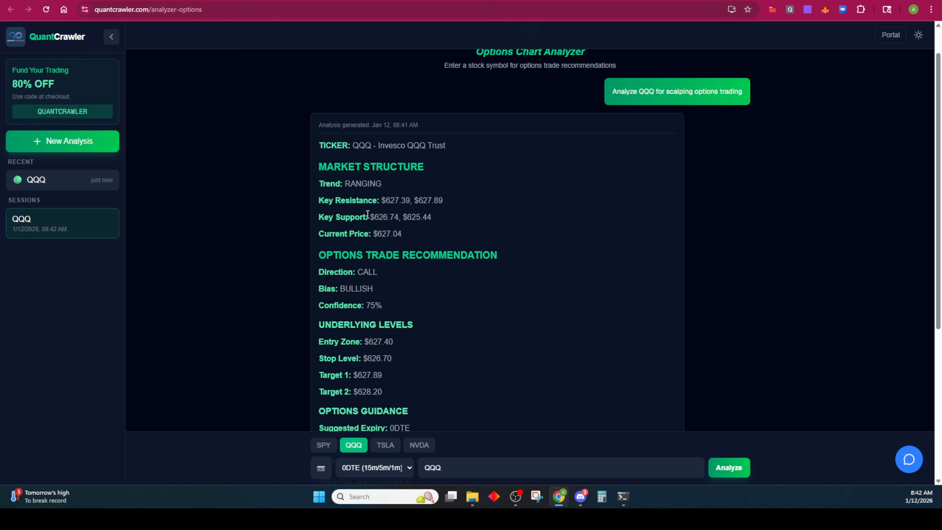
scroll(down, 3)
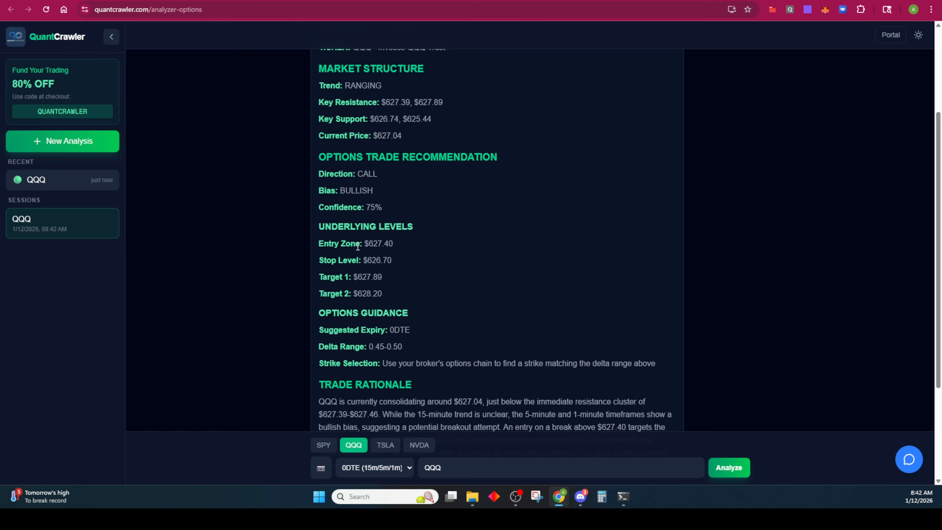
scroll(down, 3)
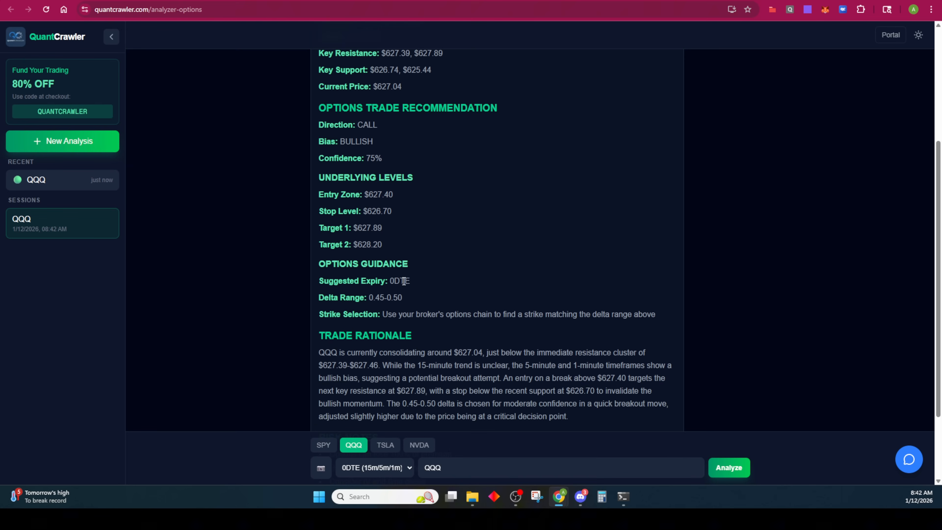
mouse_move(379, 301)
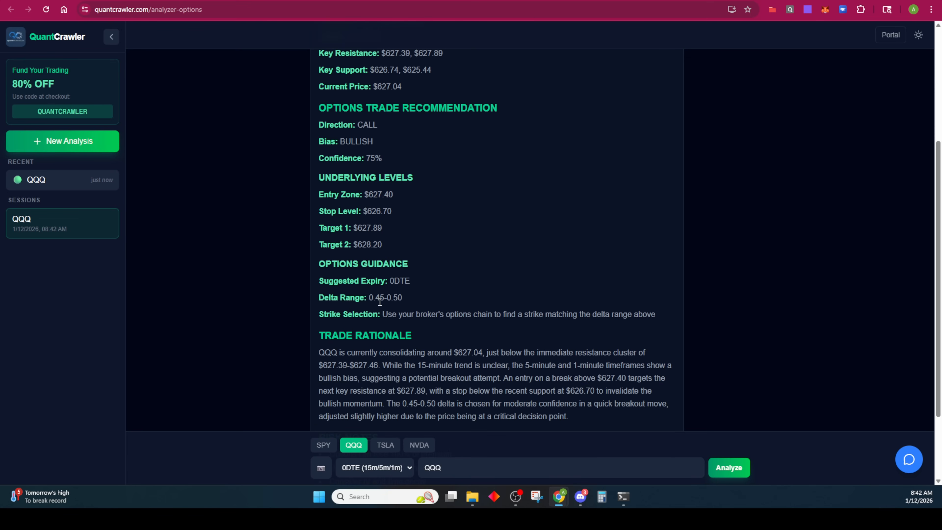
mouse_move(407, 306)
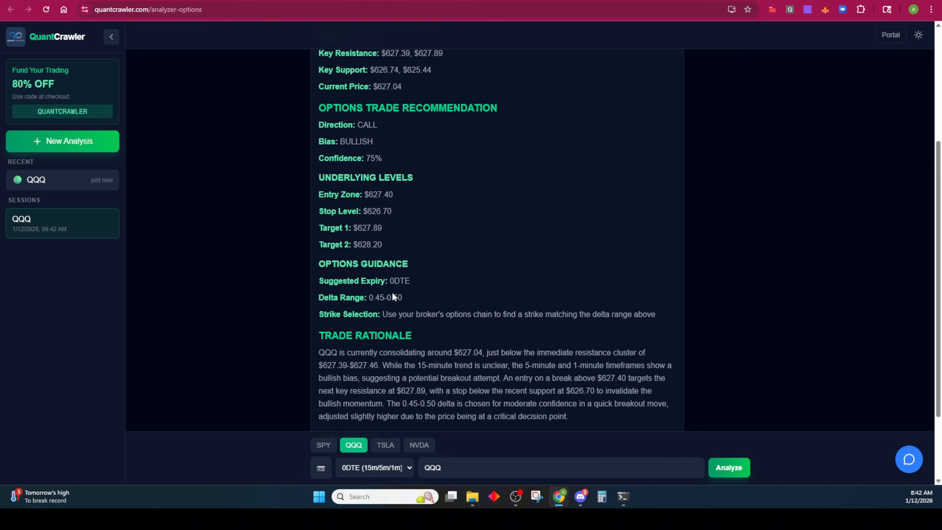
mouse_move(409, 310)
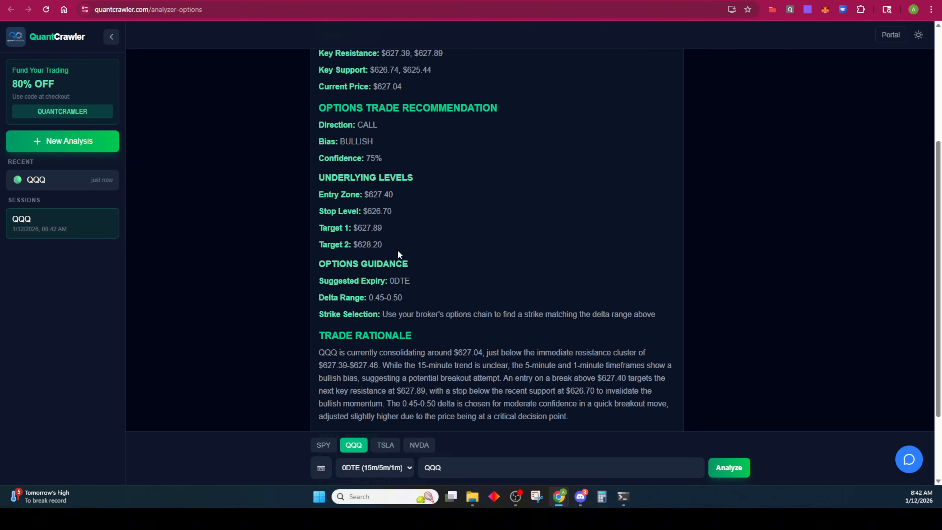
mouse_move(386, 234)
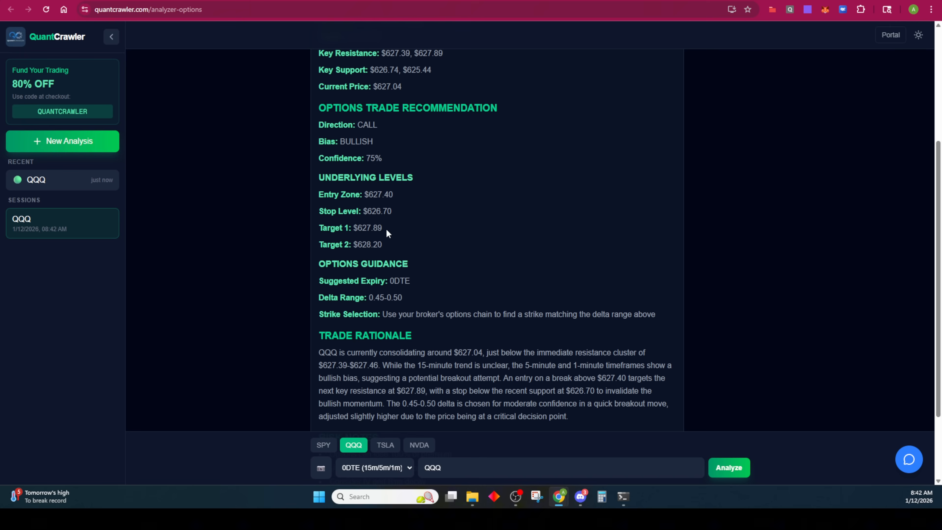
drag(462, 314, 518, 314)
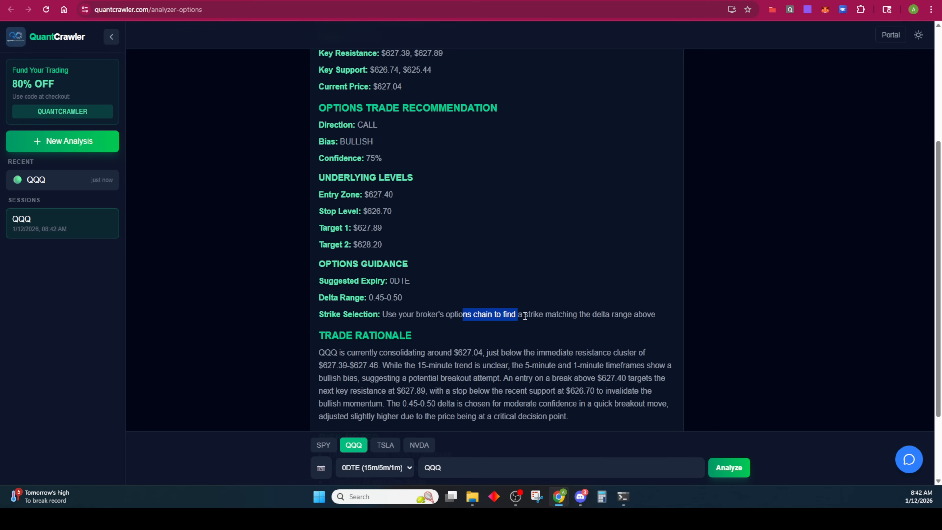
drag(525, 316, 594, 305)
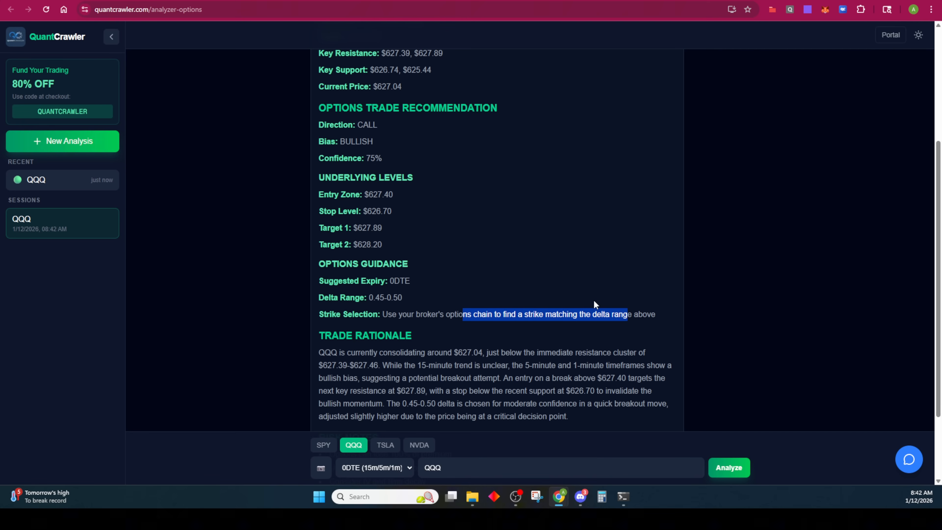
Review the QQQ report: bullish CALL at 75% confidence, entry $627.40, stop $626.70, down to the trade-taken buttons
scroll(down, 3)
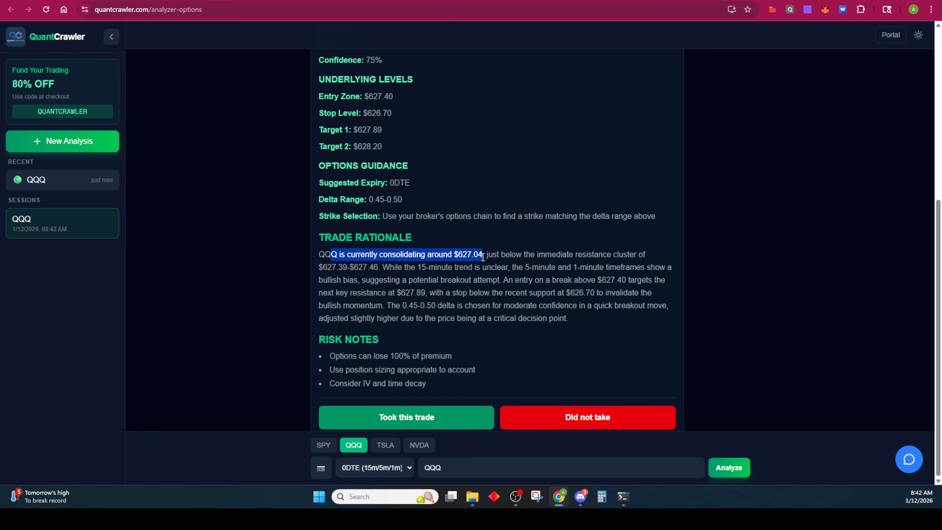
mouse_move(355, 263)
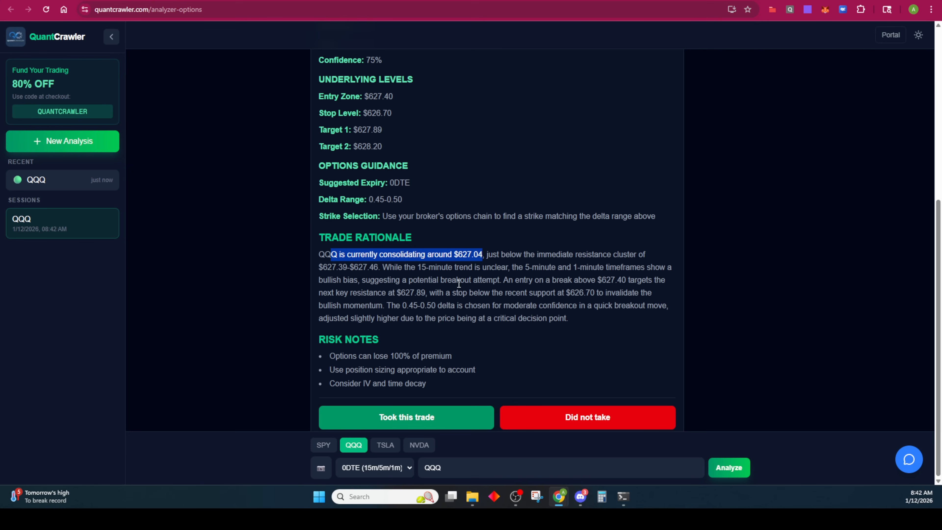
scroll(up, 3)
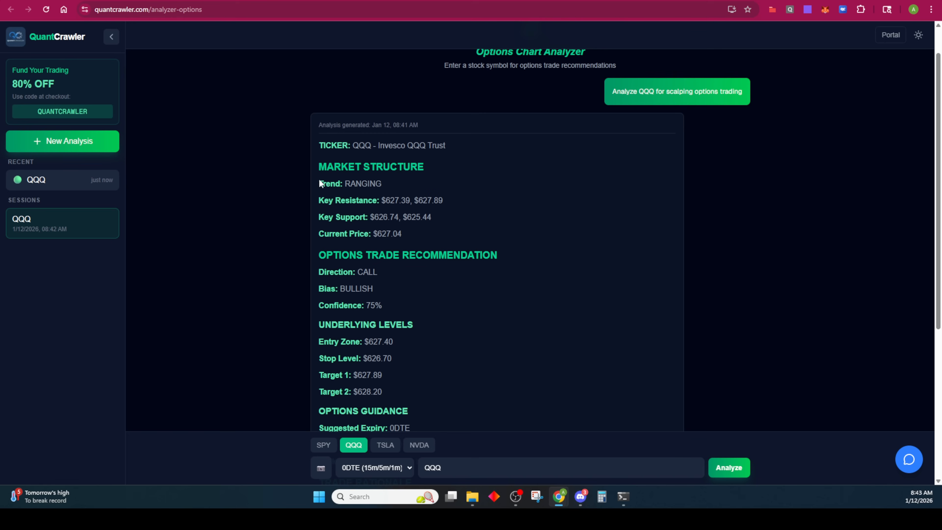
mouse_move(458, 293)
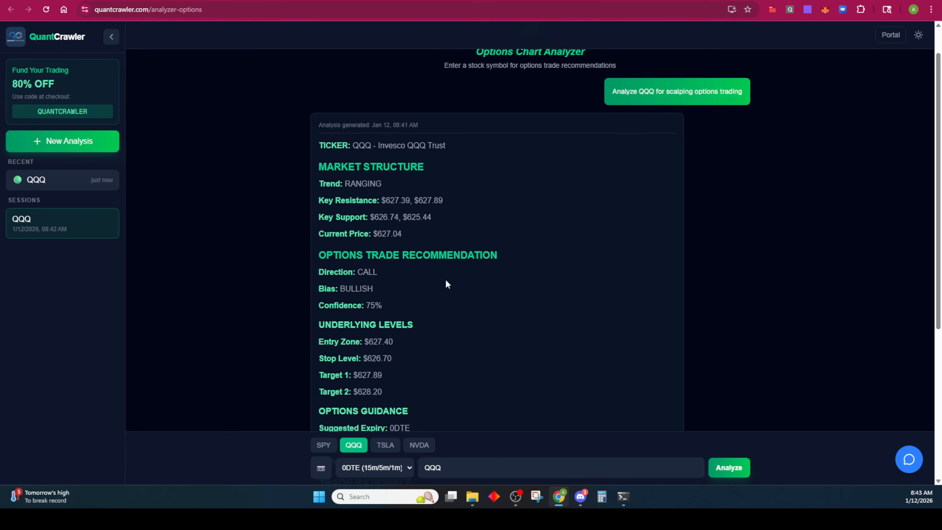
mouse_move(457, 304)
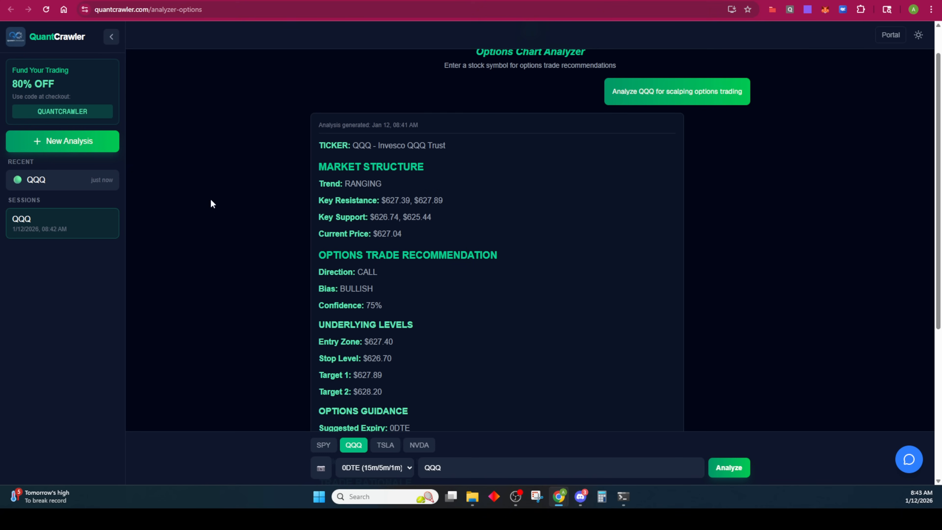
mouse_move(559, 208)
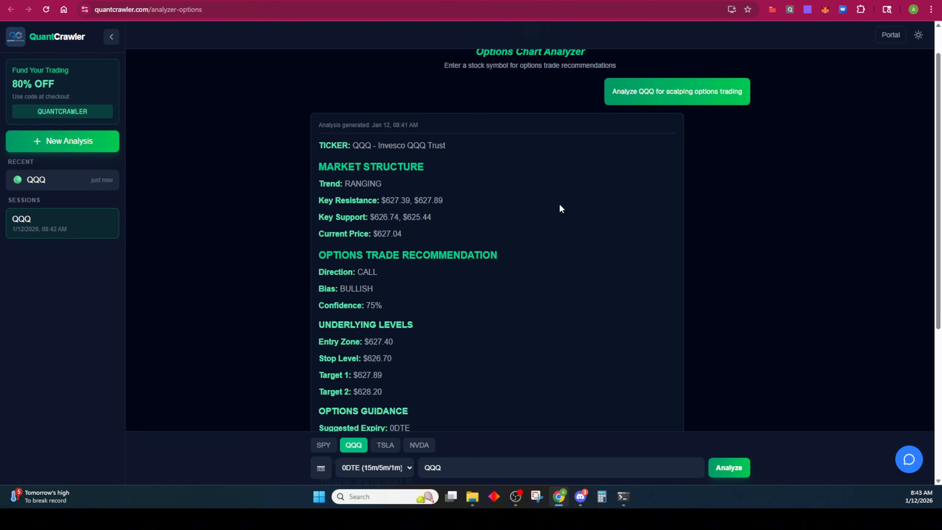
scroll(down, 3)
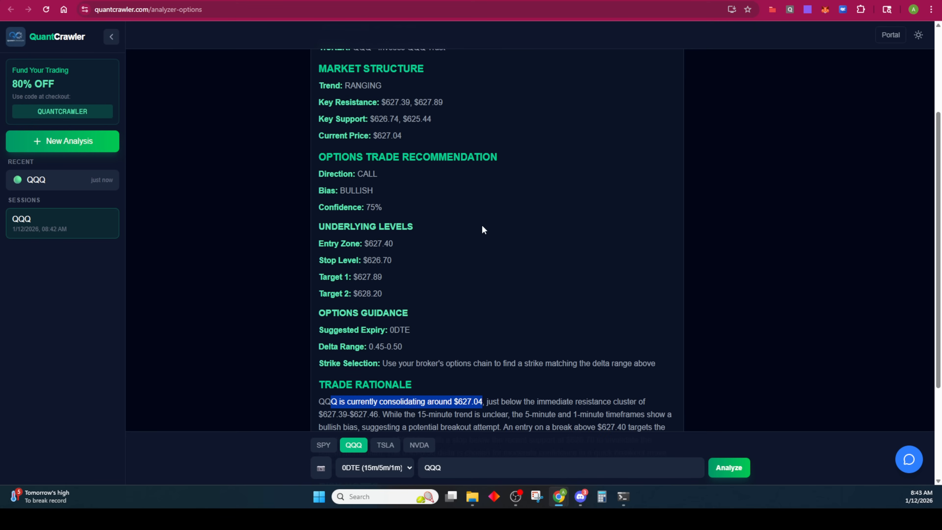
mouse_move(533, 219)
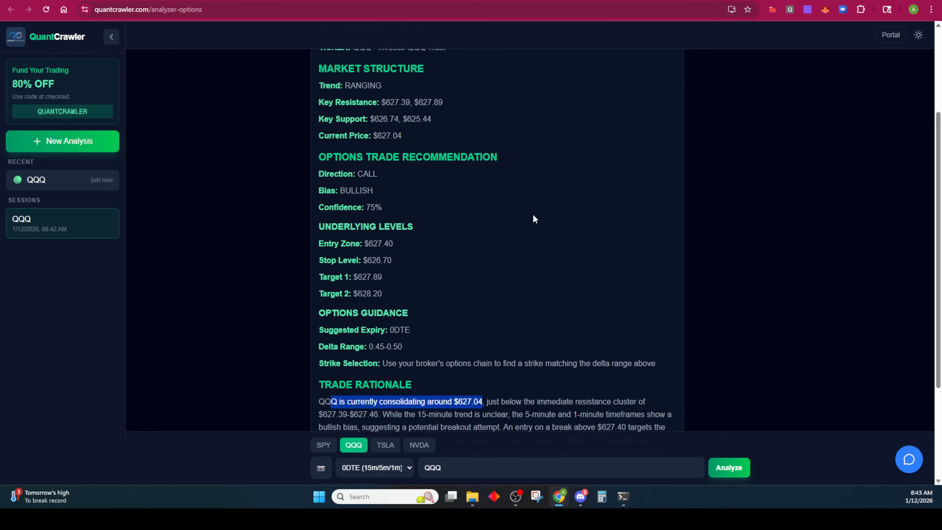
mouse_move(423, 181)
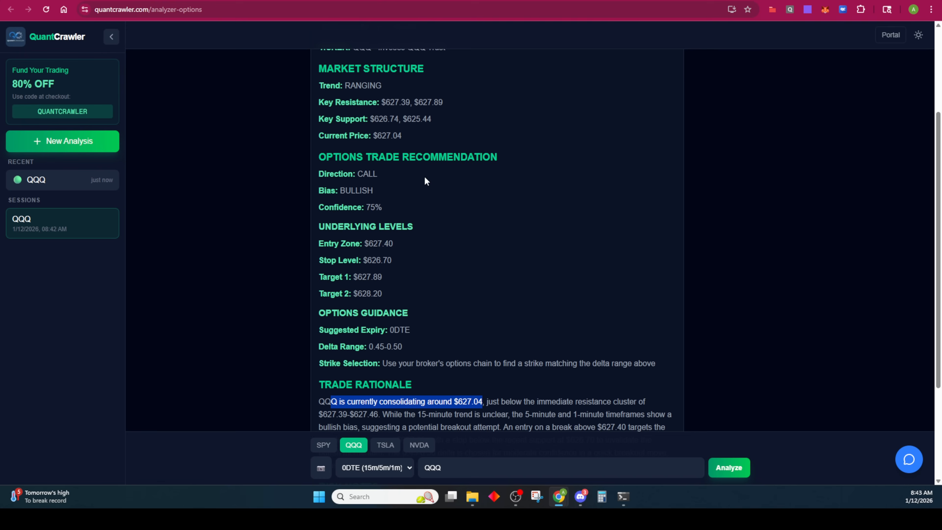
mouse_move(464, 246)
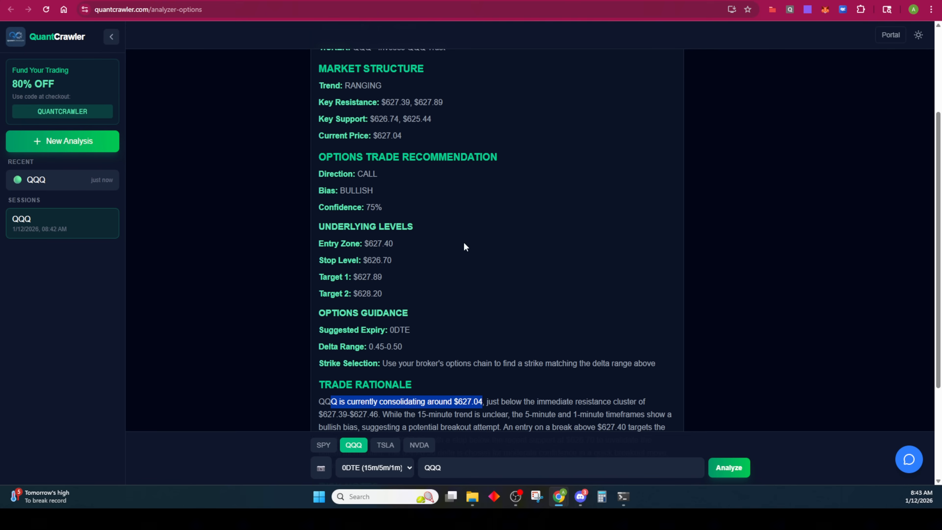
scroll(down, 3)
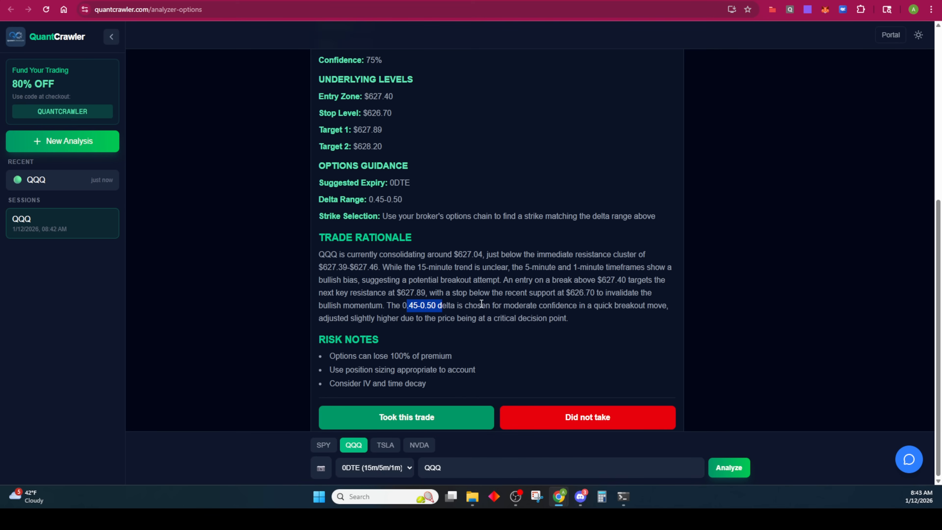
mouse_move(661, 305)
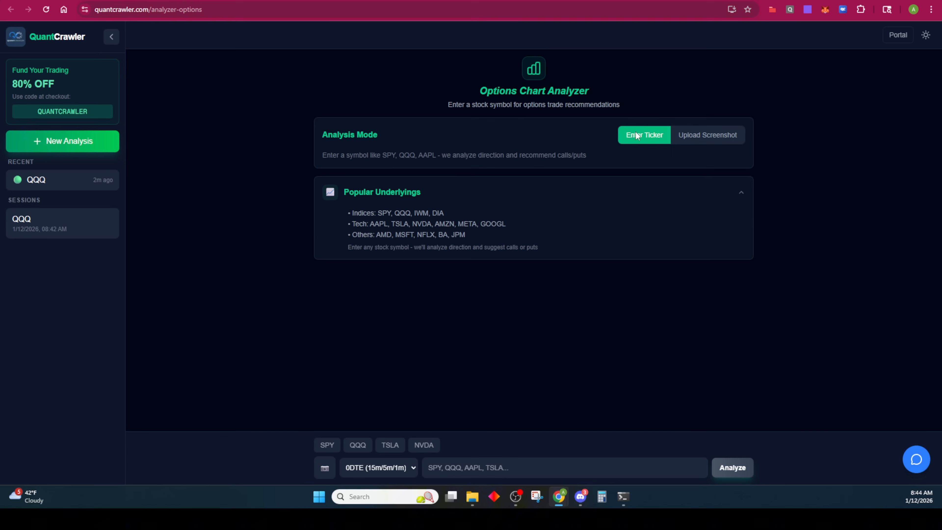
mouse_move(696, 155)
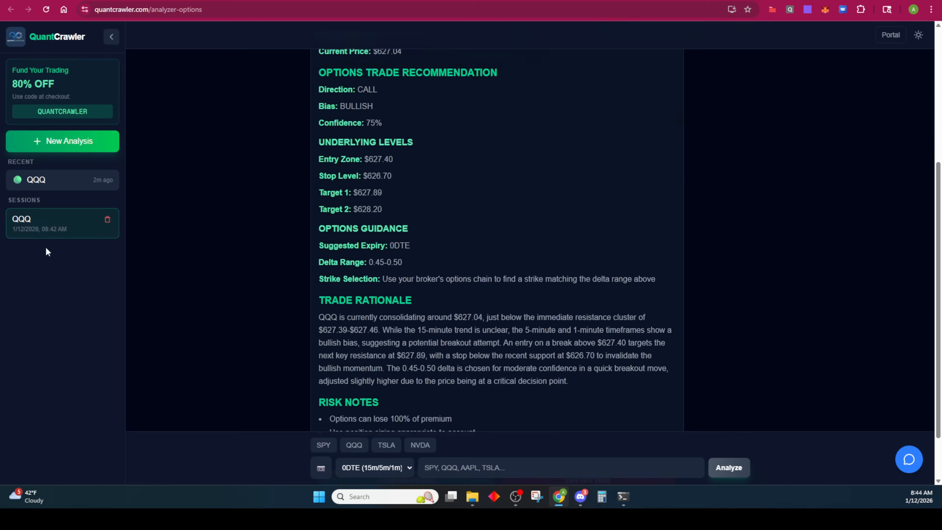
scroll(down, 3)
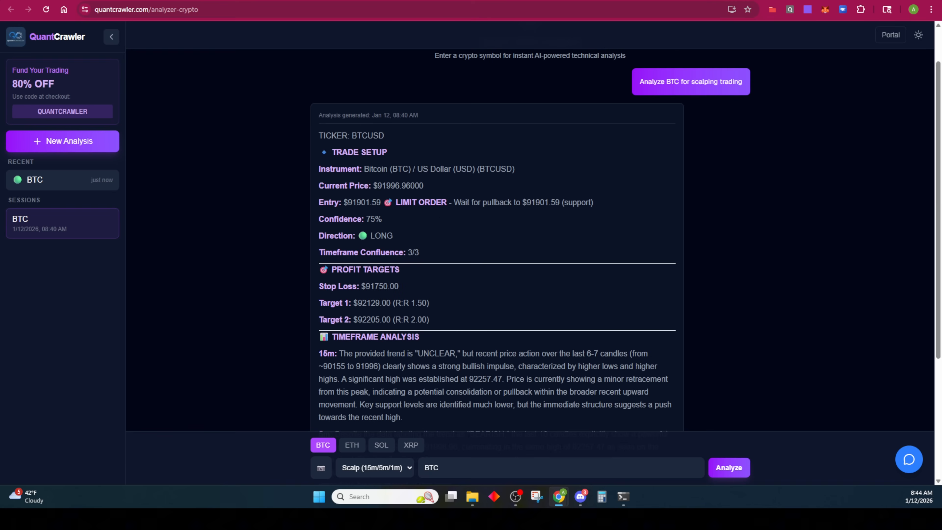
scroll(down, 3)
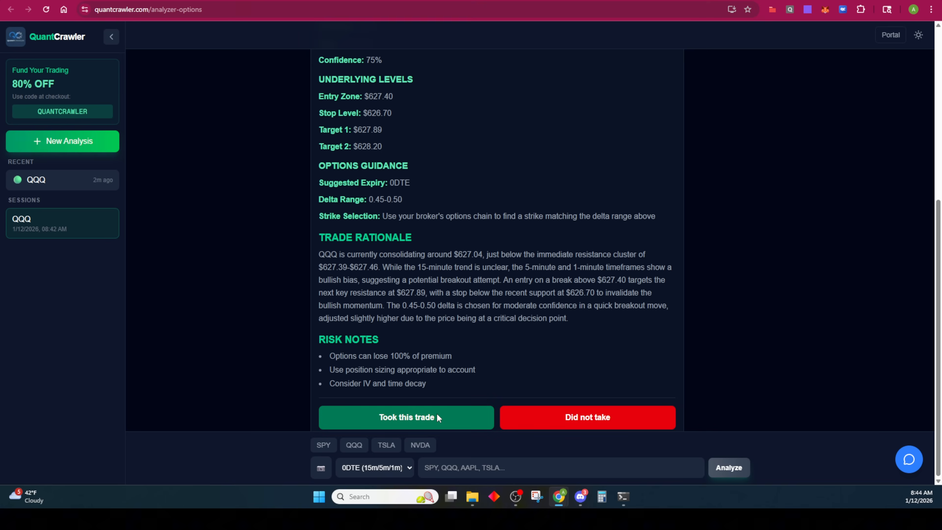
Record the QQQ trade as taken and move to Performance Analytics
click(406, 417)
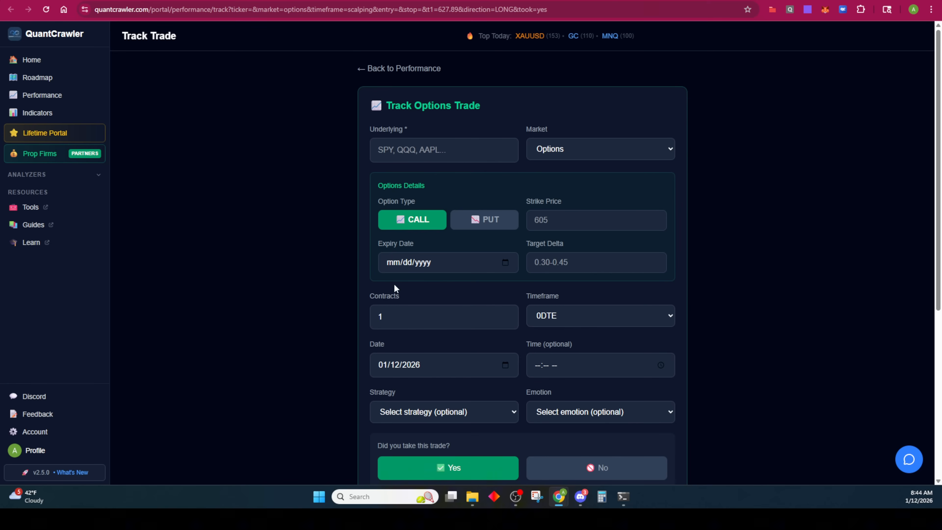
mouse_move(514, 257)
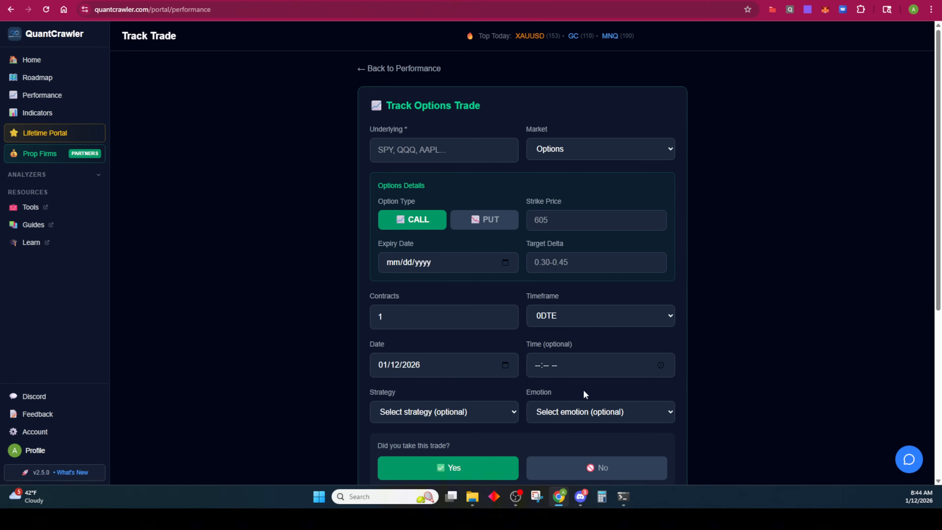
click(398, 68)
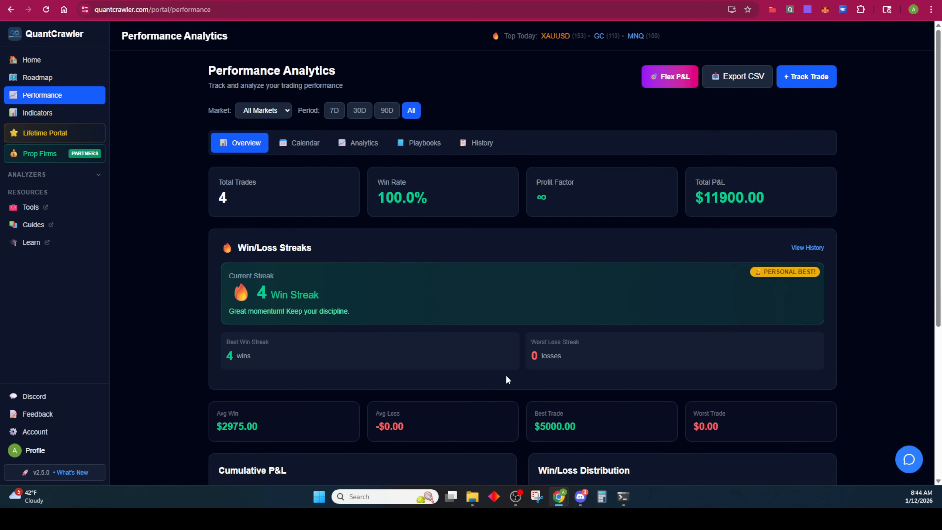
mouse_move(305, 143)
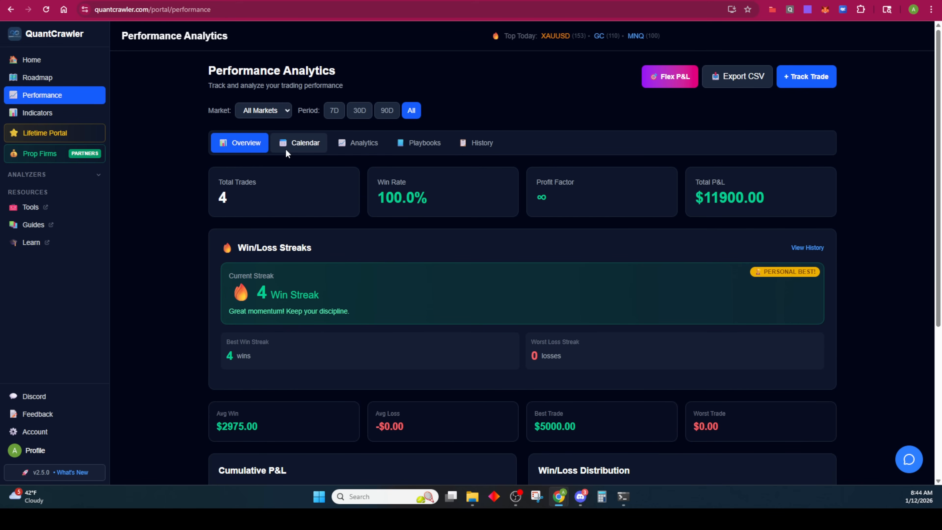
Review the Calendar, Analytics, Playbooks and History views, ending on the Overview with 4 trades and $11,900 P&L
click(303, 143)
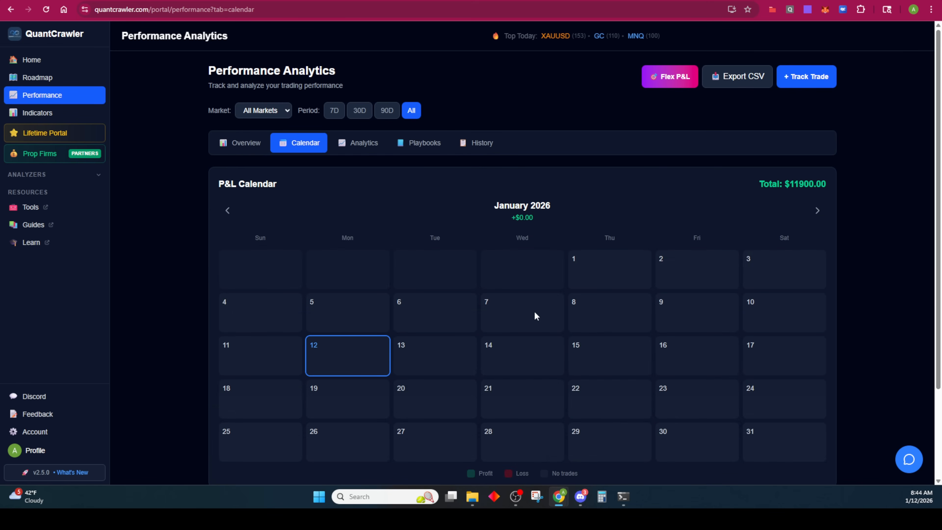
click(427, 142)
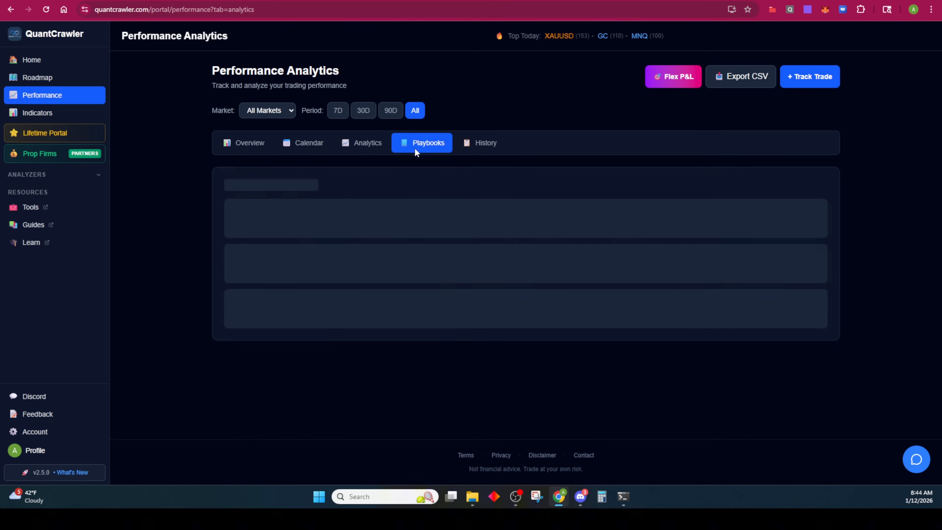
click(428, 142)
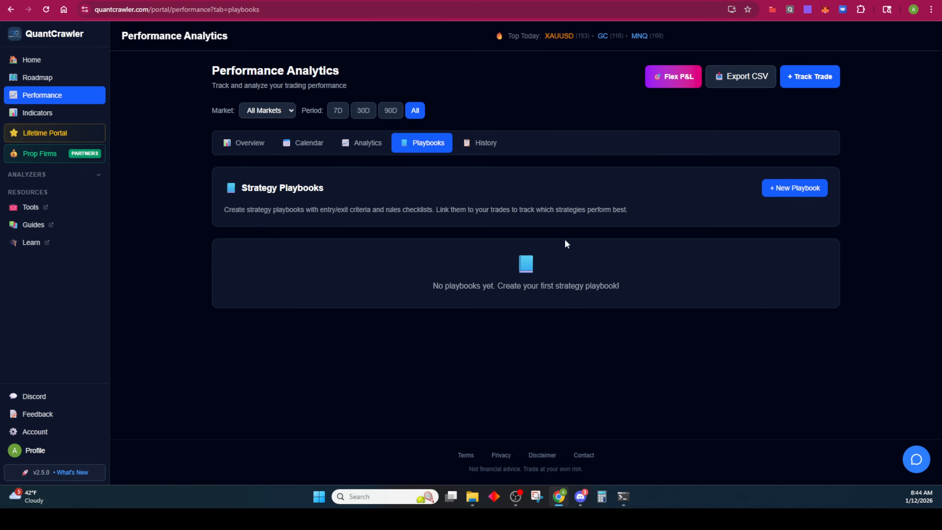
click(485, 143)
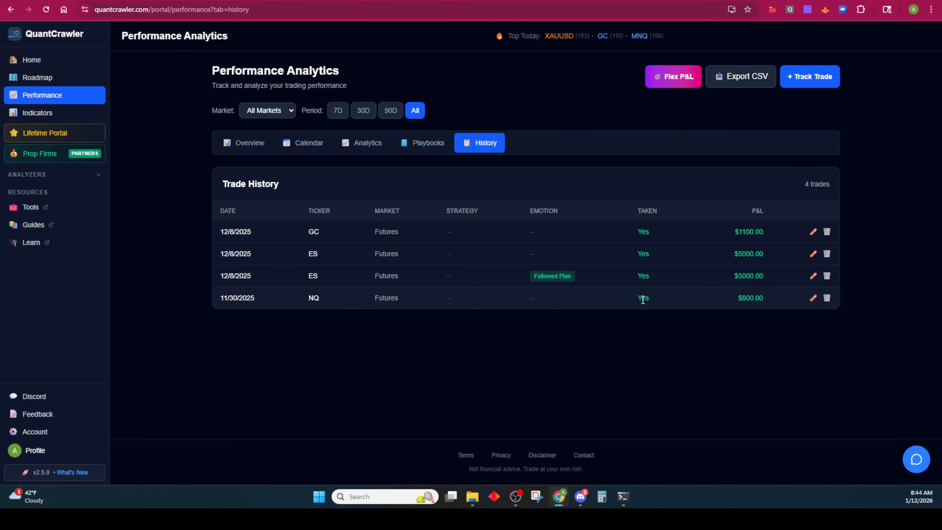
click(246, 143)
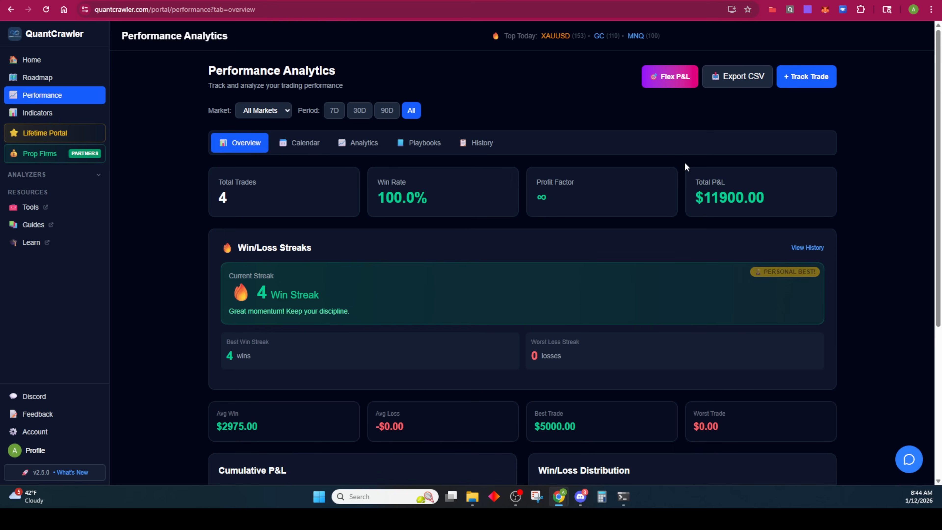
mouse_move(557, 113)
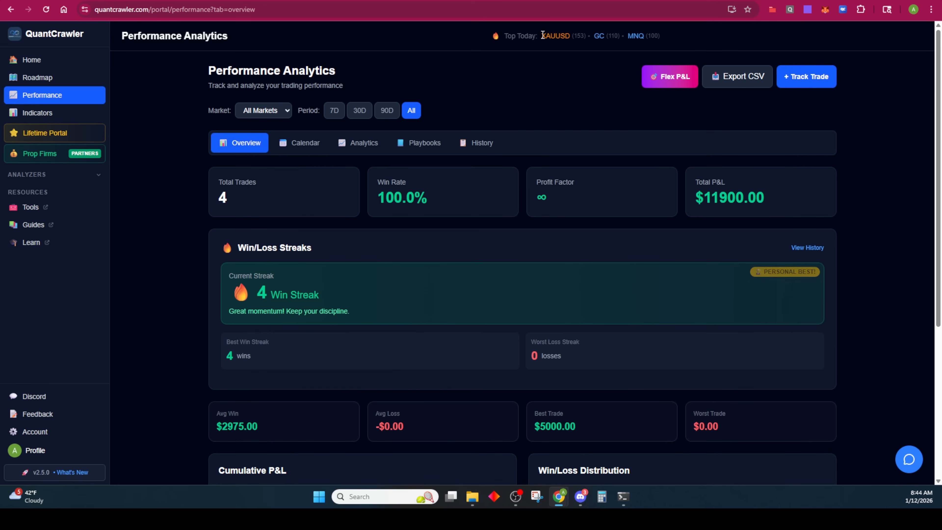
double_click(554, 35)
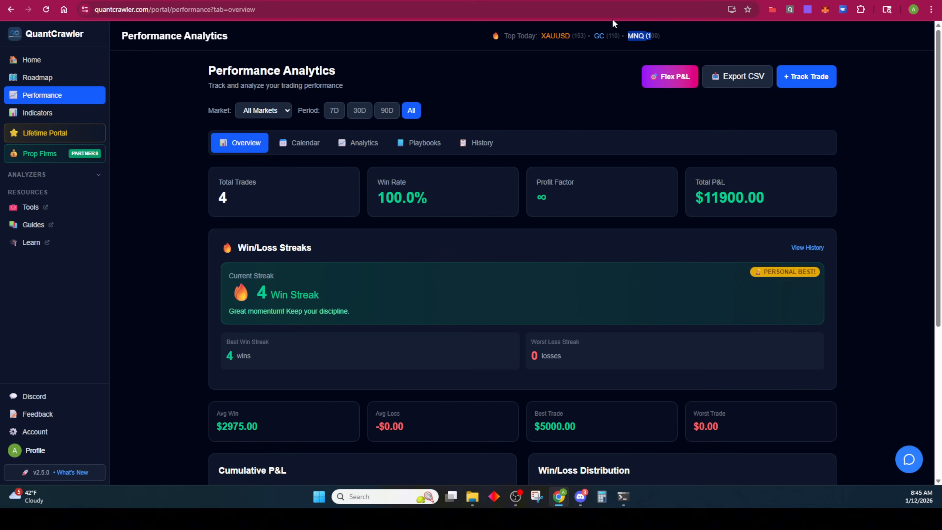
mouse_move(560, 35)
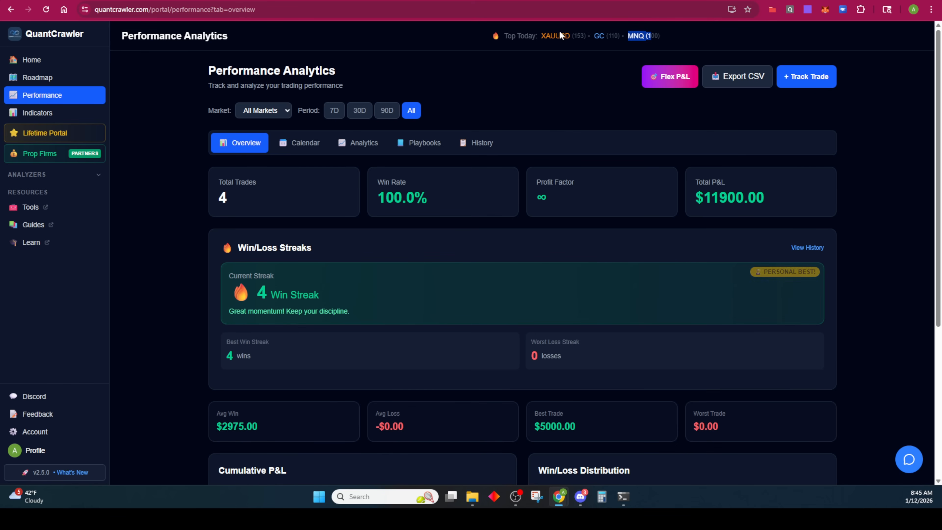
mouse_move(663, 50)
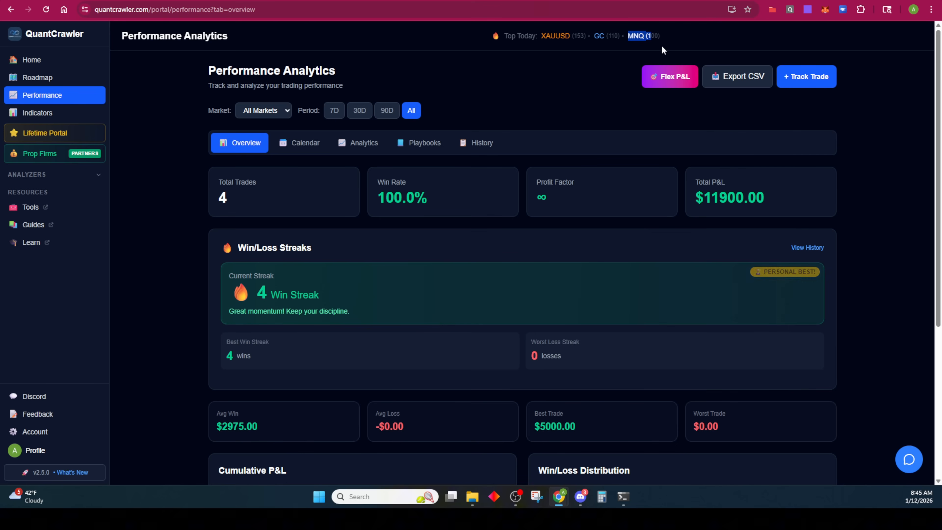
mouse_move(615, 37)
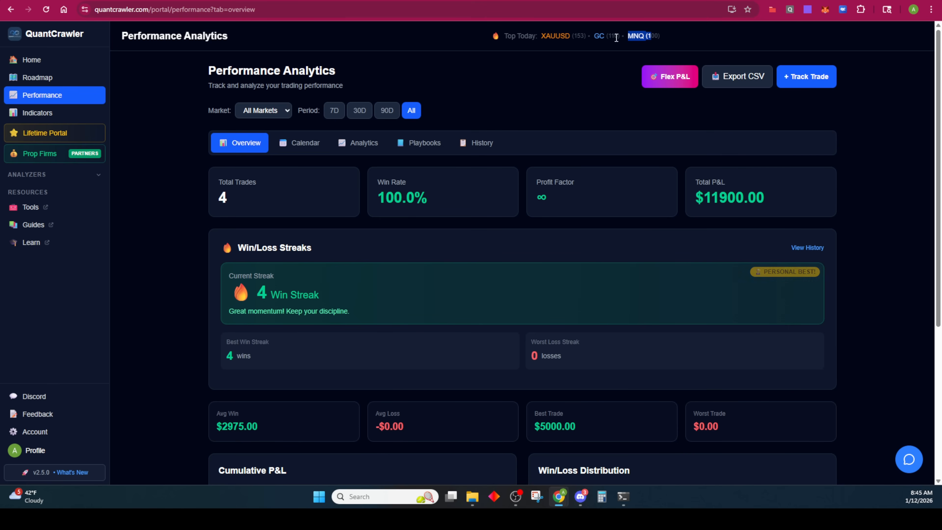
mouse_move(574, 205)
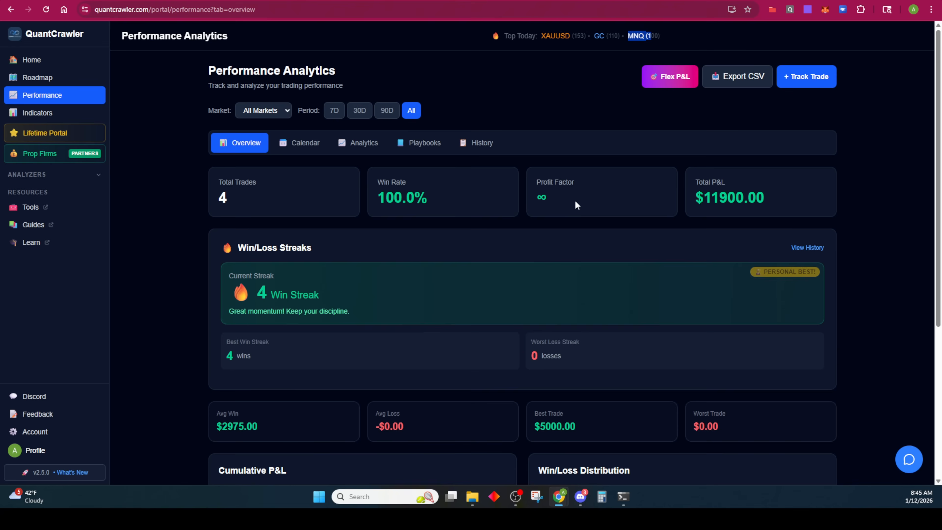
mouse_move(509, 131)
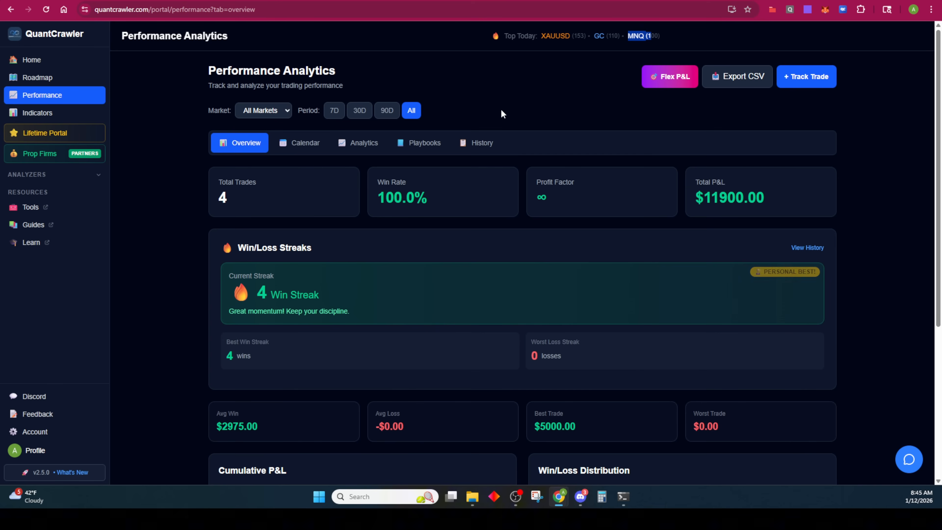
mouse_move(33, 60)
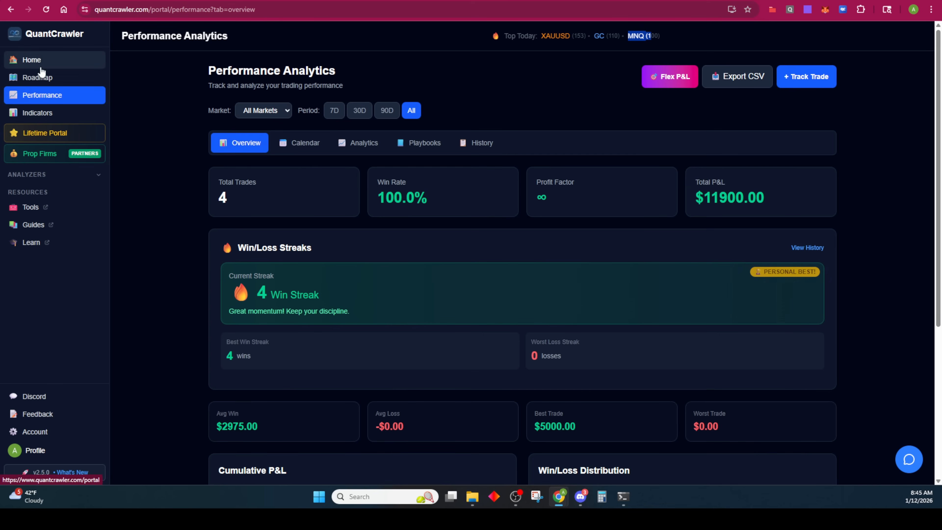
Visit the portal home, revisit Performance, and finish on the home page with its analyzer cards and 4-trade summary
click(31, 59)
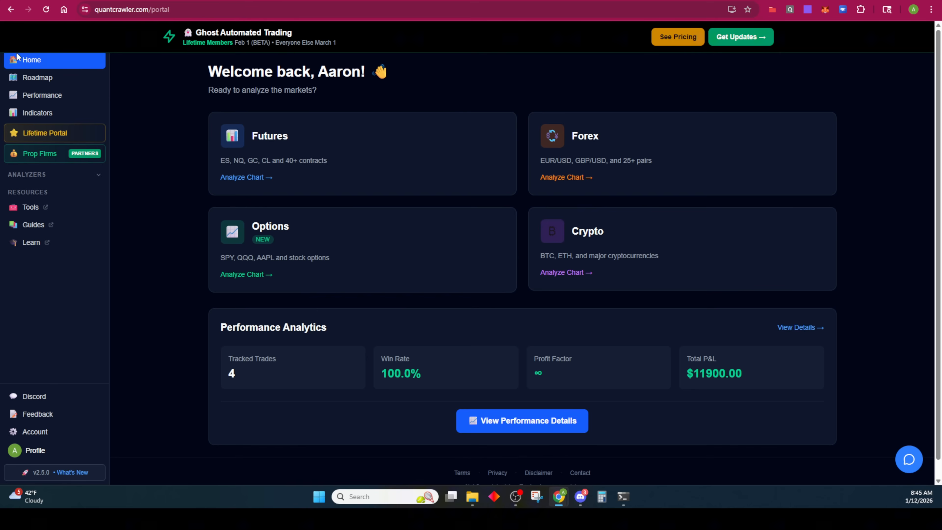
mouse_move(529, 122)
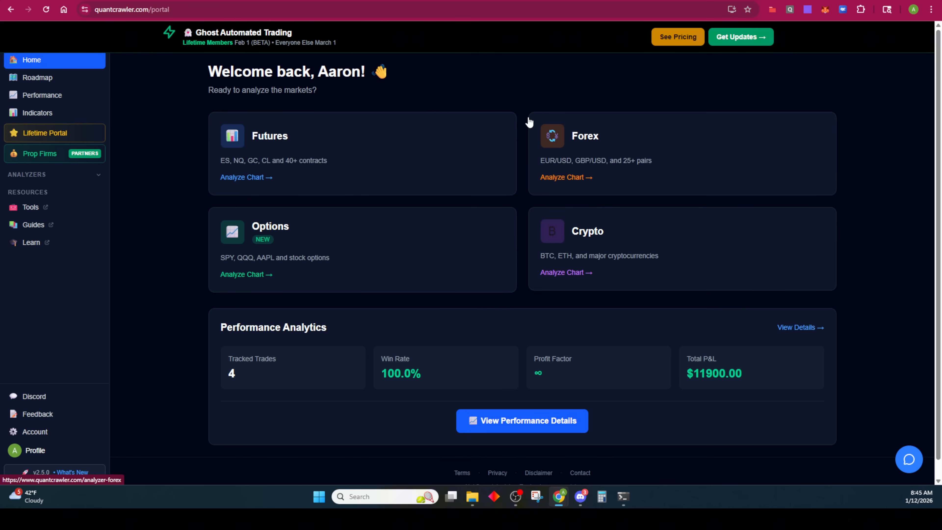
mouse_move(42, 126)
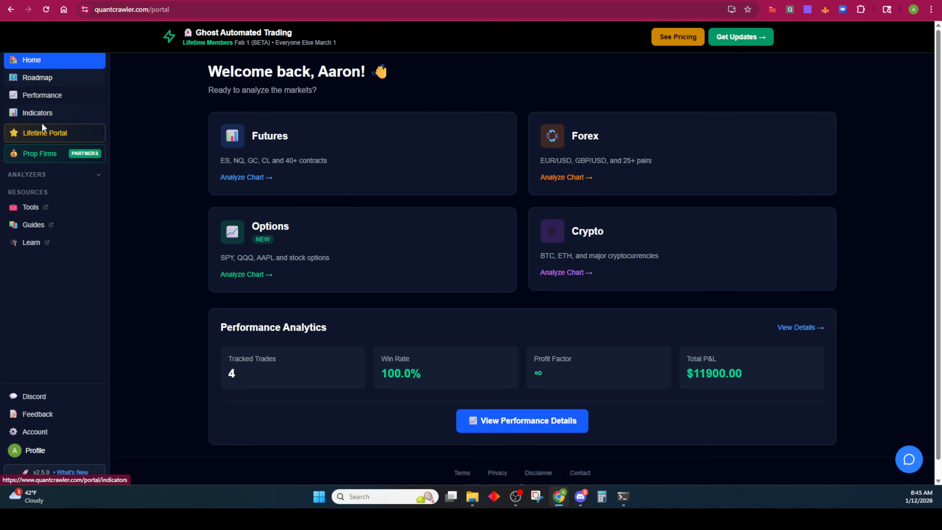
click(42, 95)
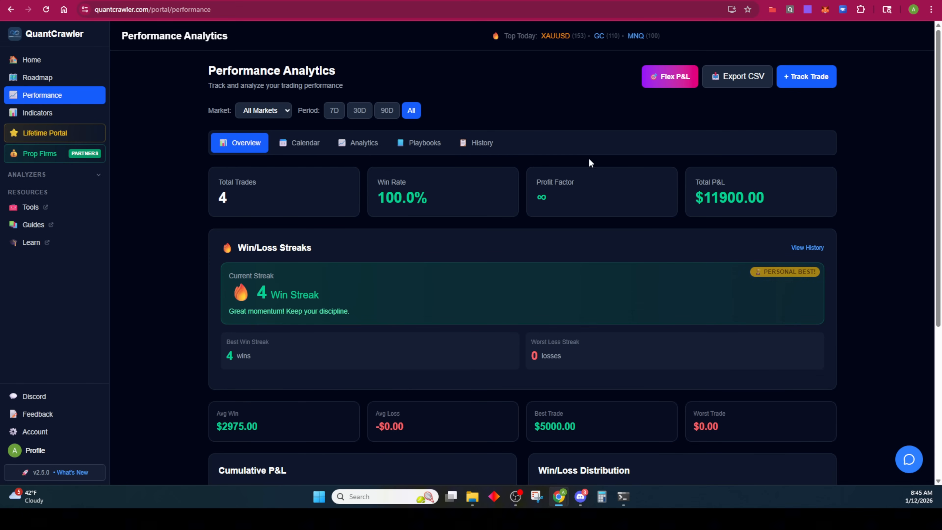
mouse_move(580, 161)
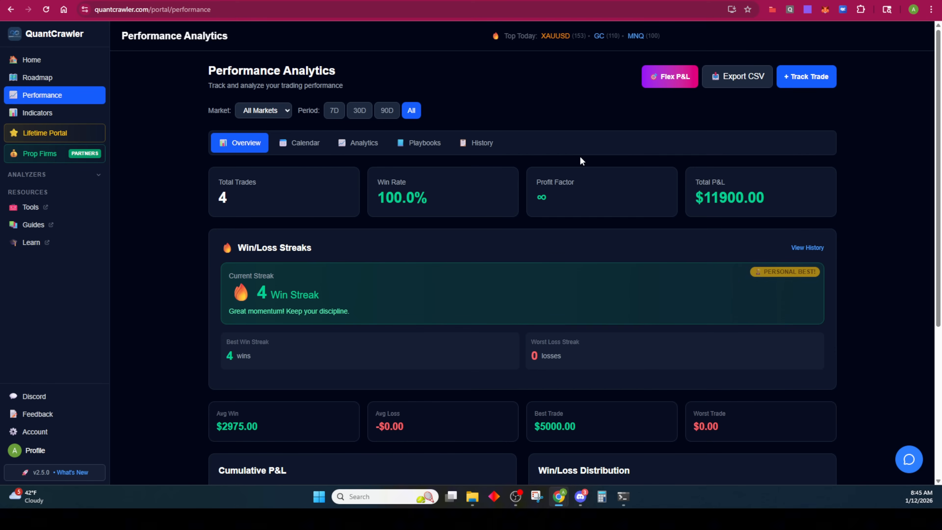
mouse_move(640, 126)
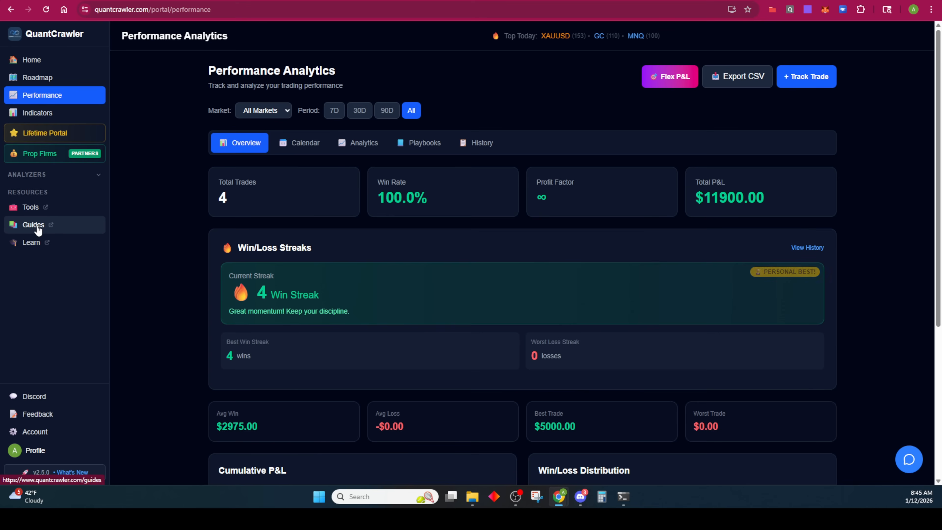
mouse_move(30, 242)
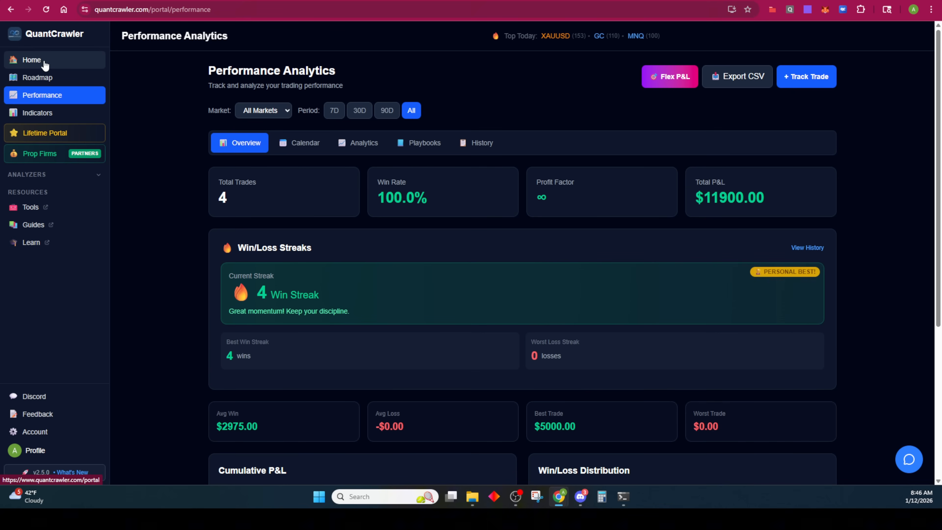
click(31, 59)
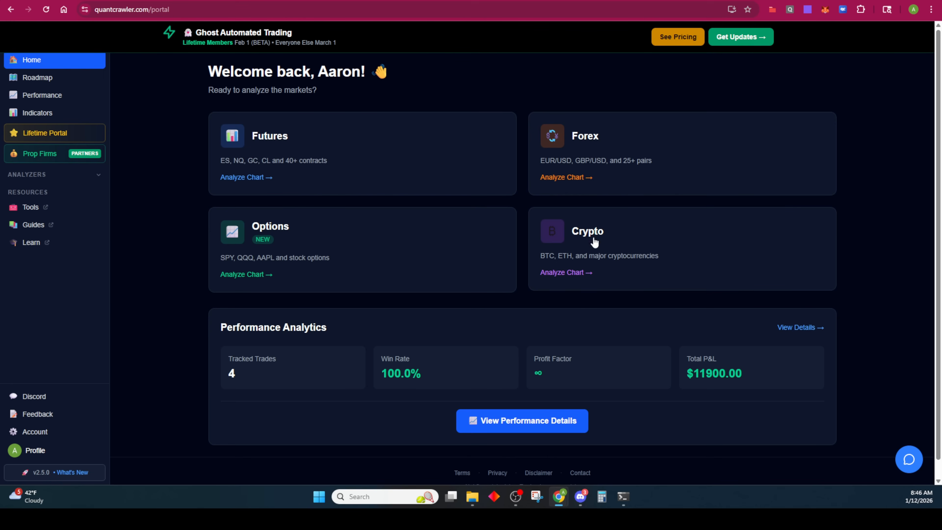
mouse_move(295, 135)
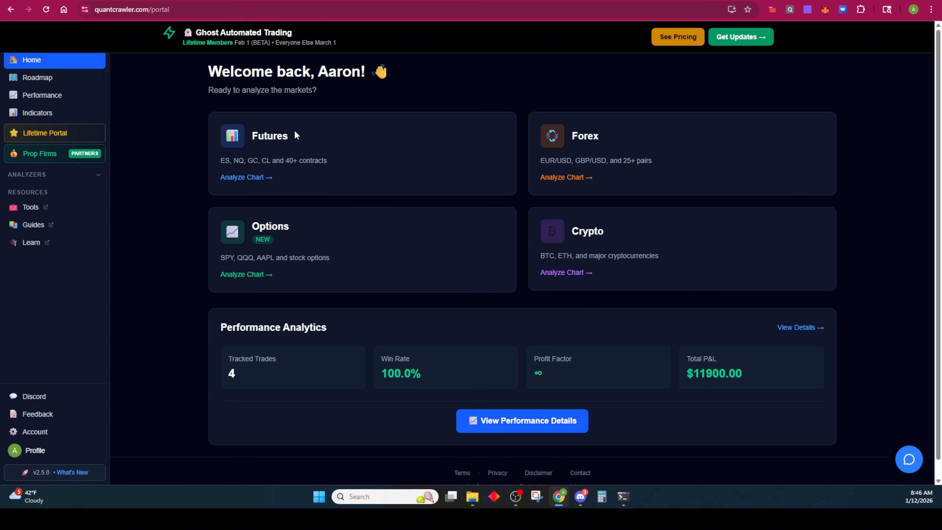
mouse_move(522, 206)
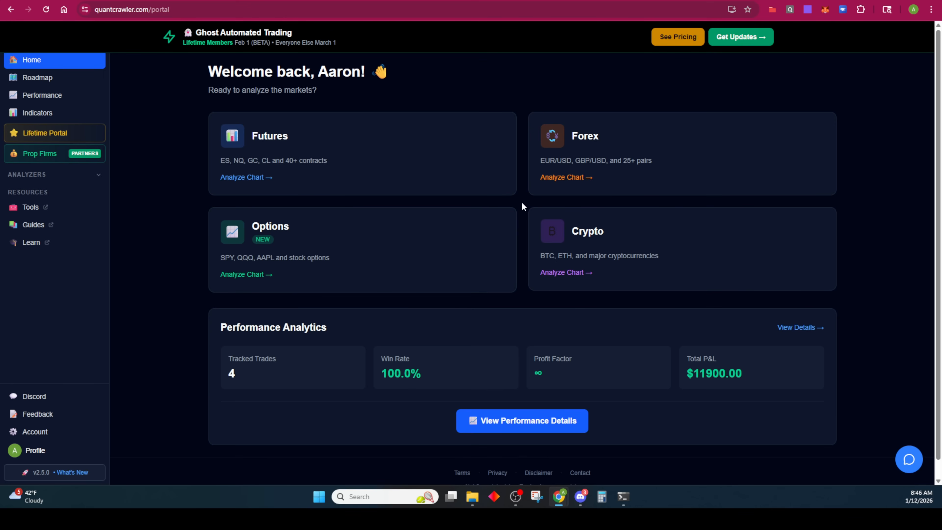
mouse_move(510, 206)
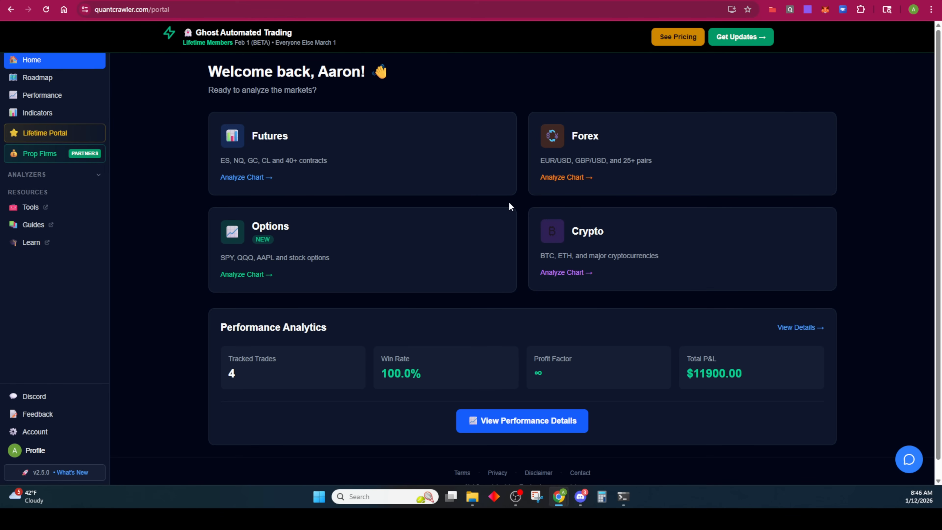
mouse_move(523, 203)
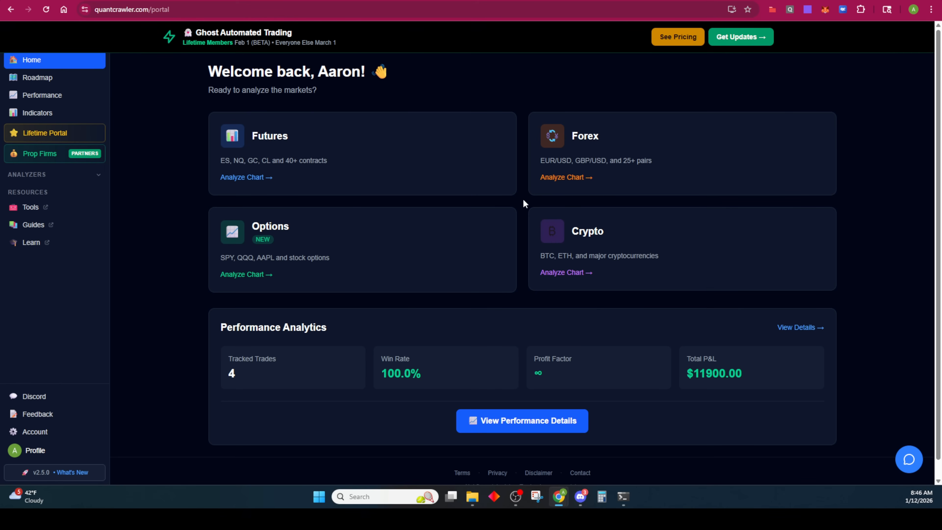